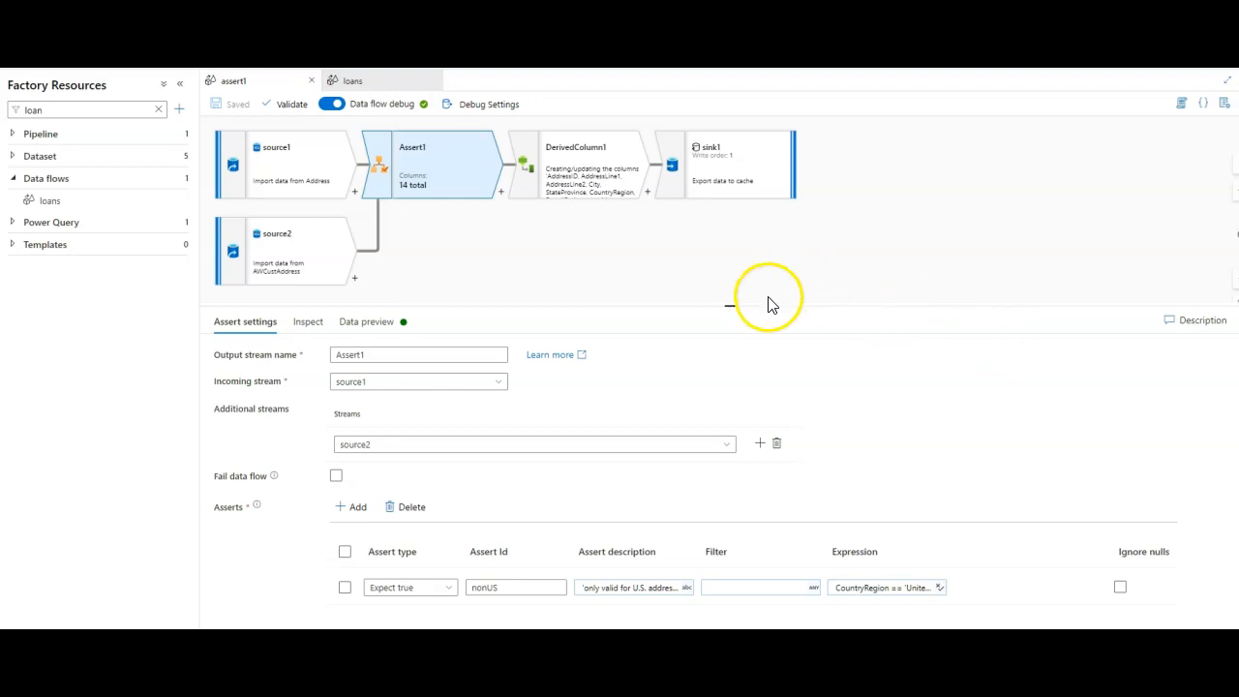
{"action": "mouse_move", "coordinate": [734, 310]}
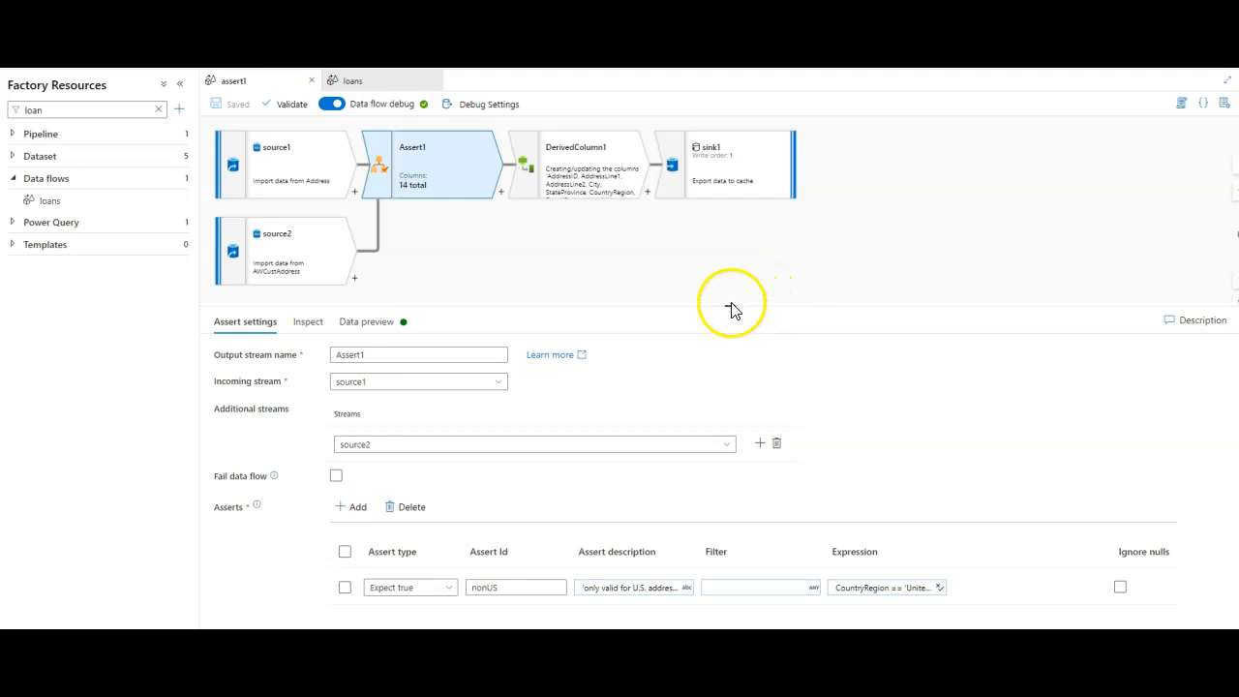
{"action": "mouse_move", "coordinate": [441, 240]}
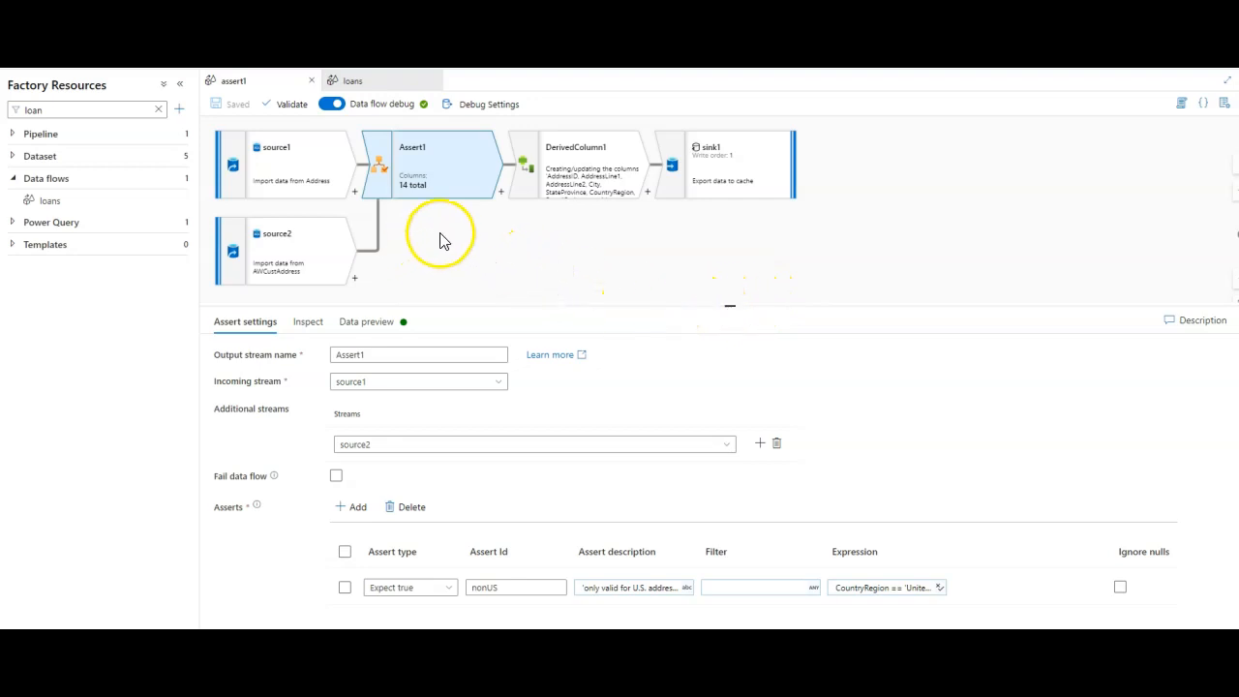
{"action": "mouse_move", "coordinate": [437, 281]}
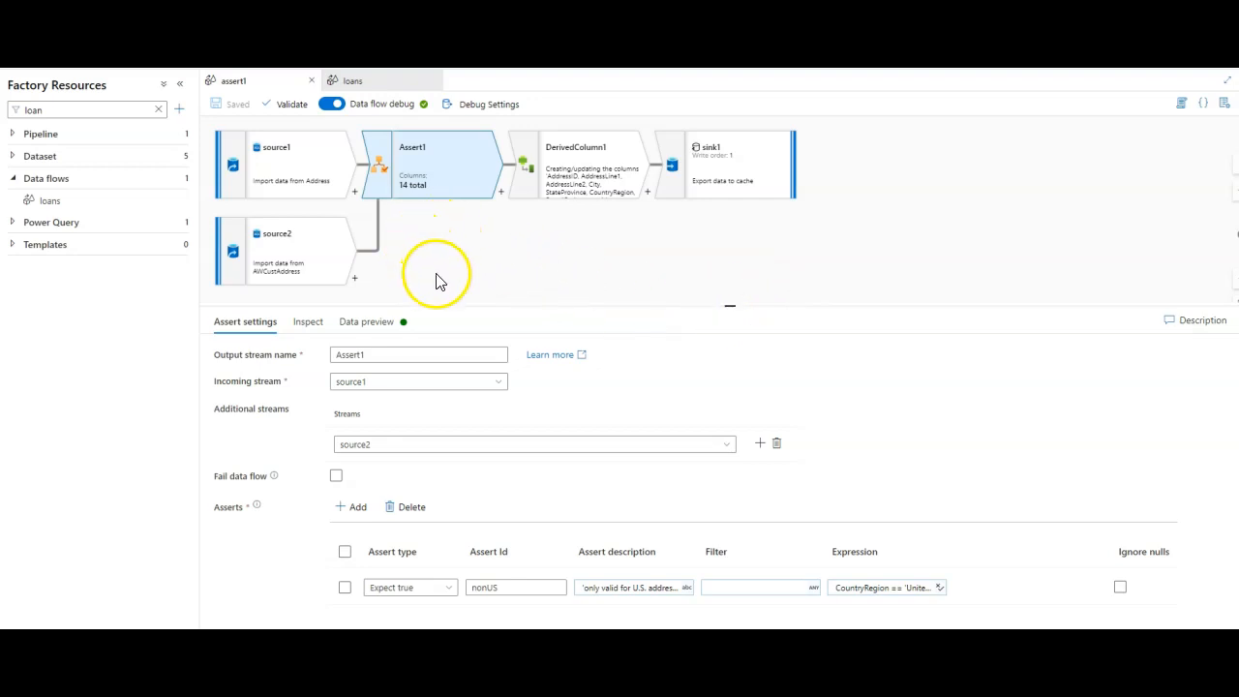
- Inspect source1's Source settings and its nine-column Address projection
{"action": "left_click", "coordinate": [290, 163]}
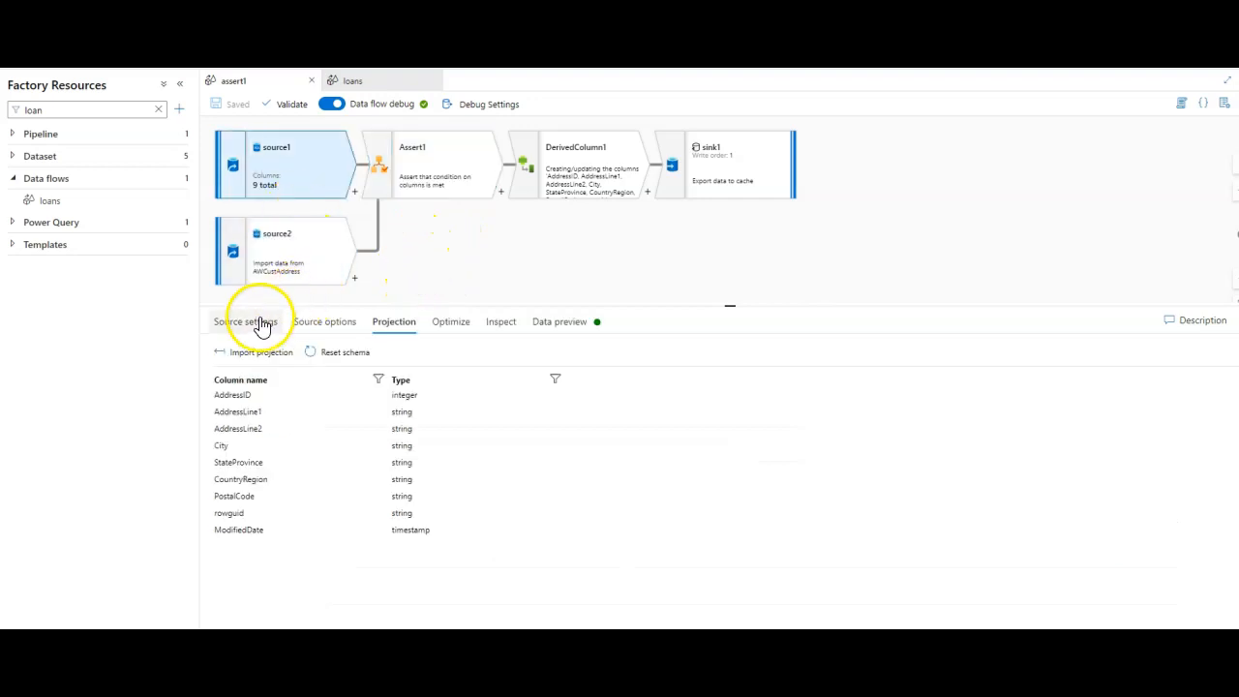
{"action": "left_click", "coordinate": [244, 322]}
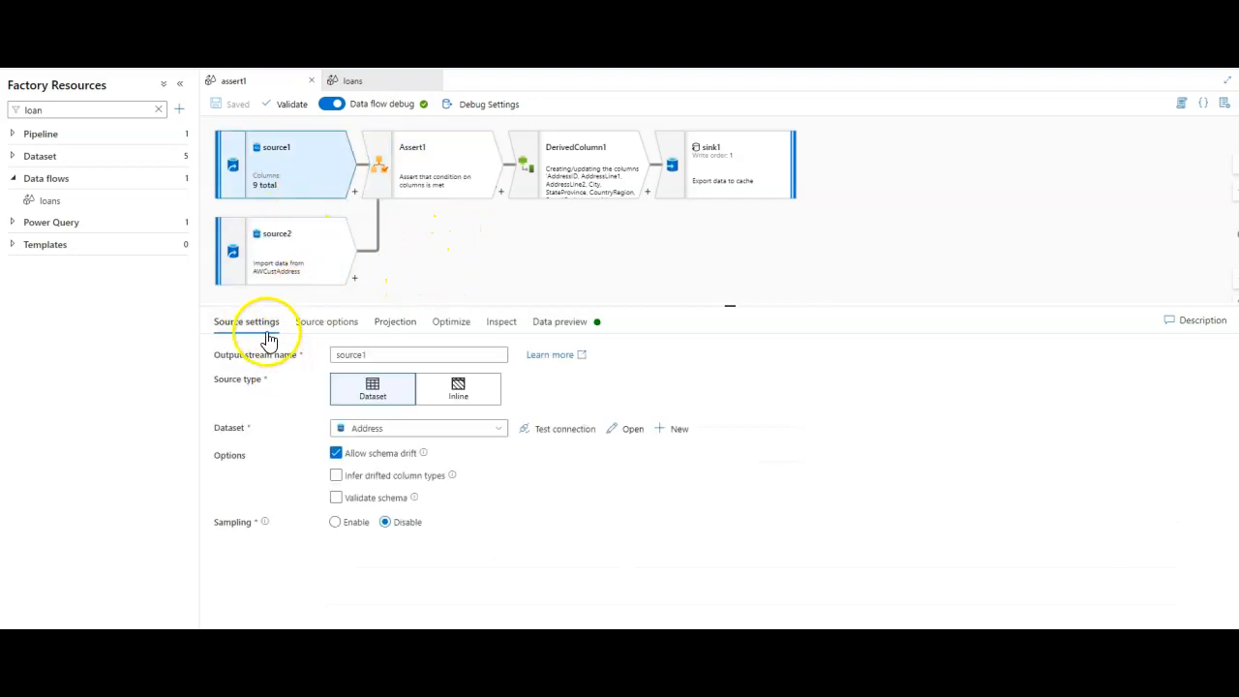
{"action": "mouse_move", "coordinate": [386, 442]}
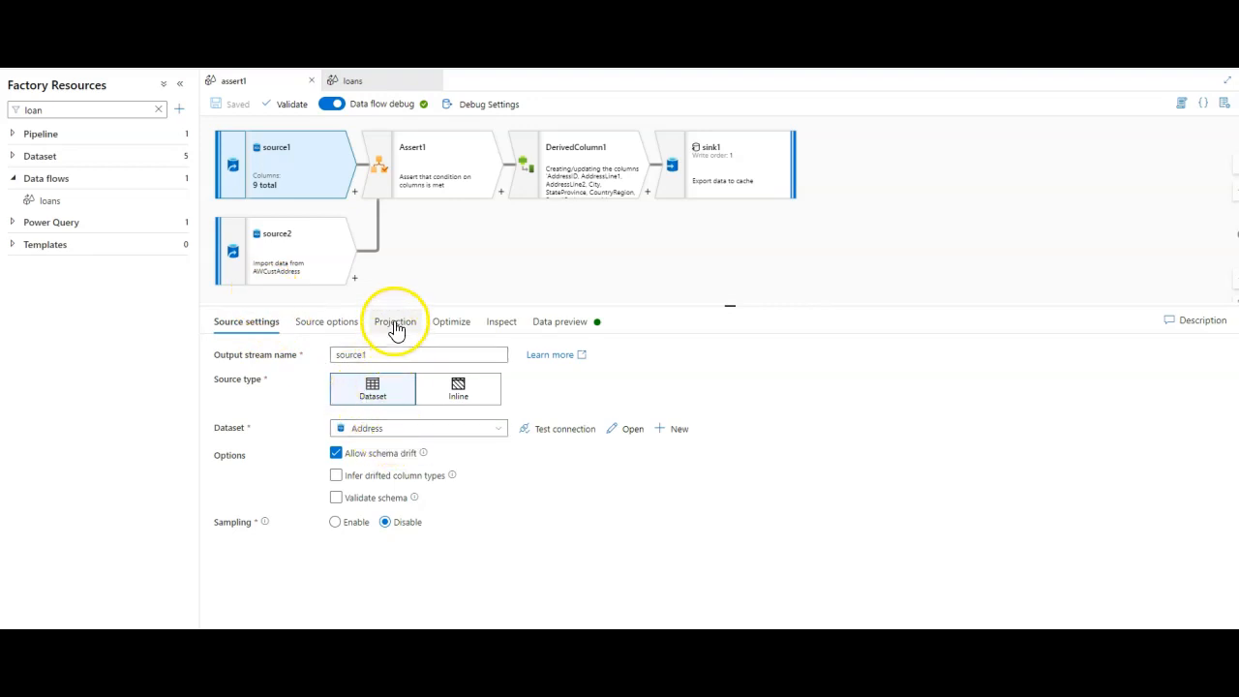
{"action": "left_click", "coordinate": [393, 321]}
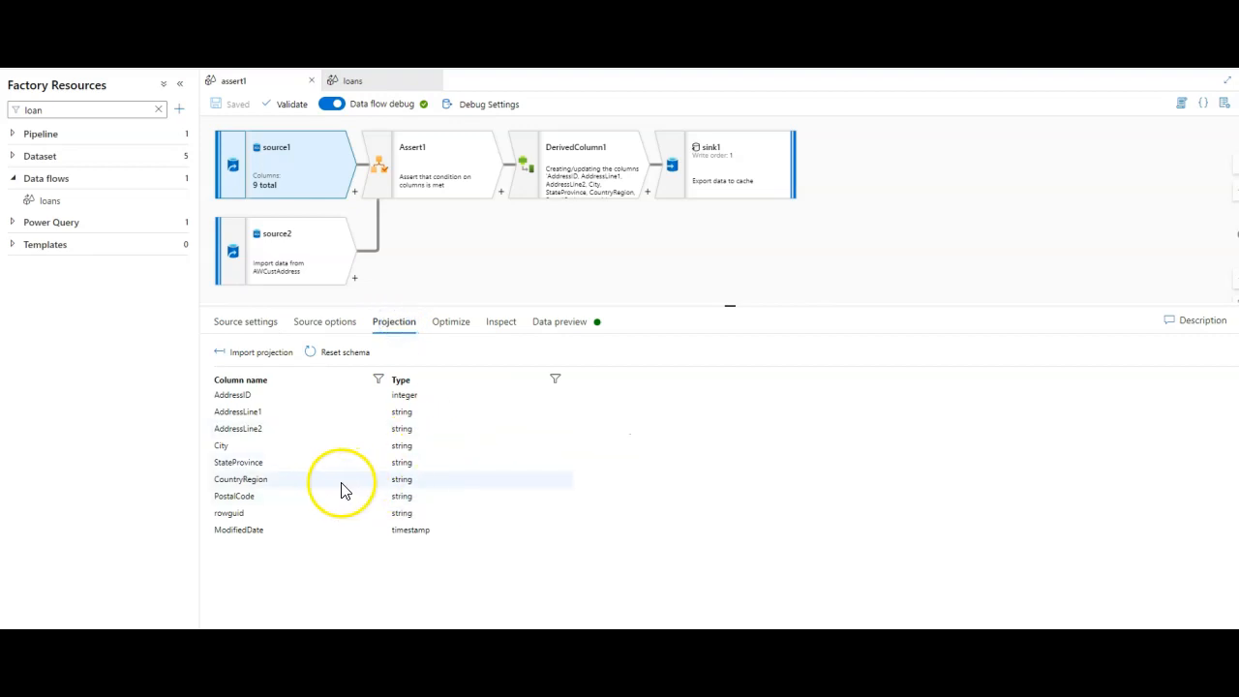
{"action": "mouse_move", "coordinate": [293, 489]}
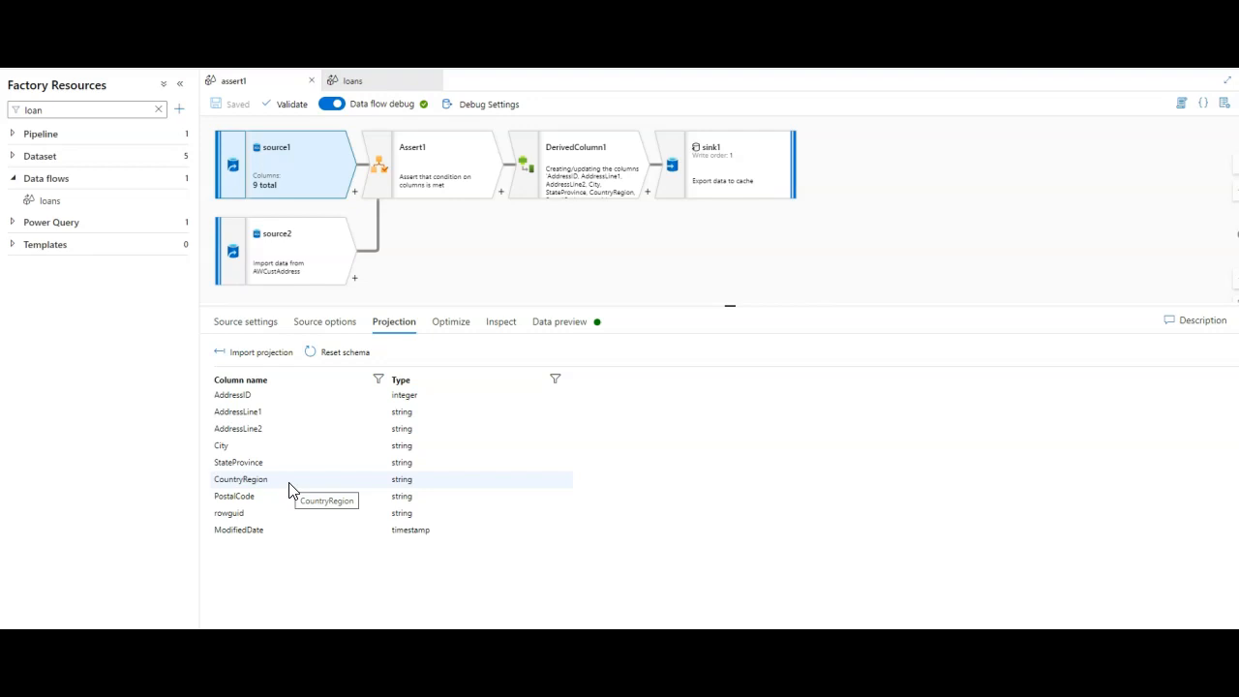
- Confirm source2 reads AWCustAddress and view its five-column projection
{"action": "left_click", "coordinate": [296, 263]}
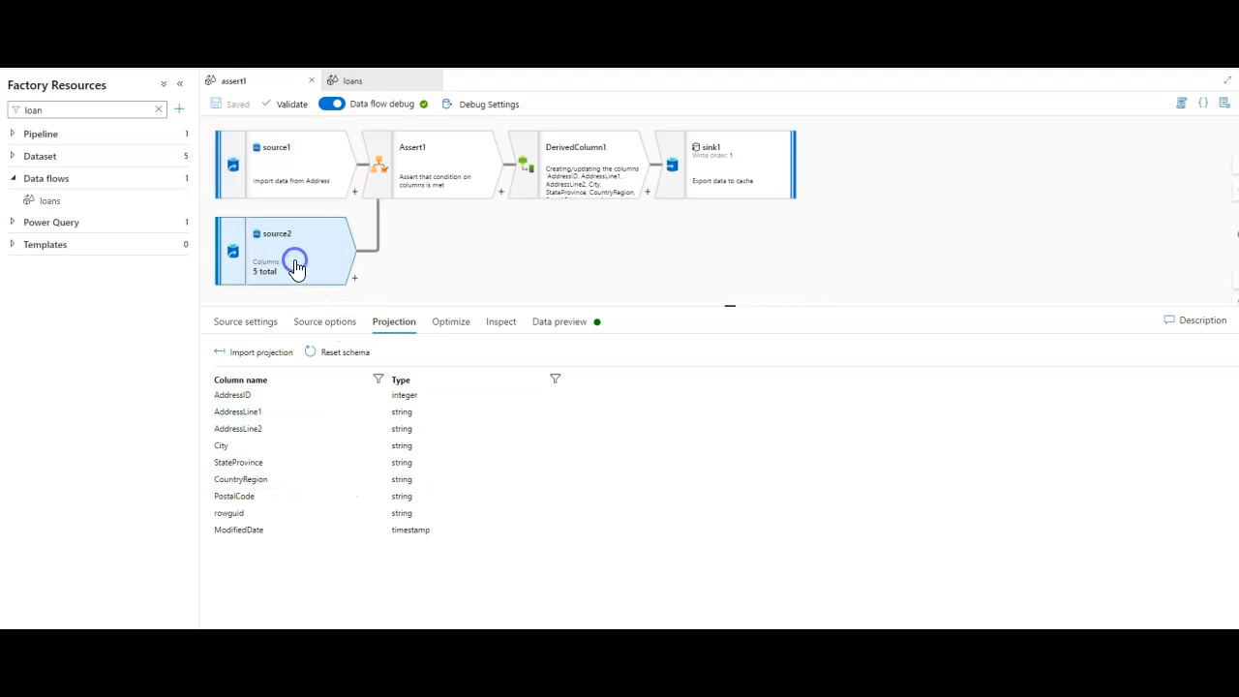
{"action": "left_click", "coordinate": [281, 251]}
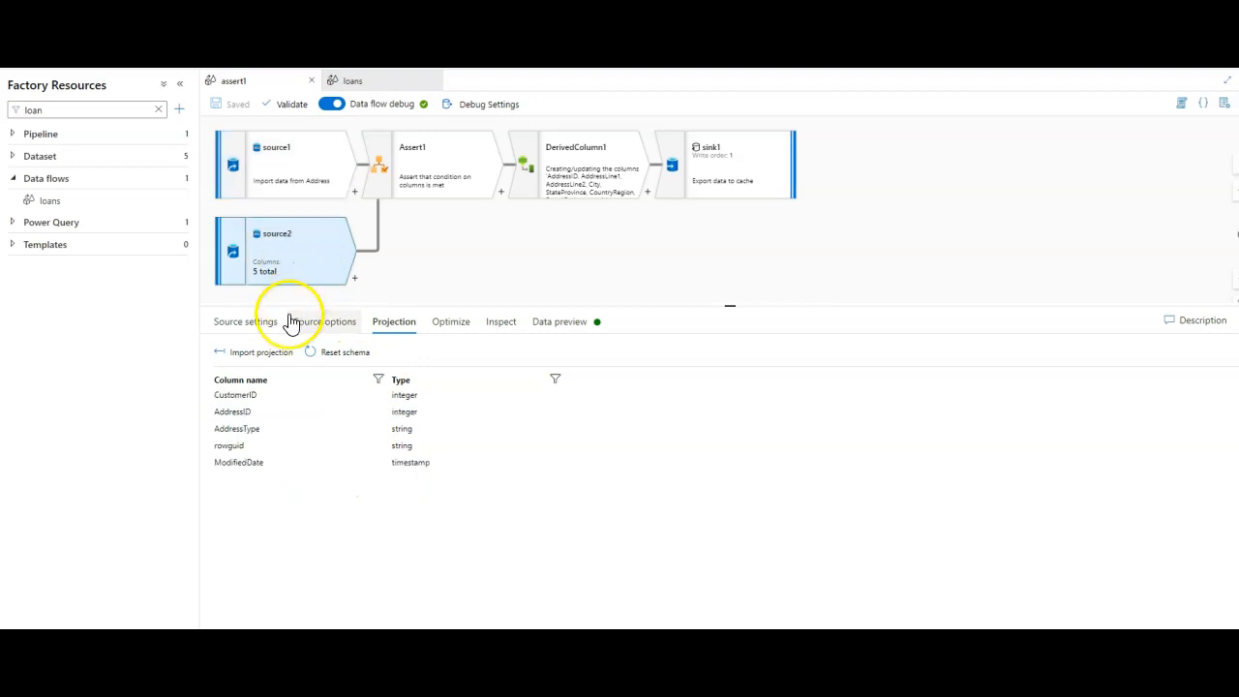
{"action": "left_click", "coordinate": [246, 321]}
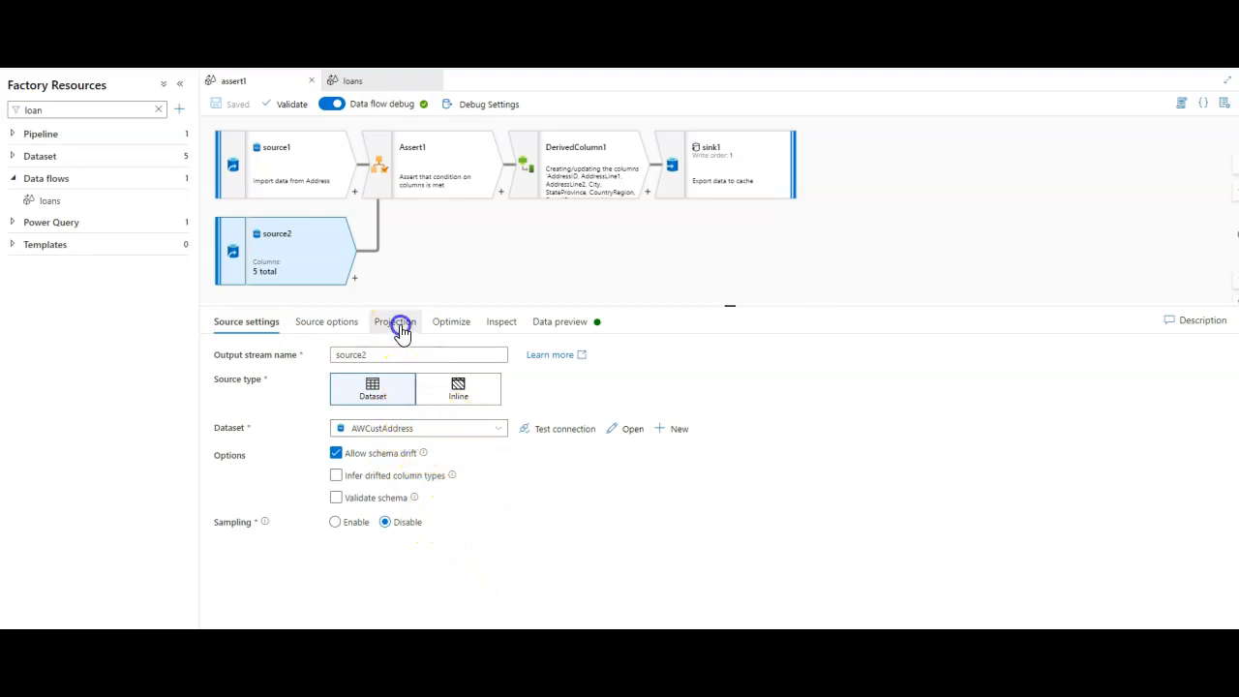
{"action": "left_click", "coordinate": [394, 322]}
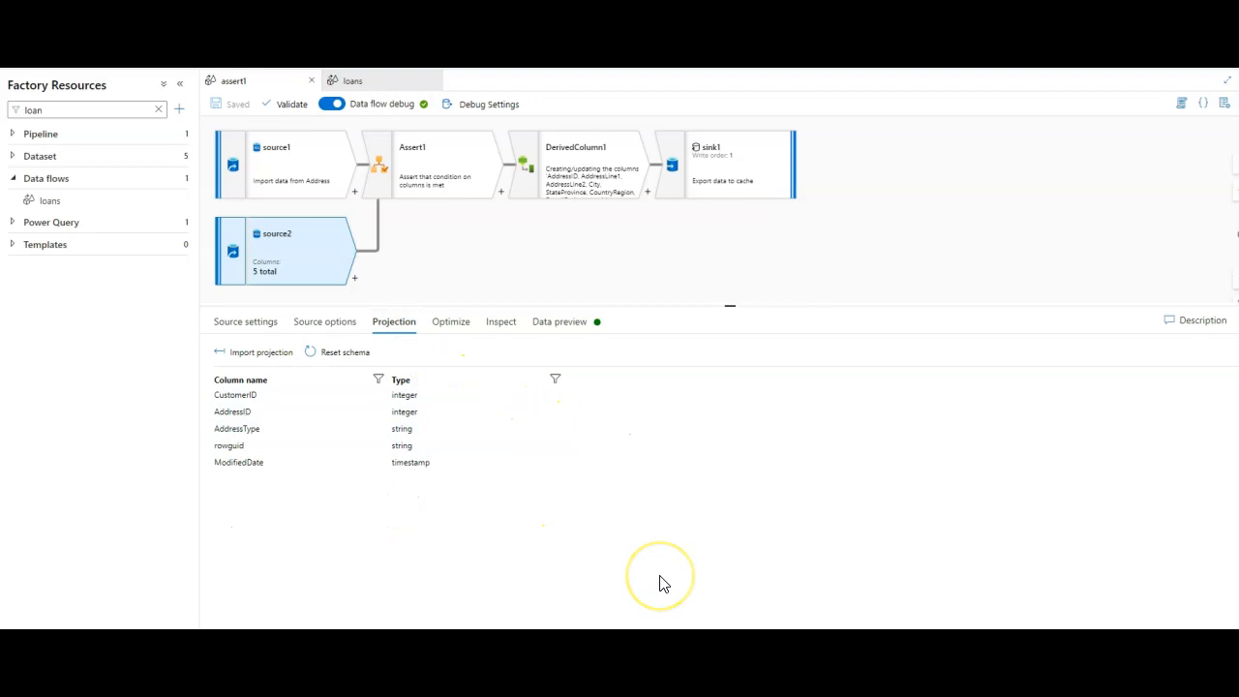
{"action": "mouse_move", "coordinate": [569, 503]}
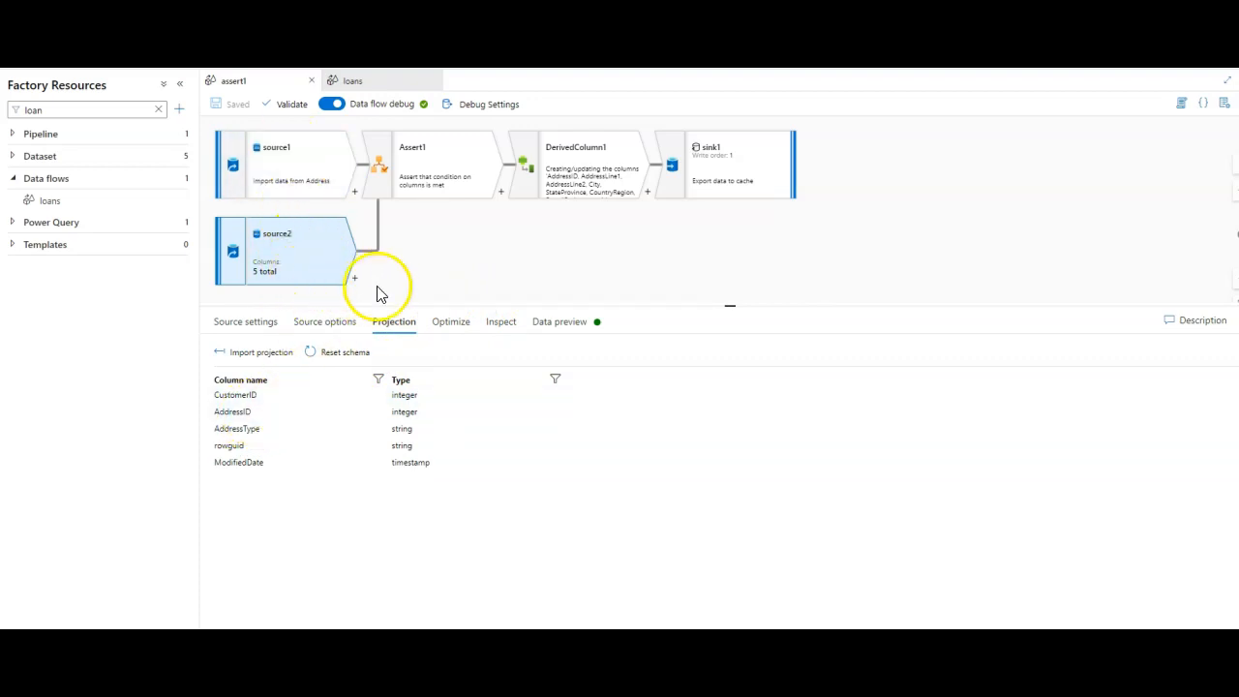
- Review Assert1's three asserts with source2 as additional stream, then return to the diagram
{"action": "left_click", "coordinate": [440, 165]}
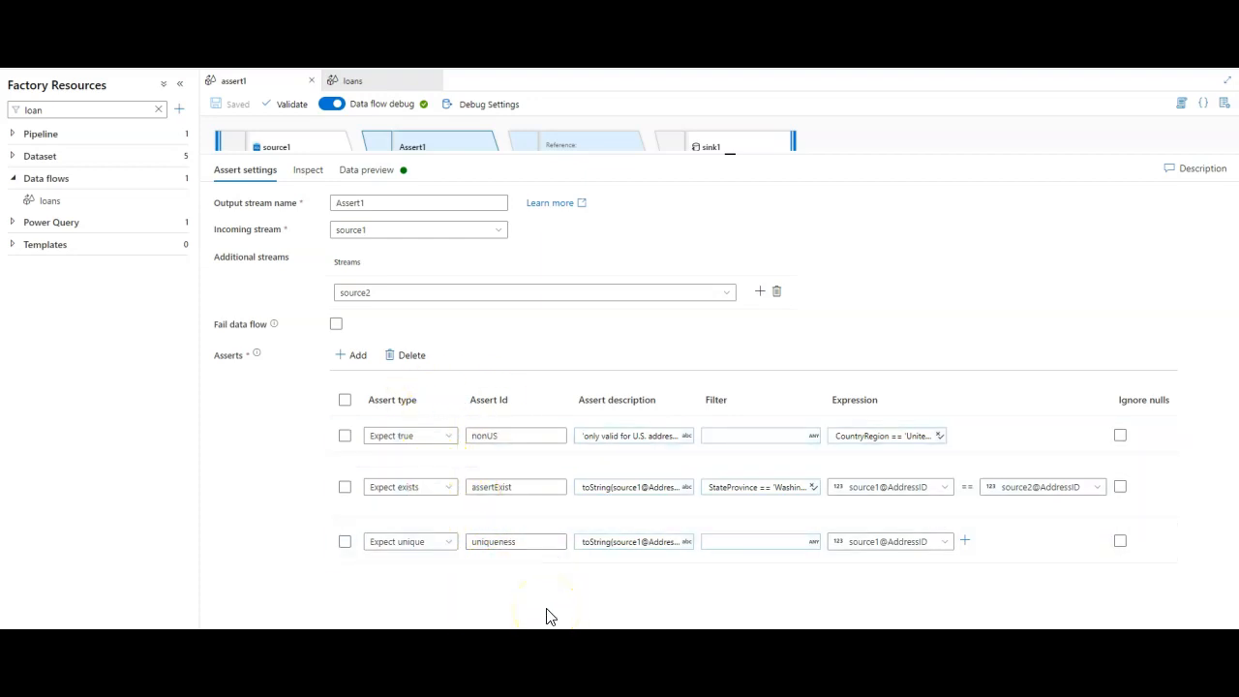
{"action": "left_click", "coordinate": [885, 435]}
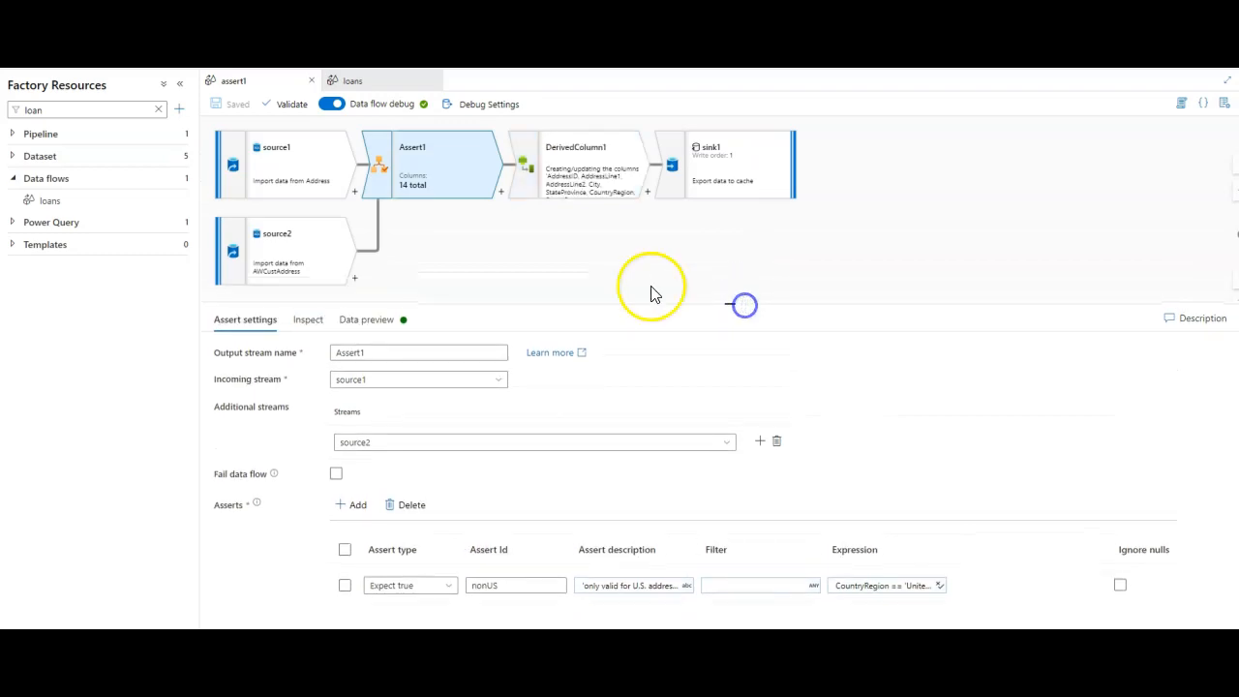
{"action": "mouse_move", "coordinate": [426, 284]}
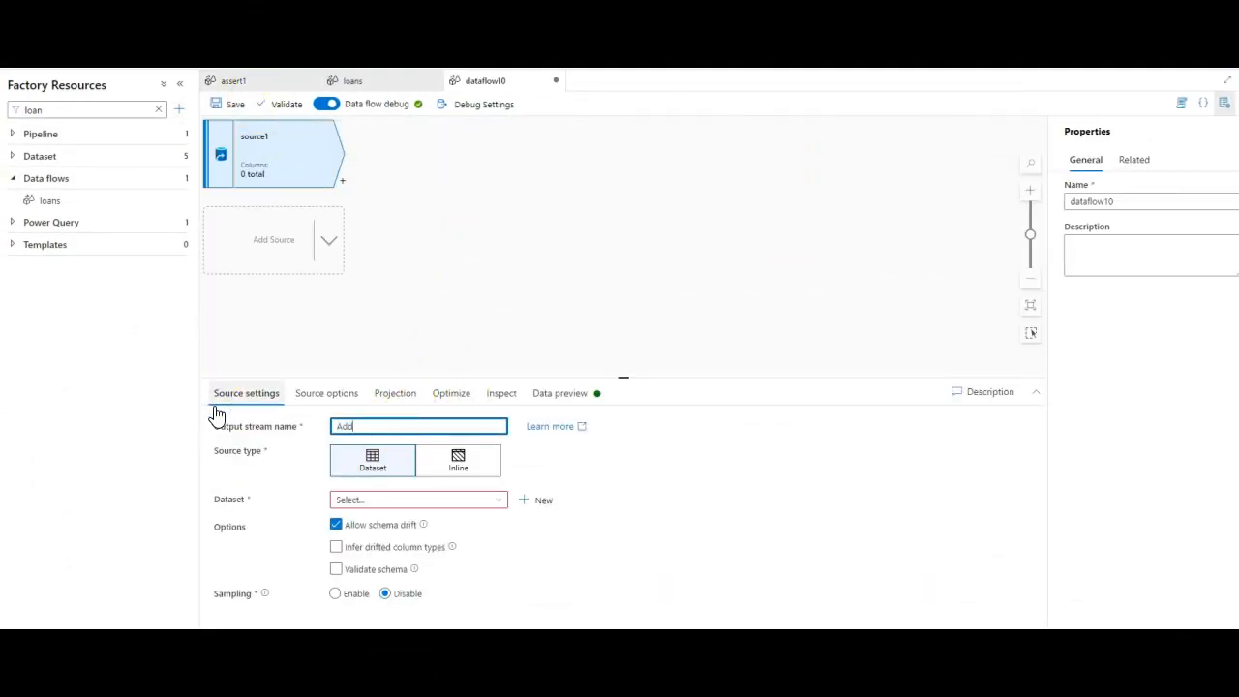
- Point the first source at the Address dataset with drifted column types inferred
{"action": "left_click", "coordinate": [416, 500]}
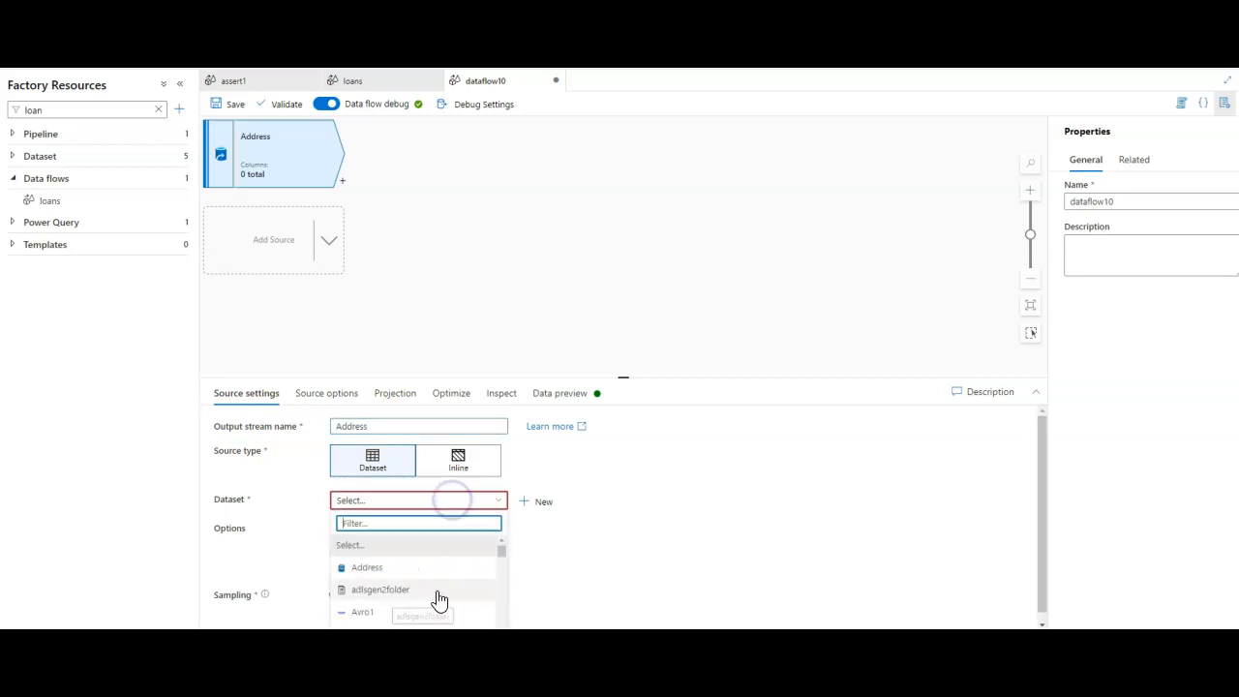
{"action": "left_click", "coordinate": [367, 567]}
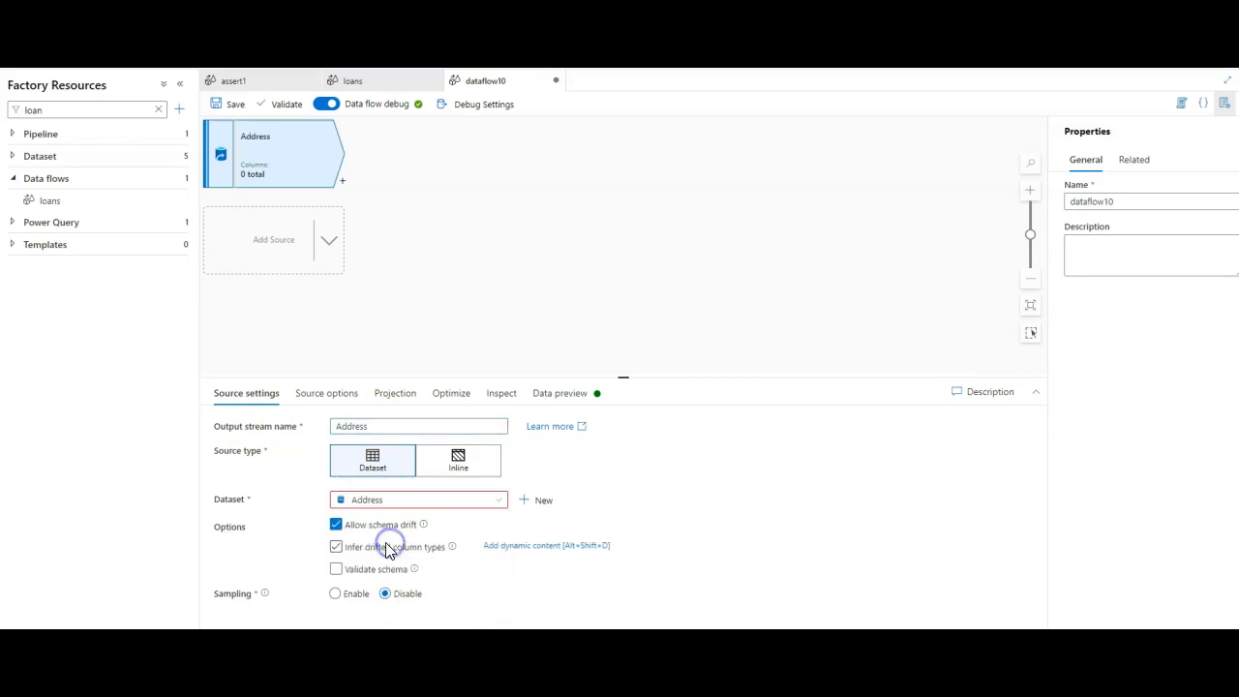
{"action": "left_click", "coordinate": [394, 392]}
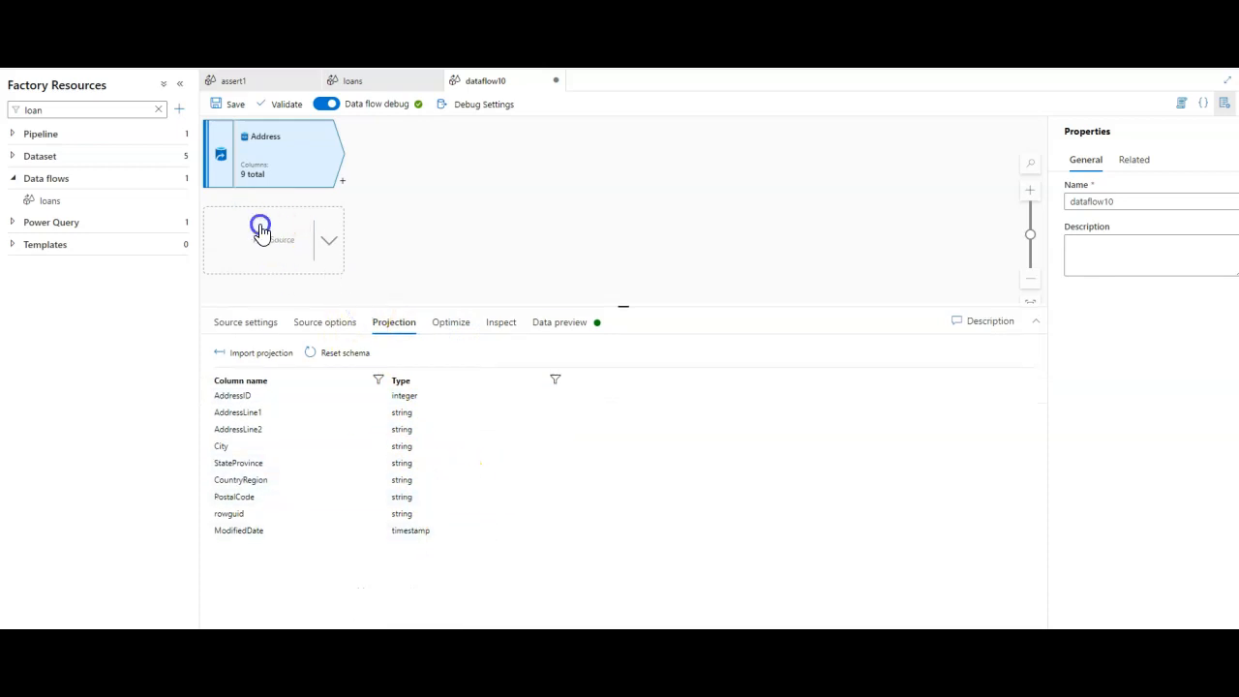
- Add a CustAddress source reading AWCustAddress and name the flow customerQuality
{"action": "left_click", "coordinate": [273, 239]}
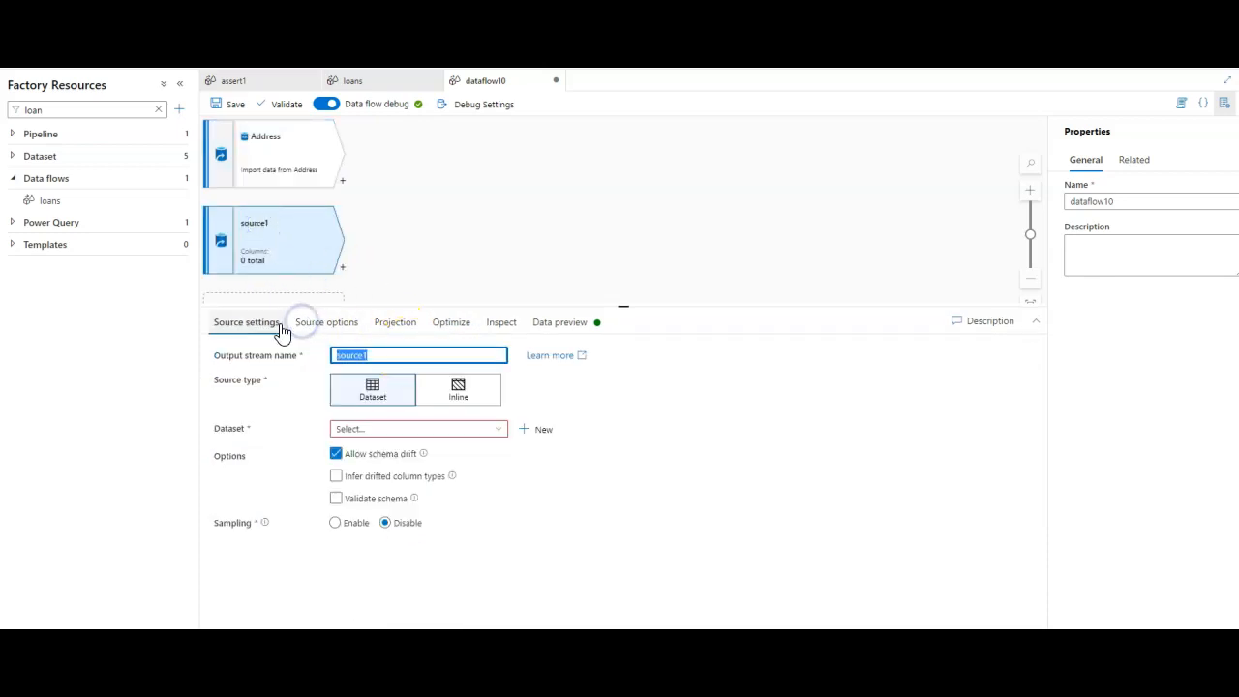
{"action": "type", "text": "CustAddre"}
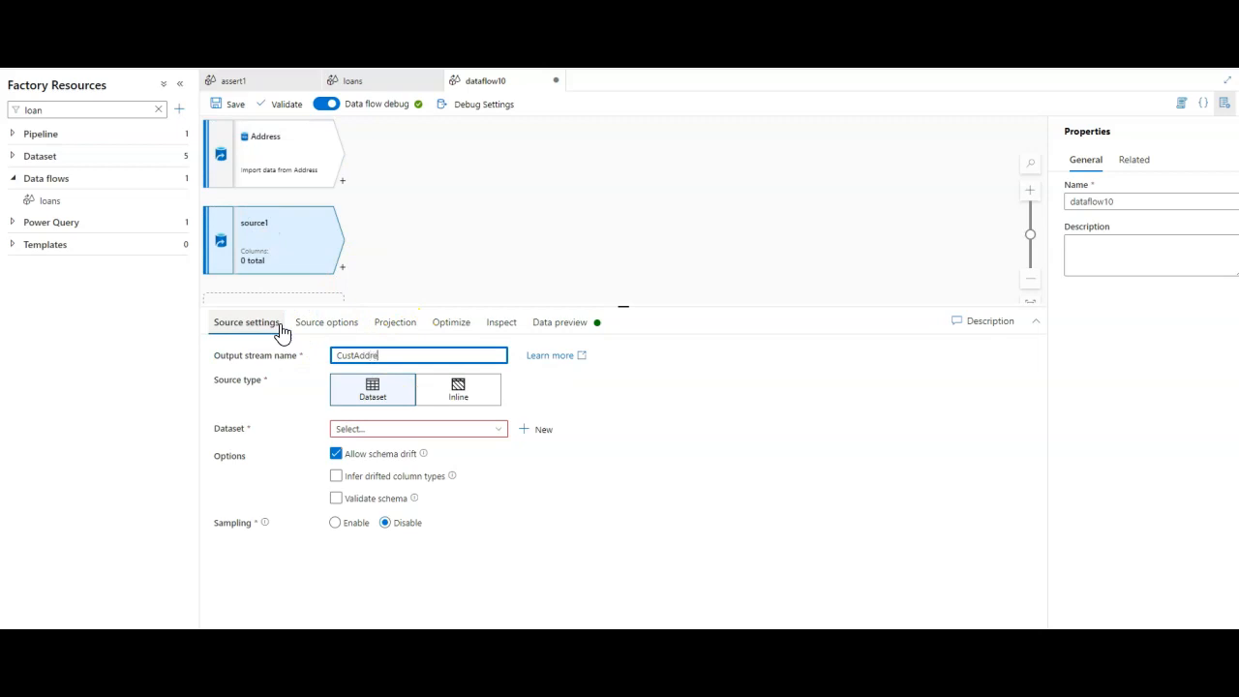
{"action": "left_click", "coordinate": [418, 428]}
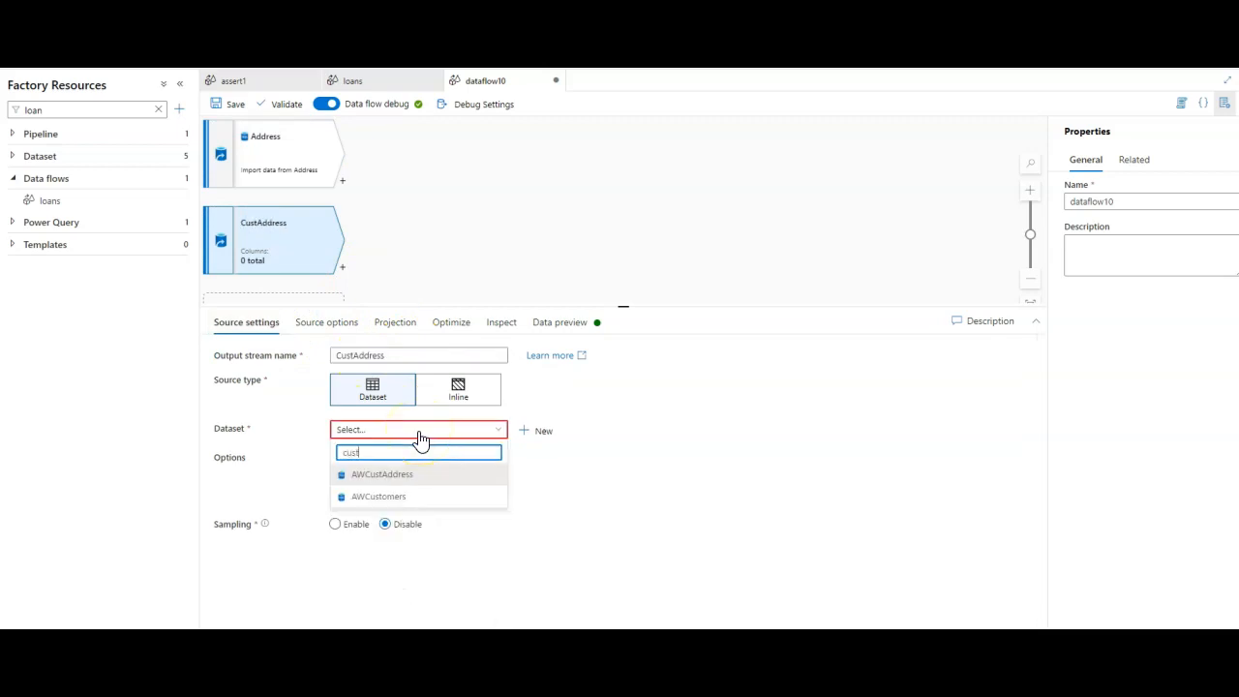
{"action": "left_click", "coordinate": [382, 474]}
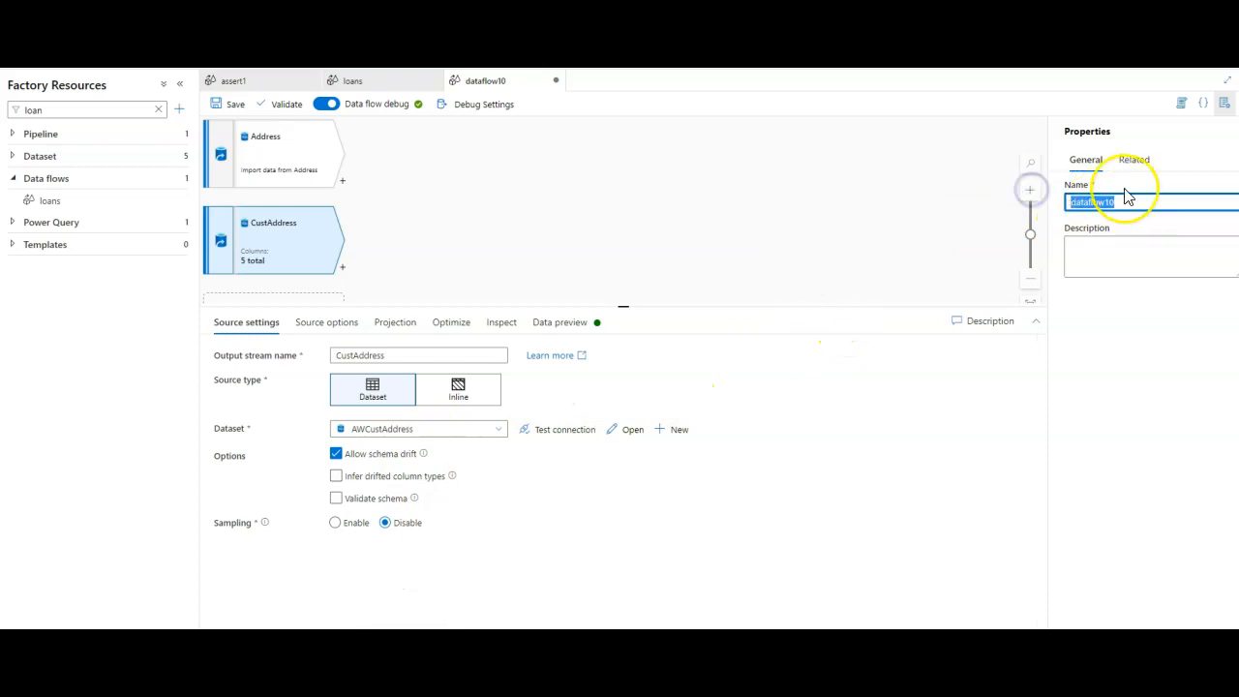
{"action": "type", "text": "customerQuality"}
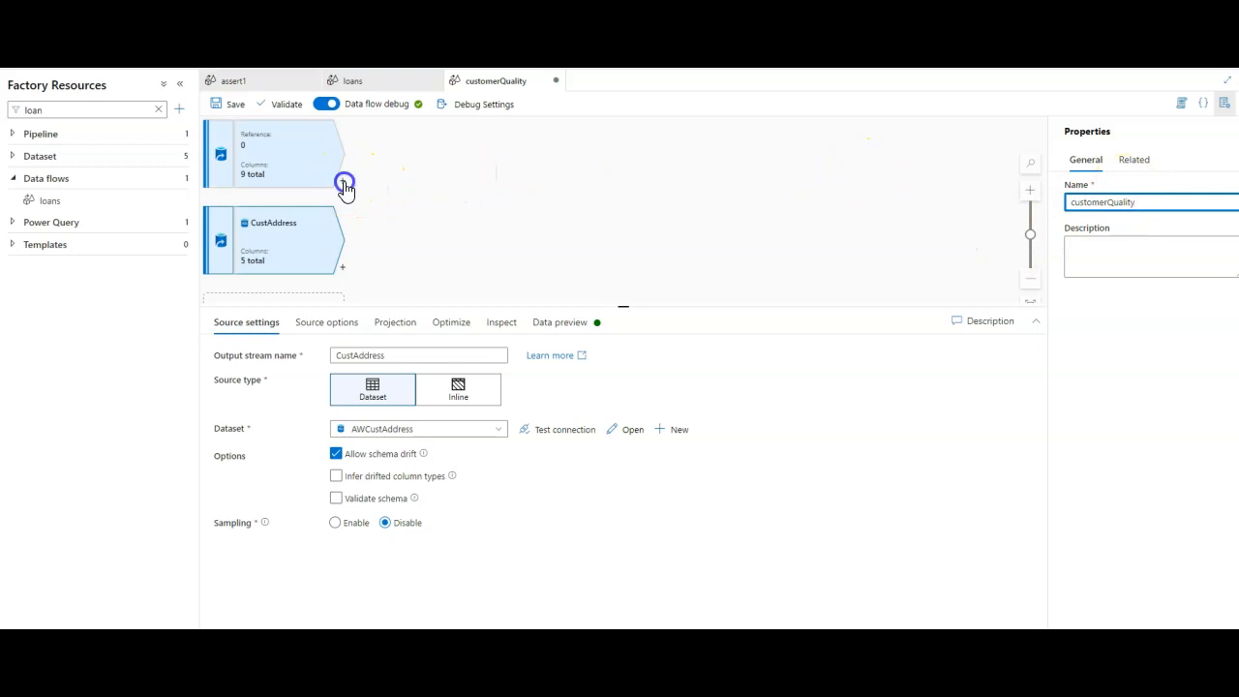
- Add an Assert transformation after Address with 'Fail data flow' left unchecked
{"action": "left_click", "coordinate": [344, 185]}
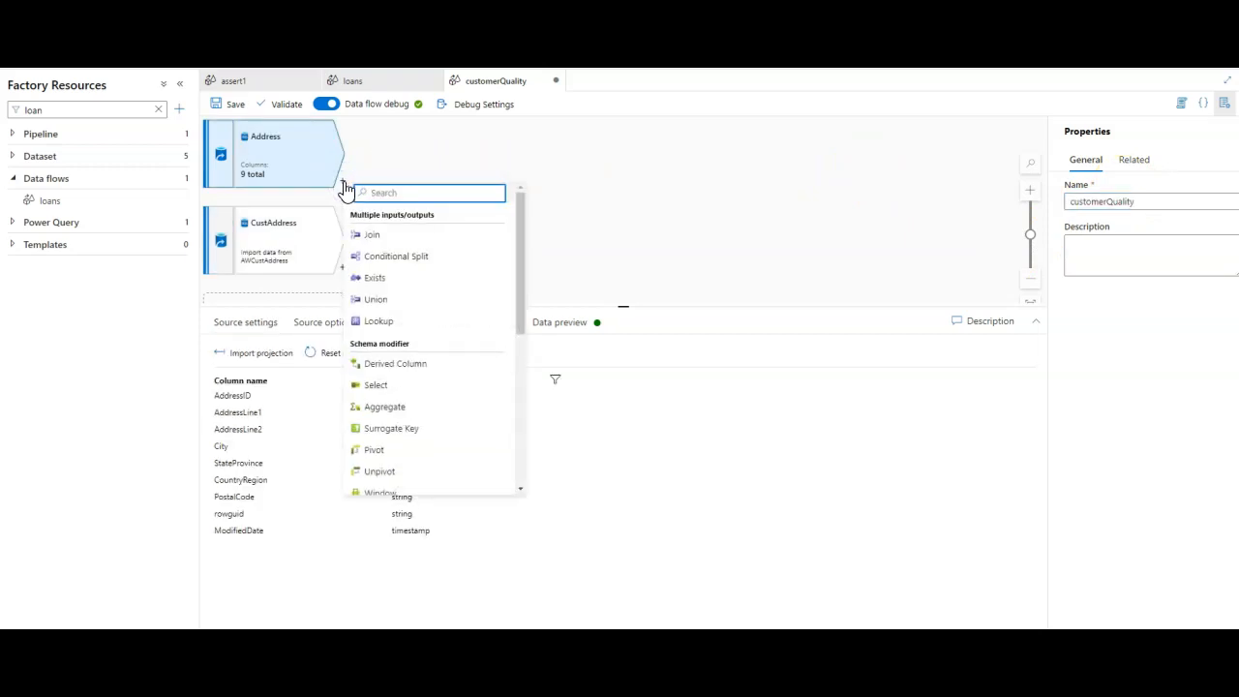
{"action": "scroll", "scroll_direction": "down", "scroll_amount": 3}
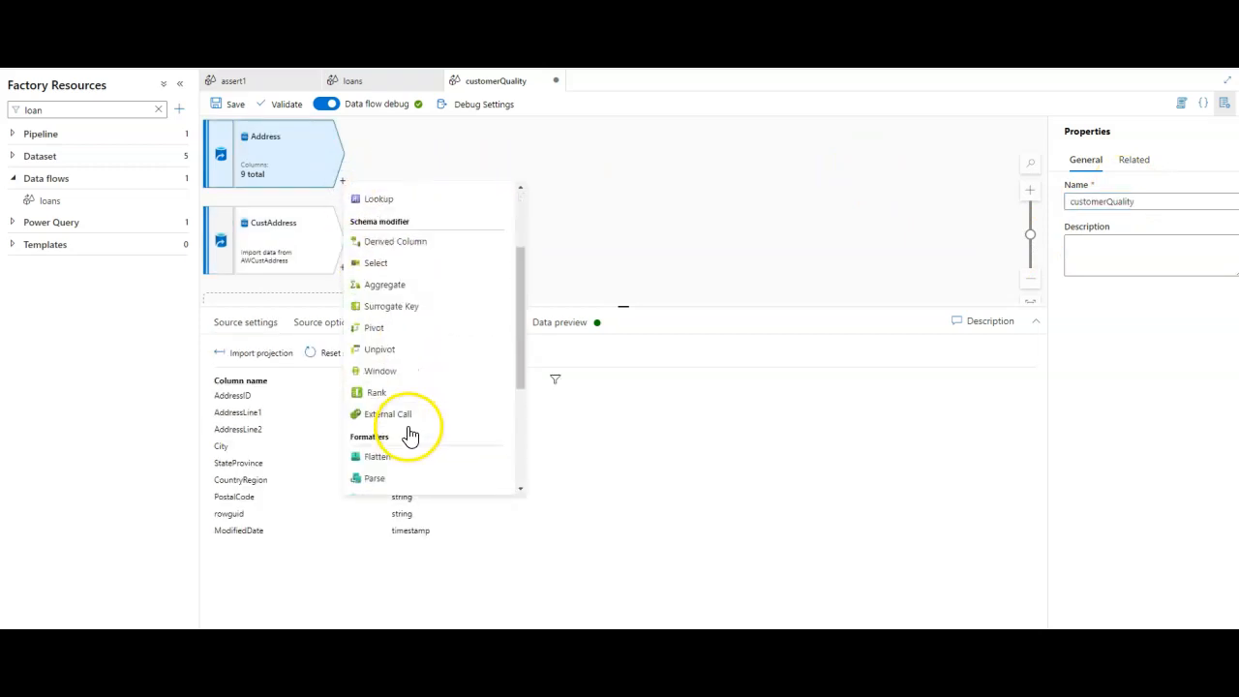
{"action": "scroll", "scroll_direction": "down", "scroll_amount": 3}
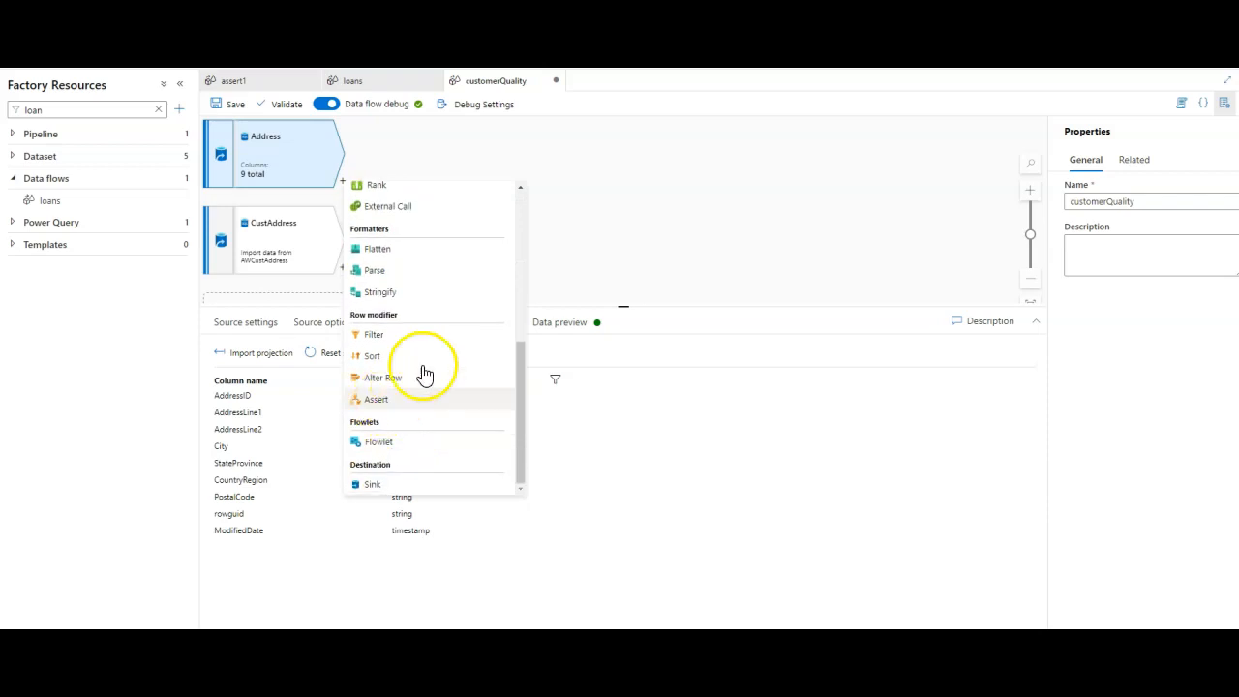
{"action": "left_click", "coordinate": [376, 398]}
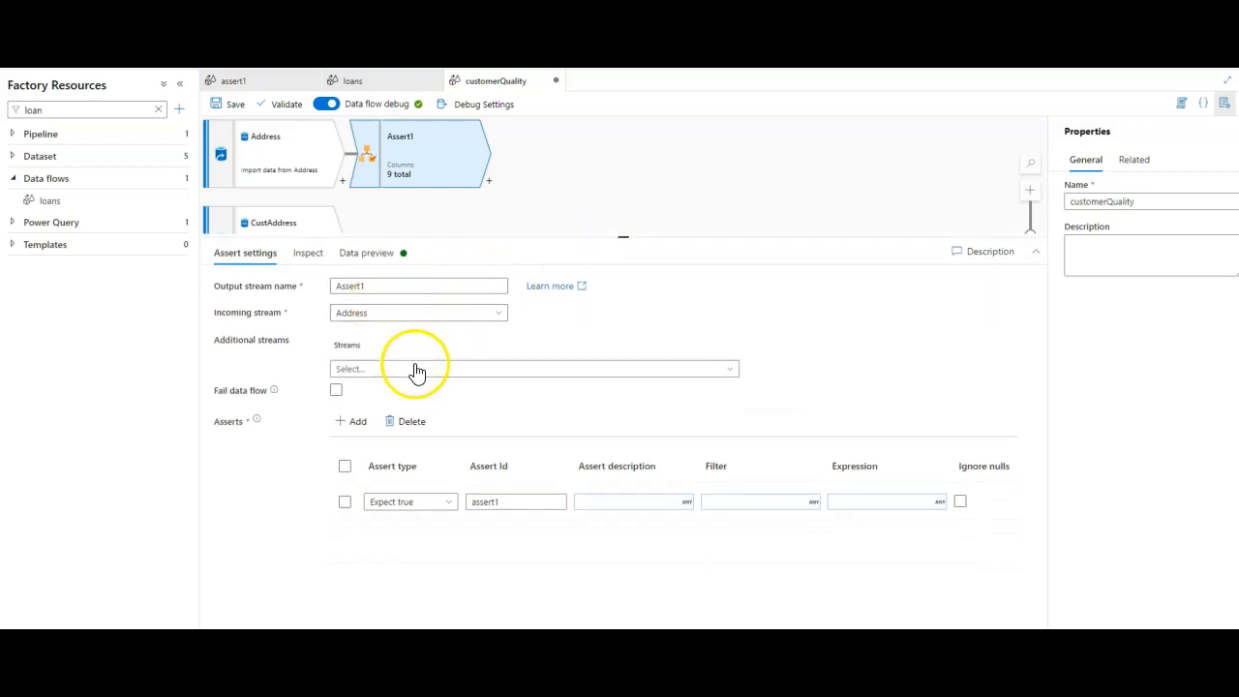
{"action": "mouse_move", "coordinate": [346, 411]}
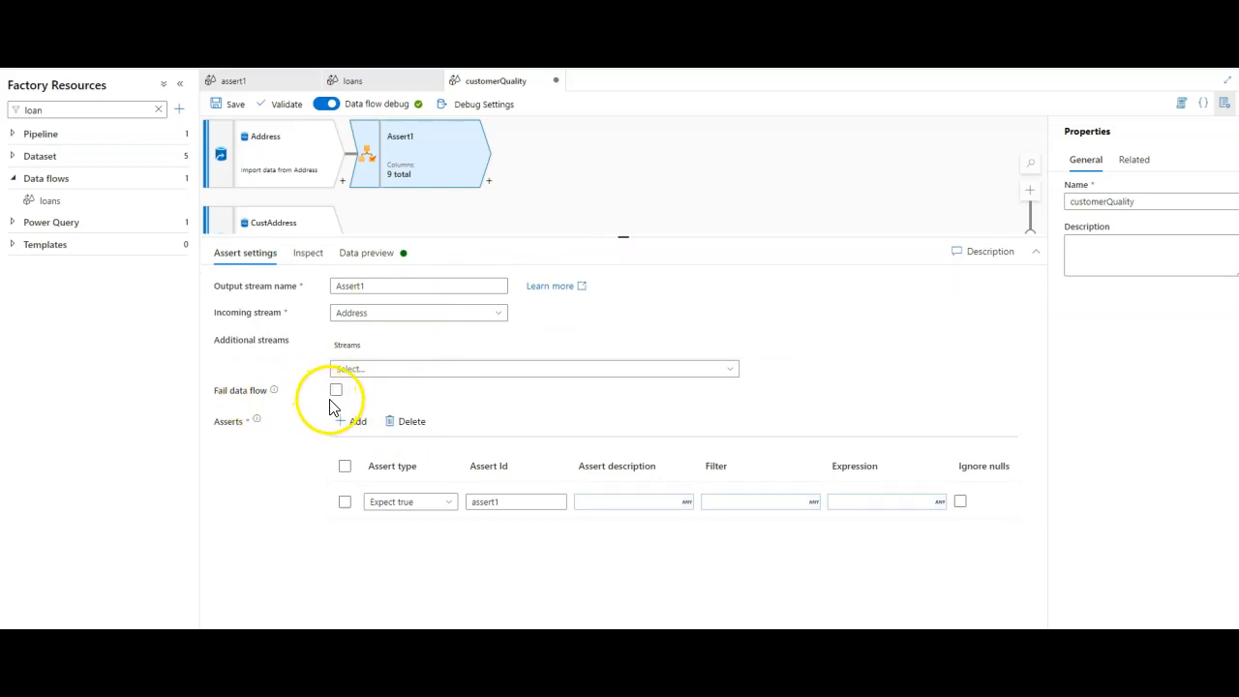
{"action": "left_click", "coordinate": [336, 389]}
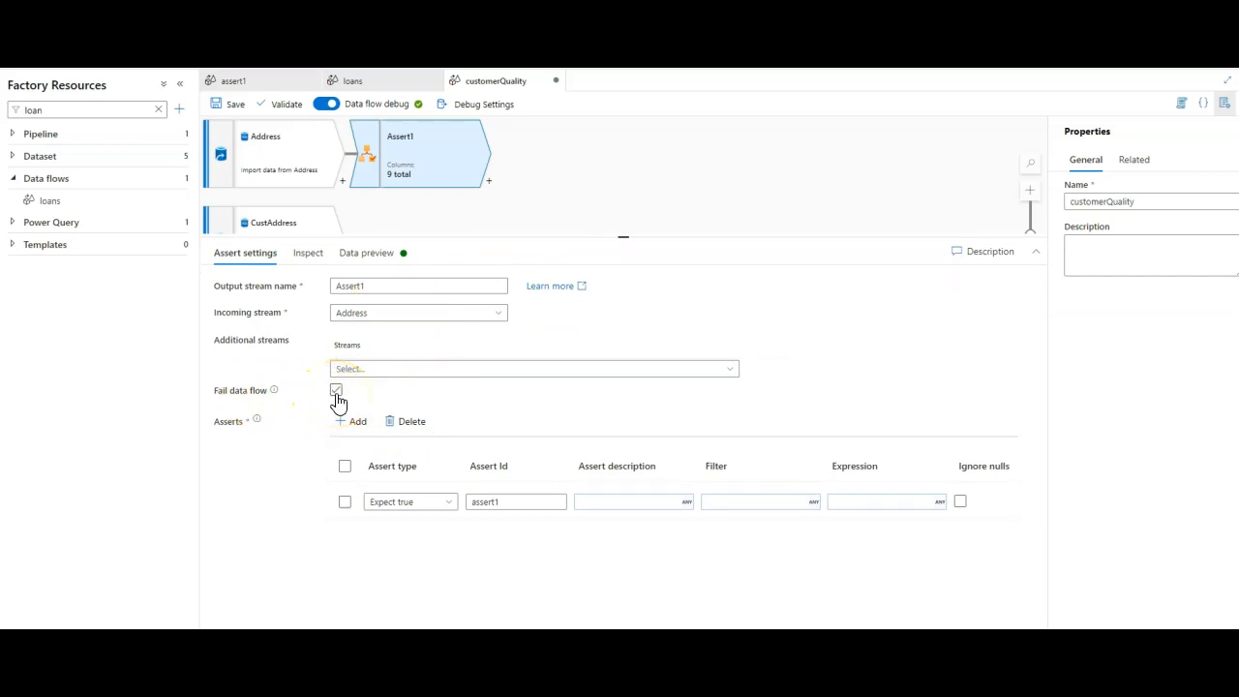
{"action": "left_click", "coordinate": [336, 390]}
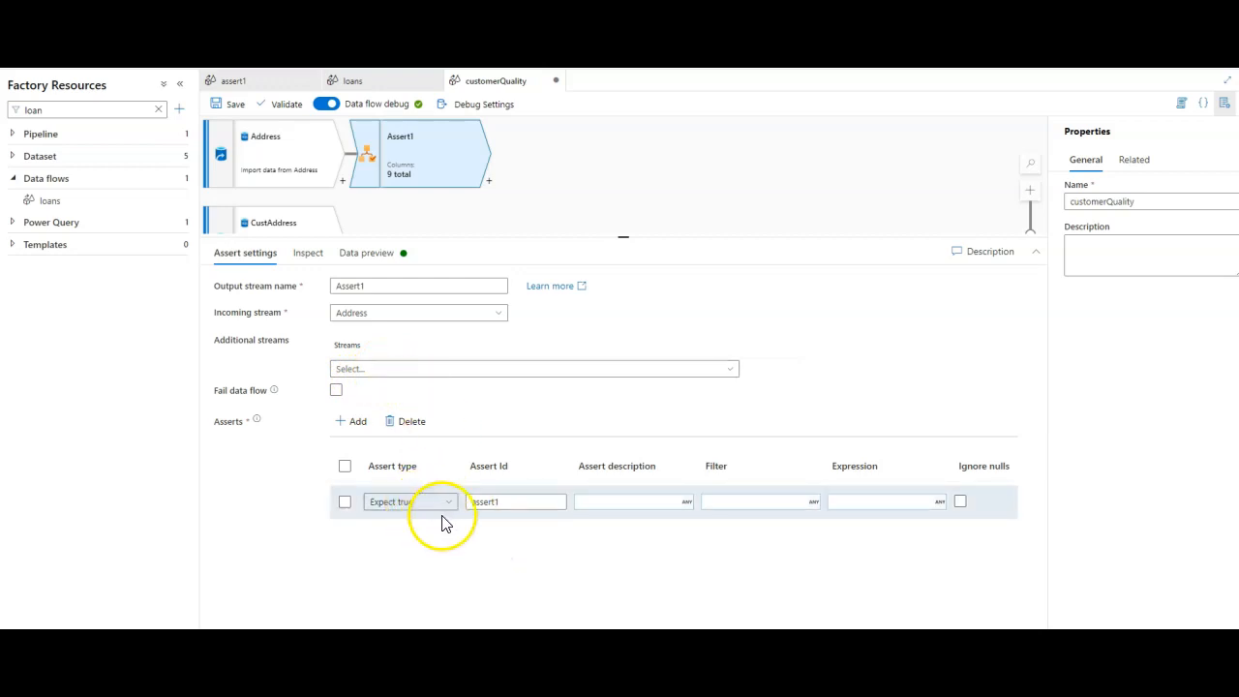
{"action": "mouse_move", "coordinate": [409, 501]}
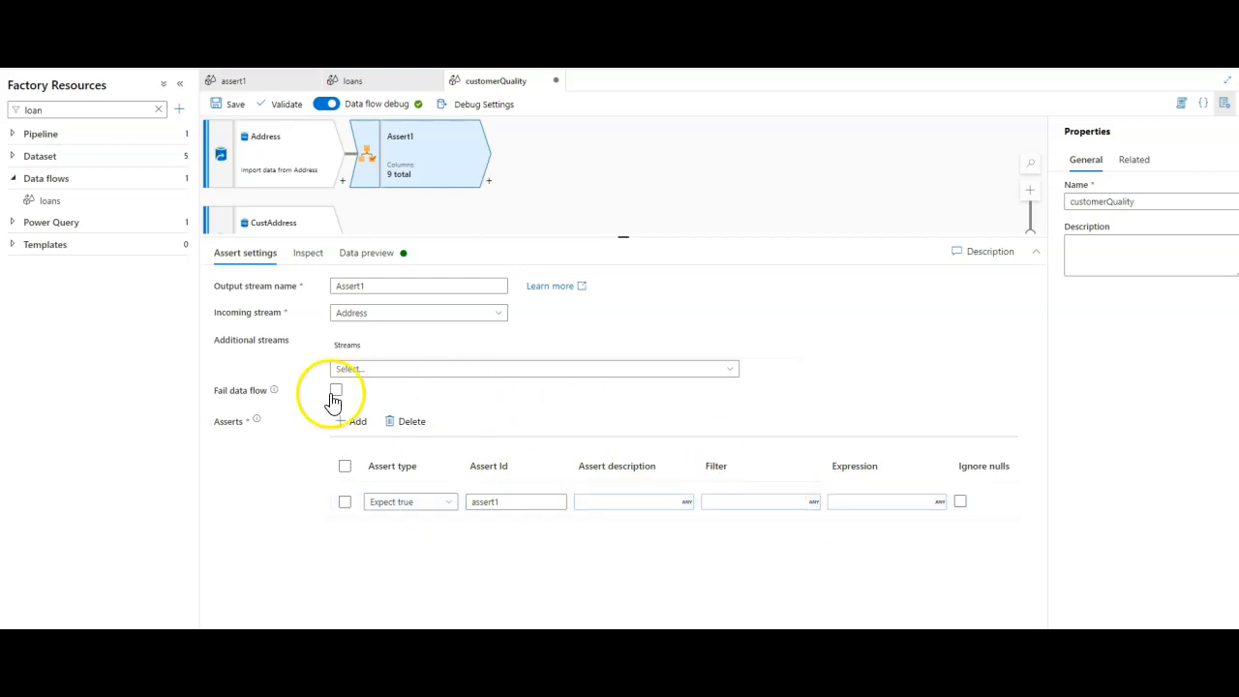
{"action": "mouse_move", "coordinate": [540, 539]}
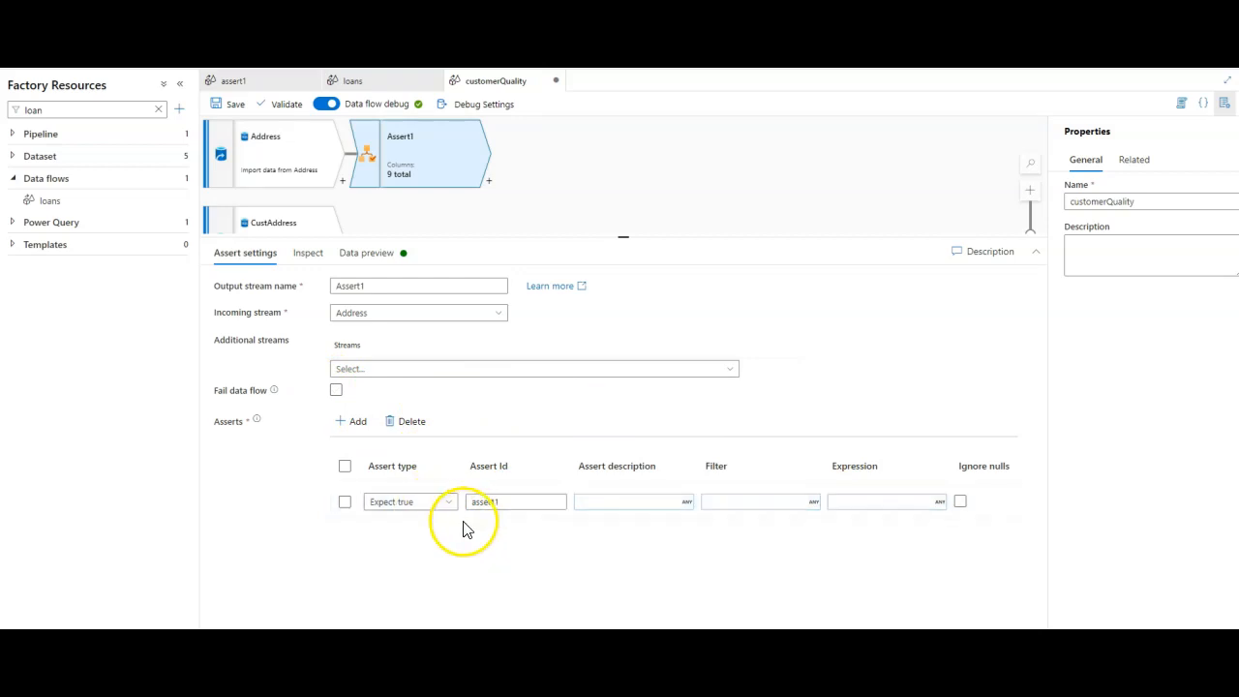
- Set the assert rule's id to assertUsOnly
{"action": "left_click", "coordinate": [515, 501]}
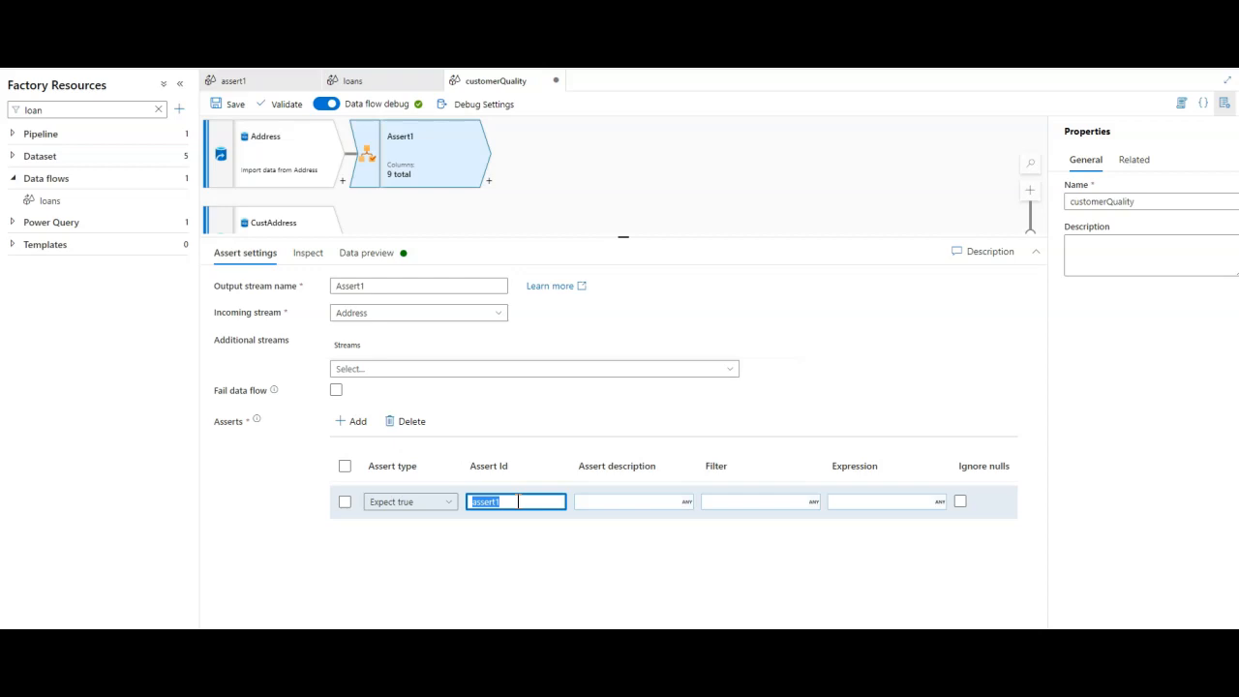
{"action": "type", "text": "un"}
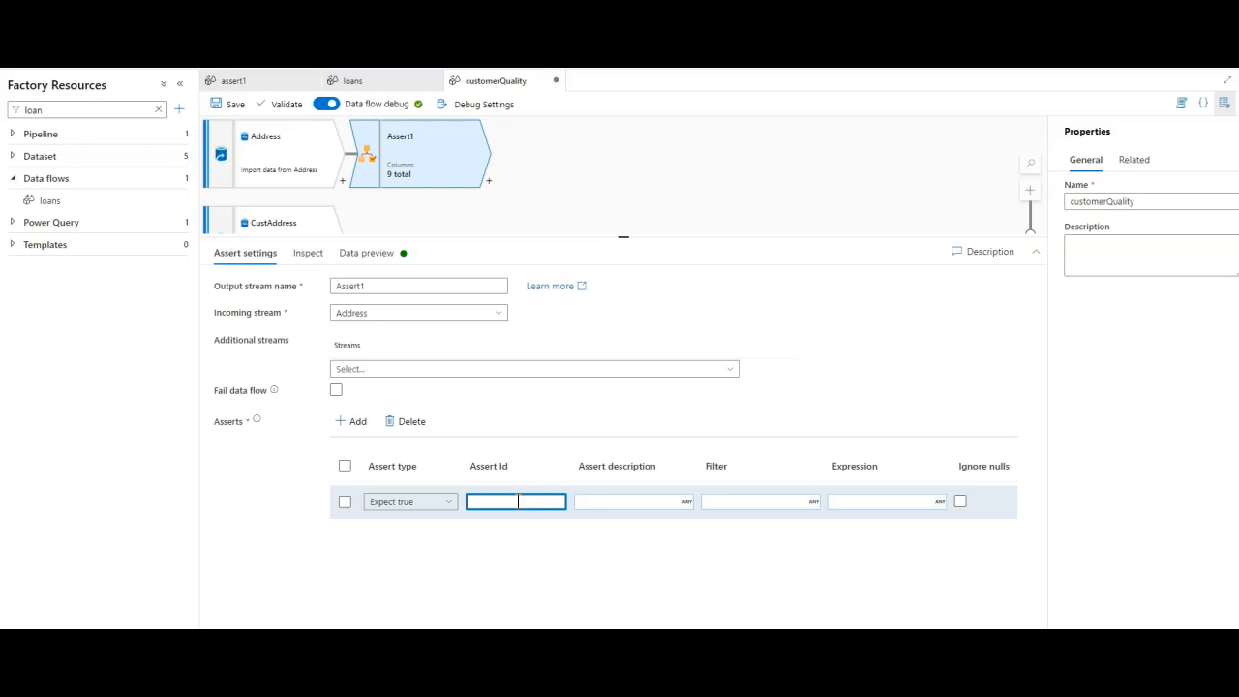
{"action": "type", "text": "assertUsOnly"}
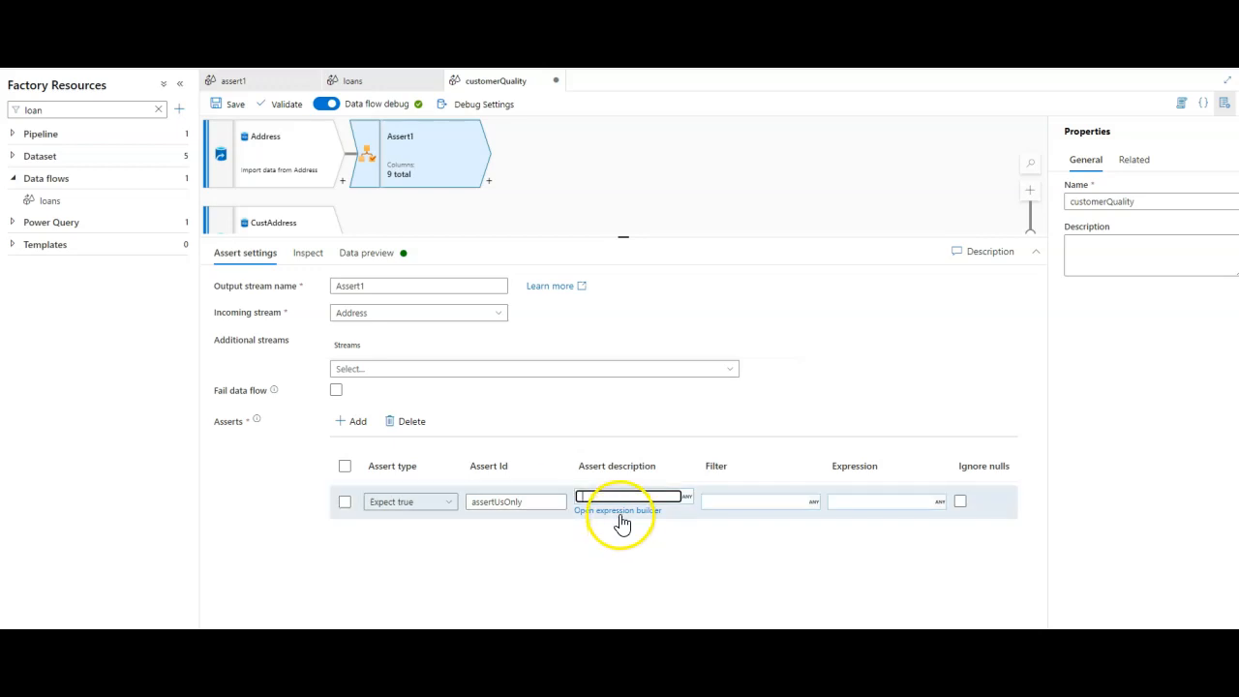
- Build the rule description CountryRegion + ' is not …' in the expression builder
{"action": "left_click", "coordinate": [618, 511]}
{"action": "type", "text": "CountryRegion"}
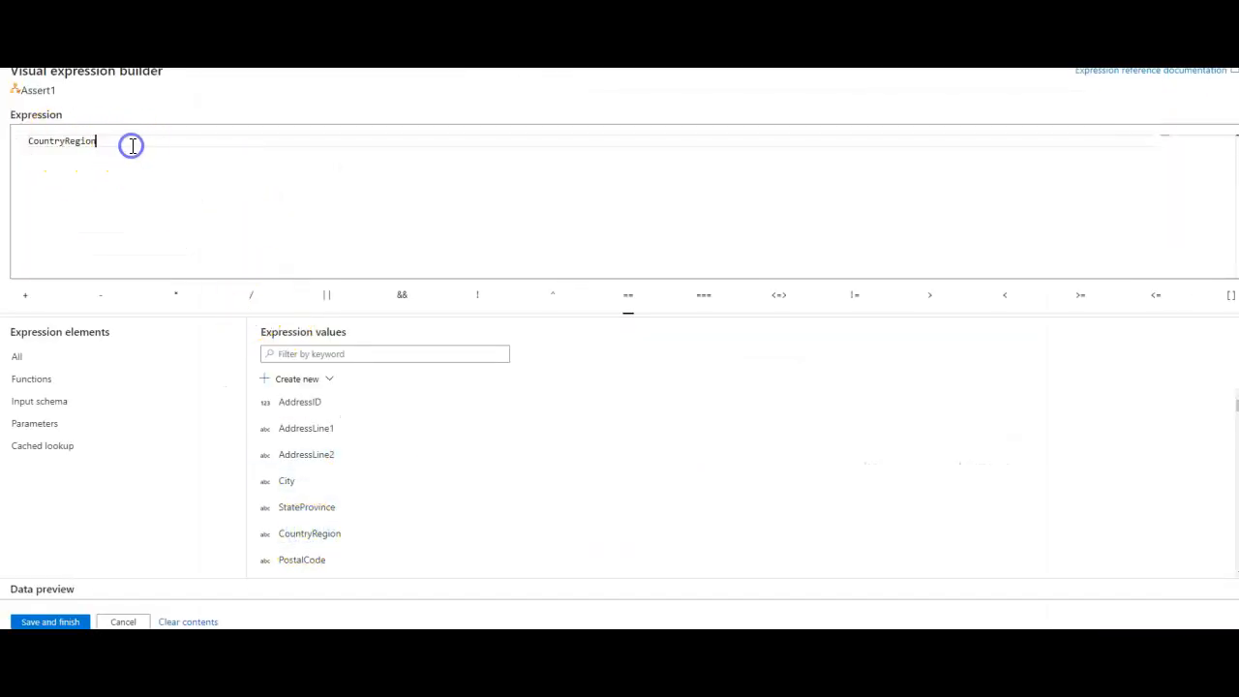
{"action": "type", "text": "+ '"}
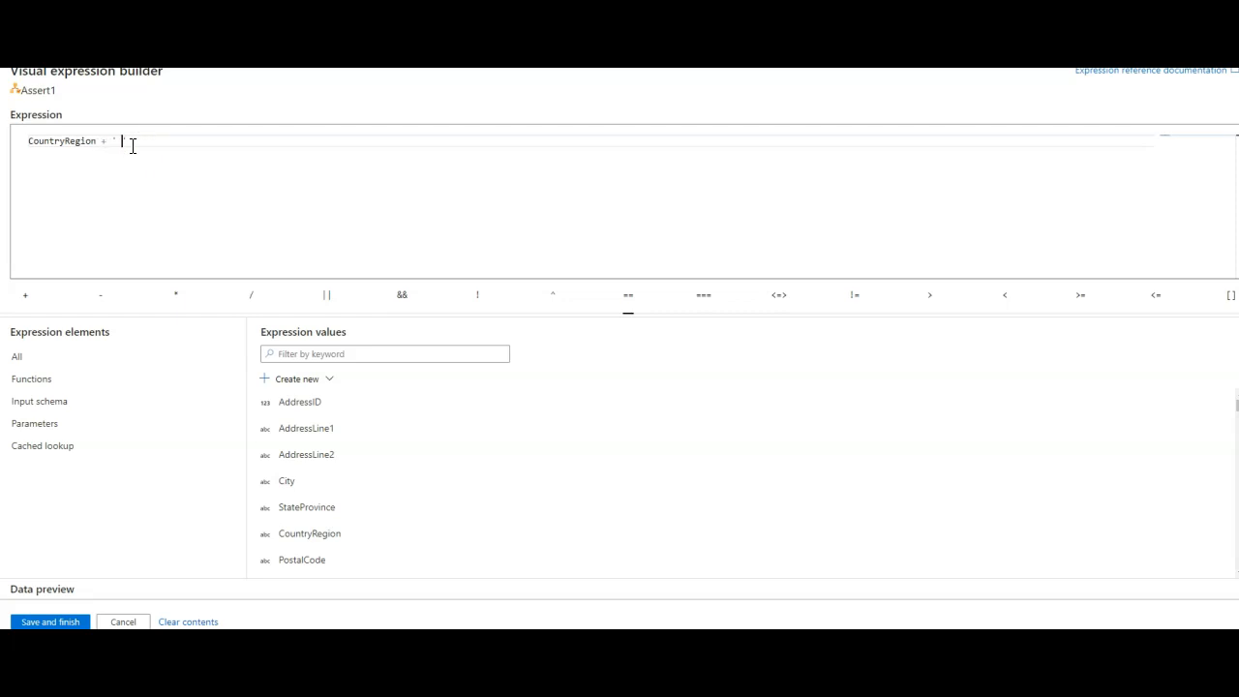
{"action": "type", "text": "is"}
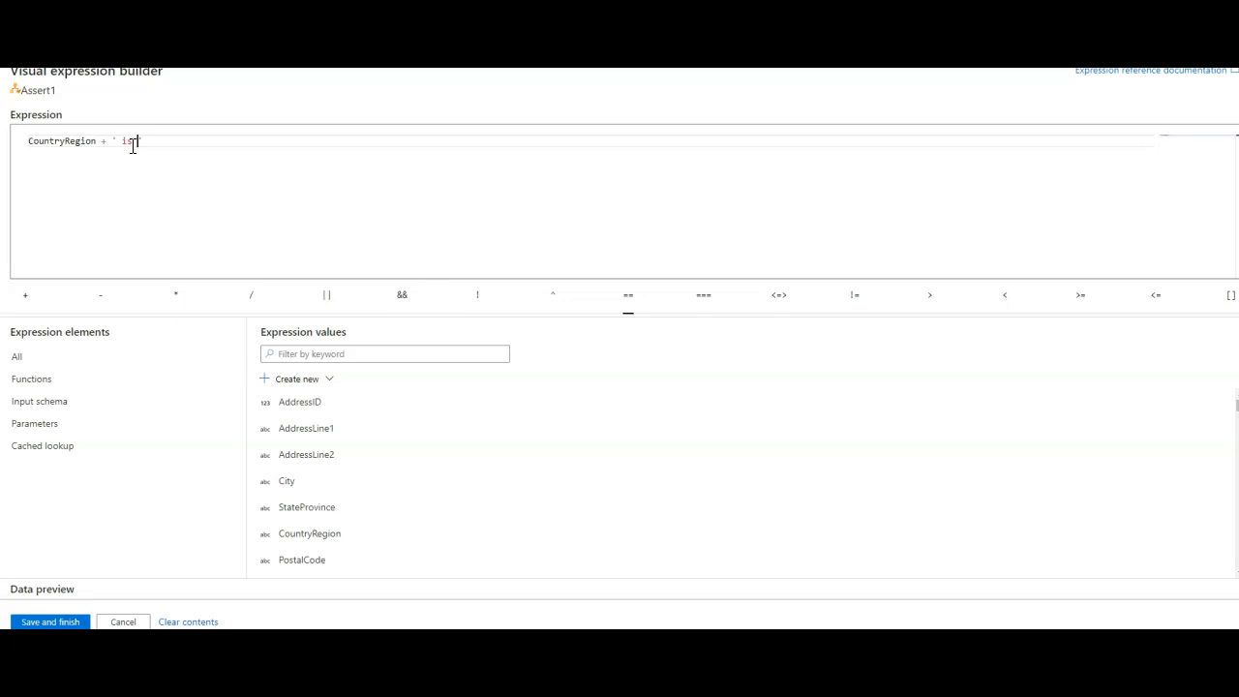
{"action": "left_click", "coordinate": [49, 622]}
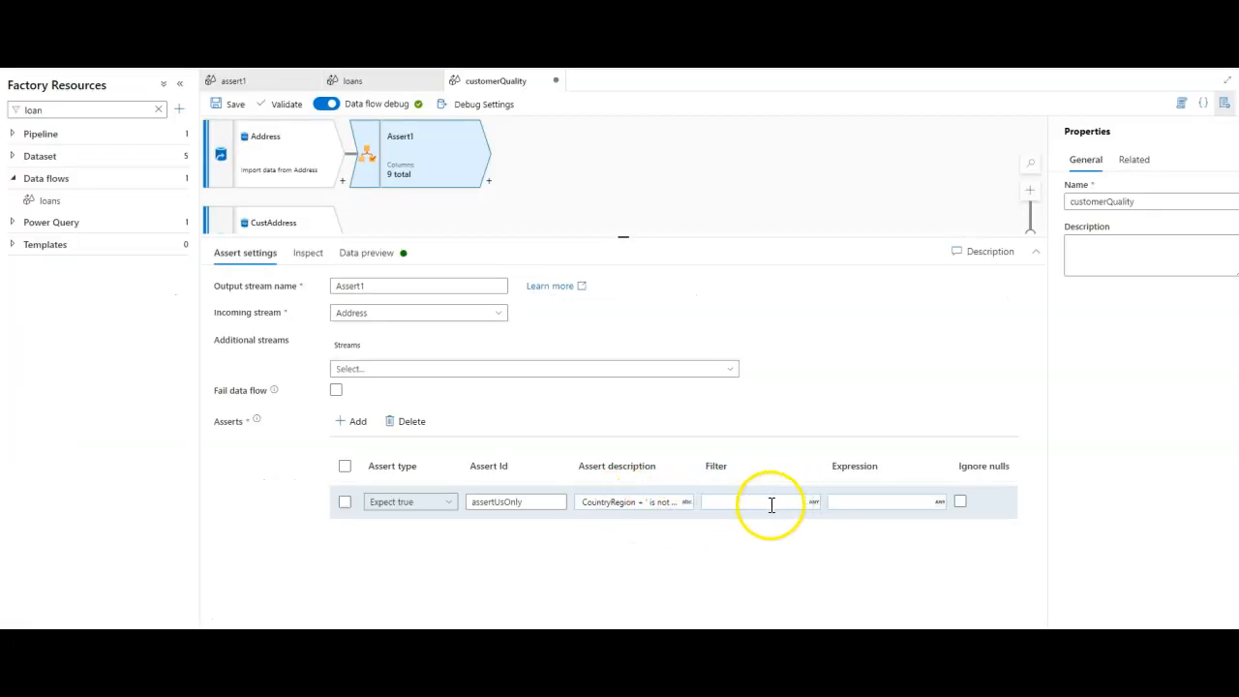
{"action": "left_click", "coordinate": [759, 502]}
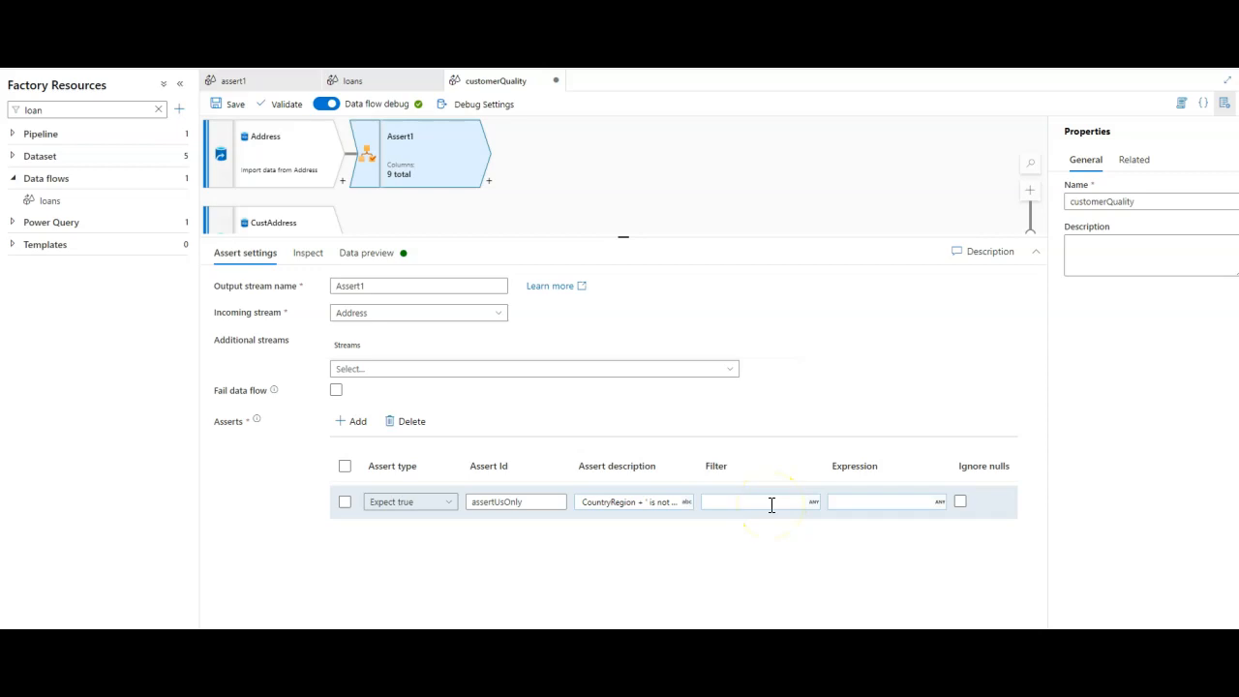
{"action": "mouse_move", "coordinate": [862, 516]}
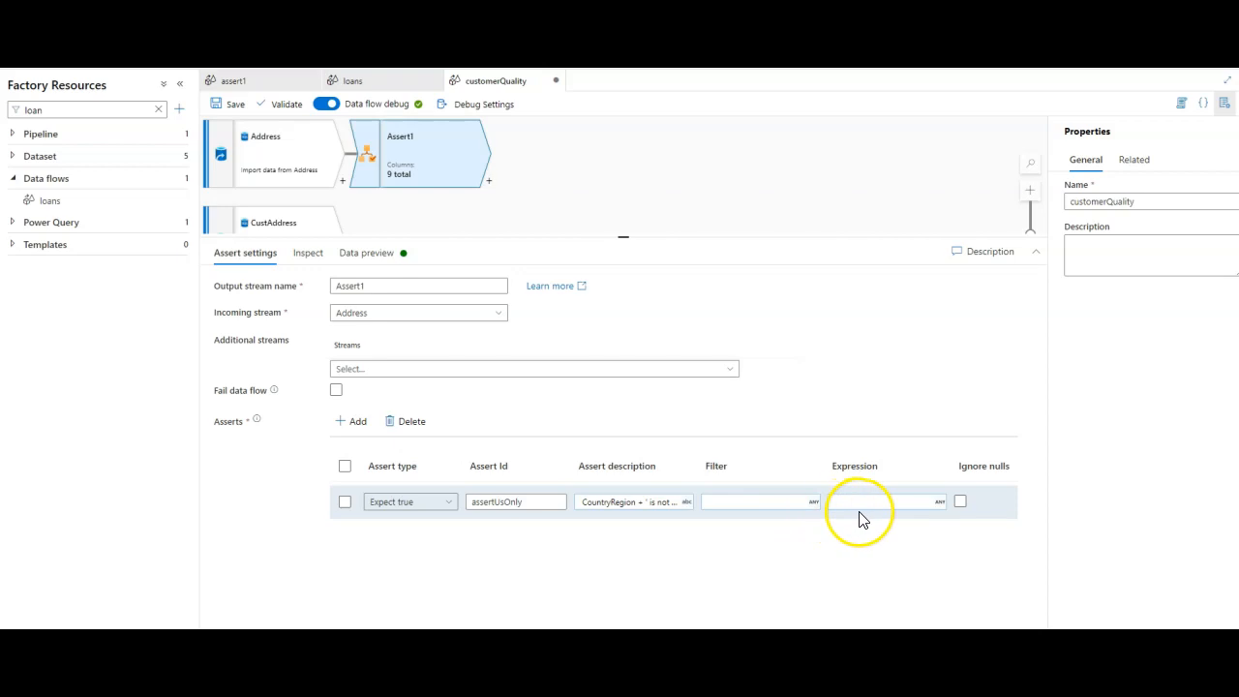
- Set the assertUsOnly condition to CountryRegion == 'United States'
{"action": "left_click", "coordinate": [880, 501]}
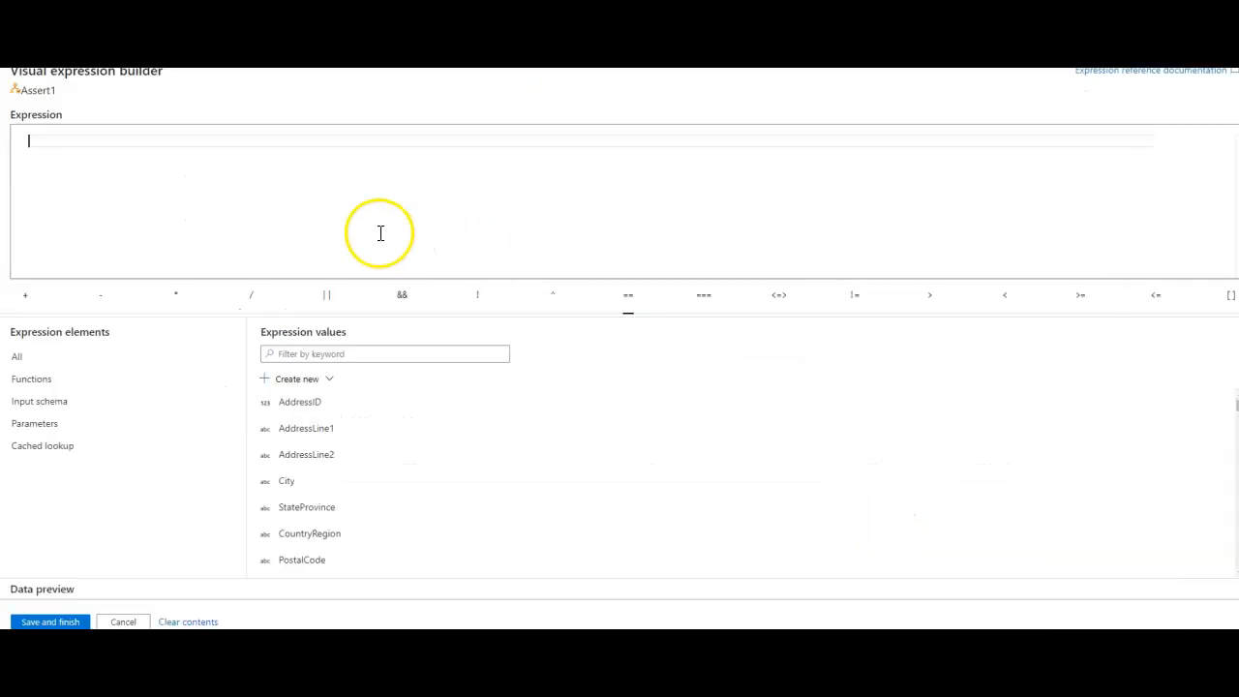
{"action": "double_click", "coordinate": [308, 533]}
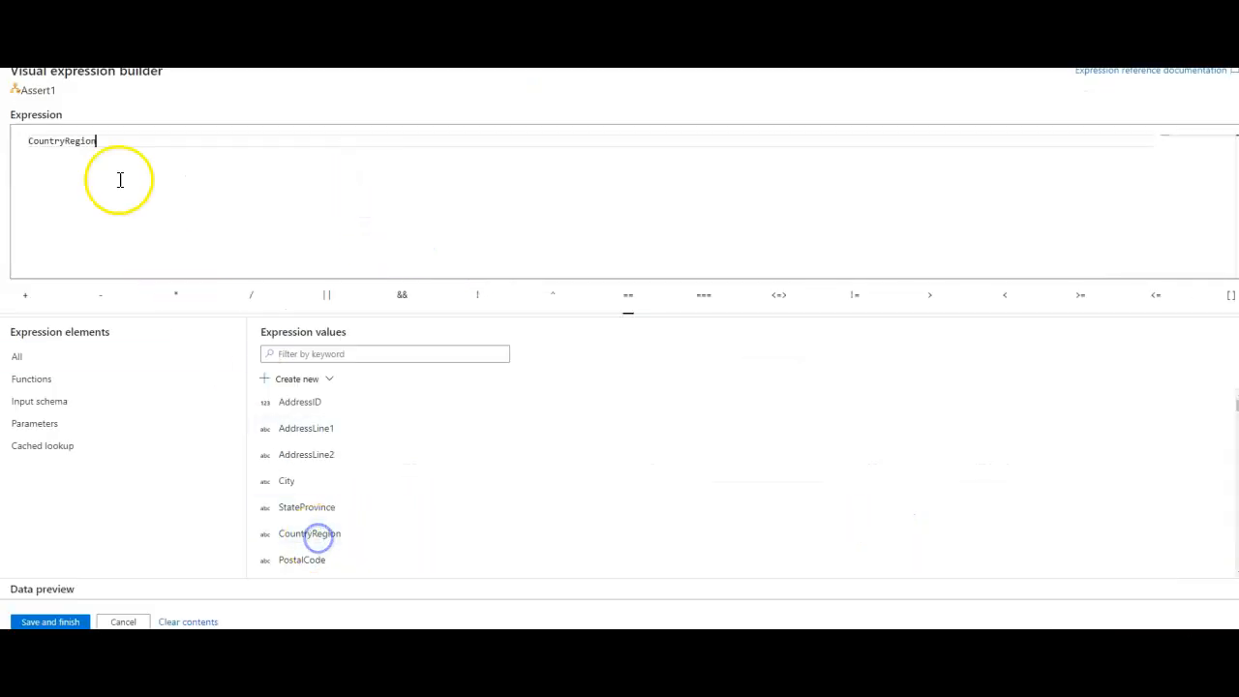
{"action": "type", "text": "== '"}
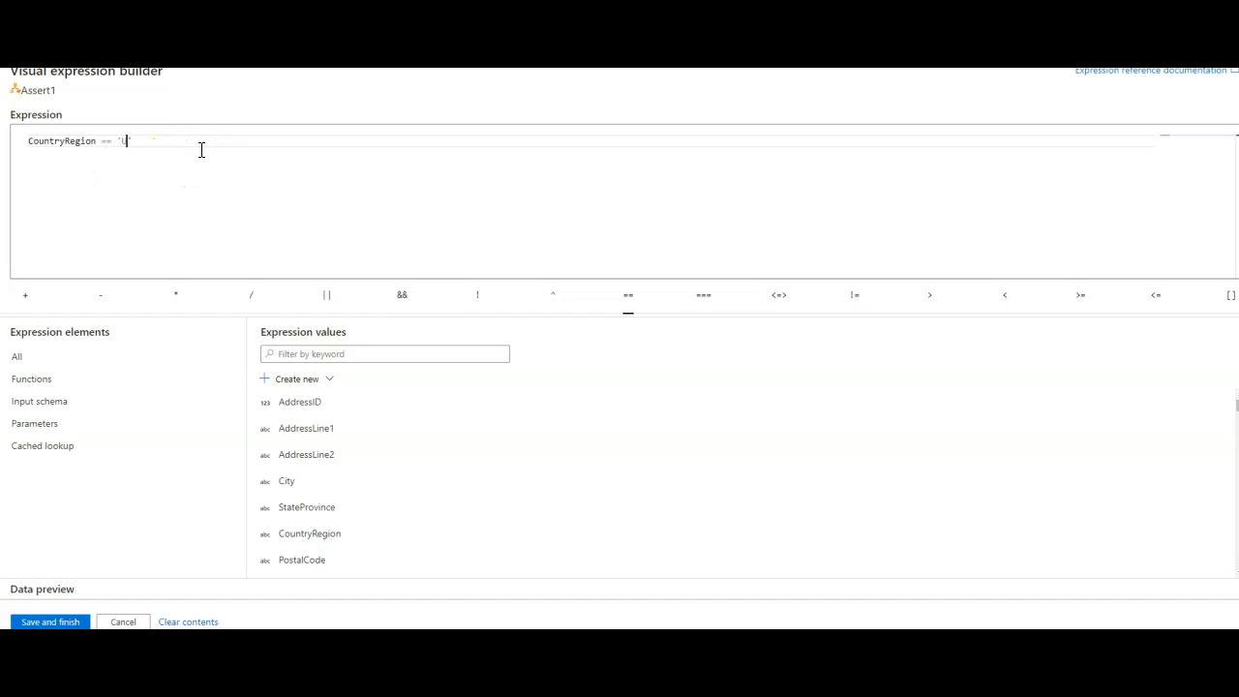
{"action": "type", "text": "United States"}
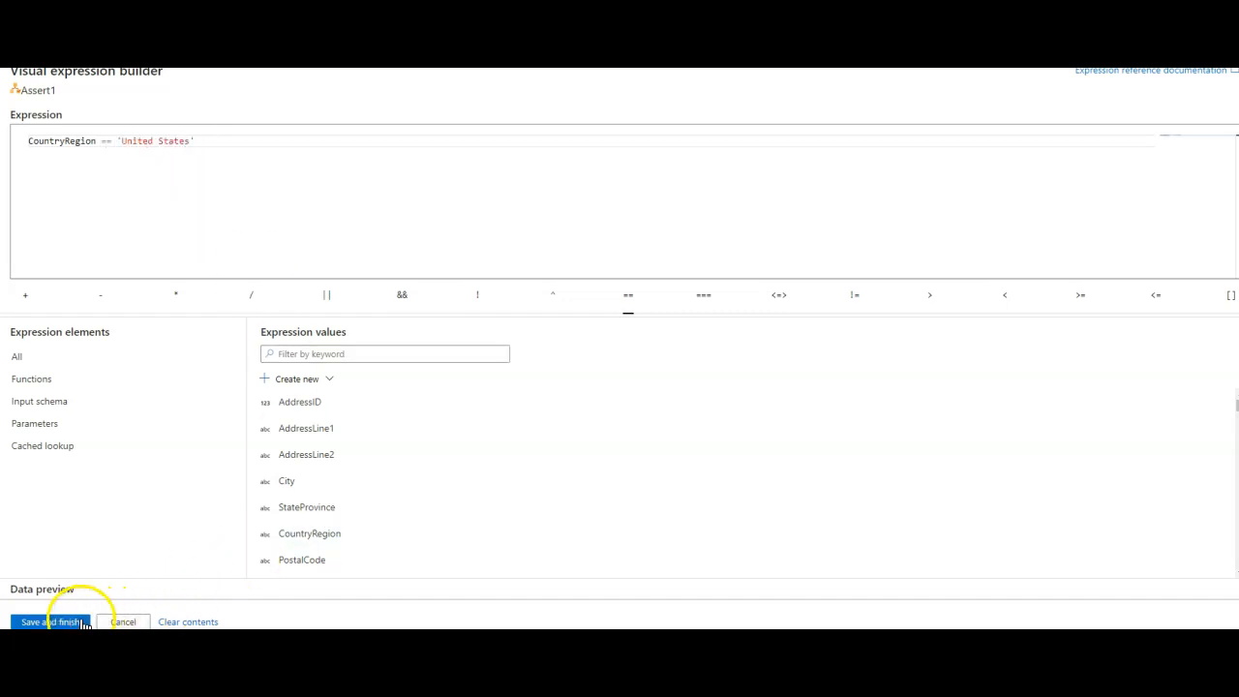
{"action": "left_click", "coordinate": [51, 621]}
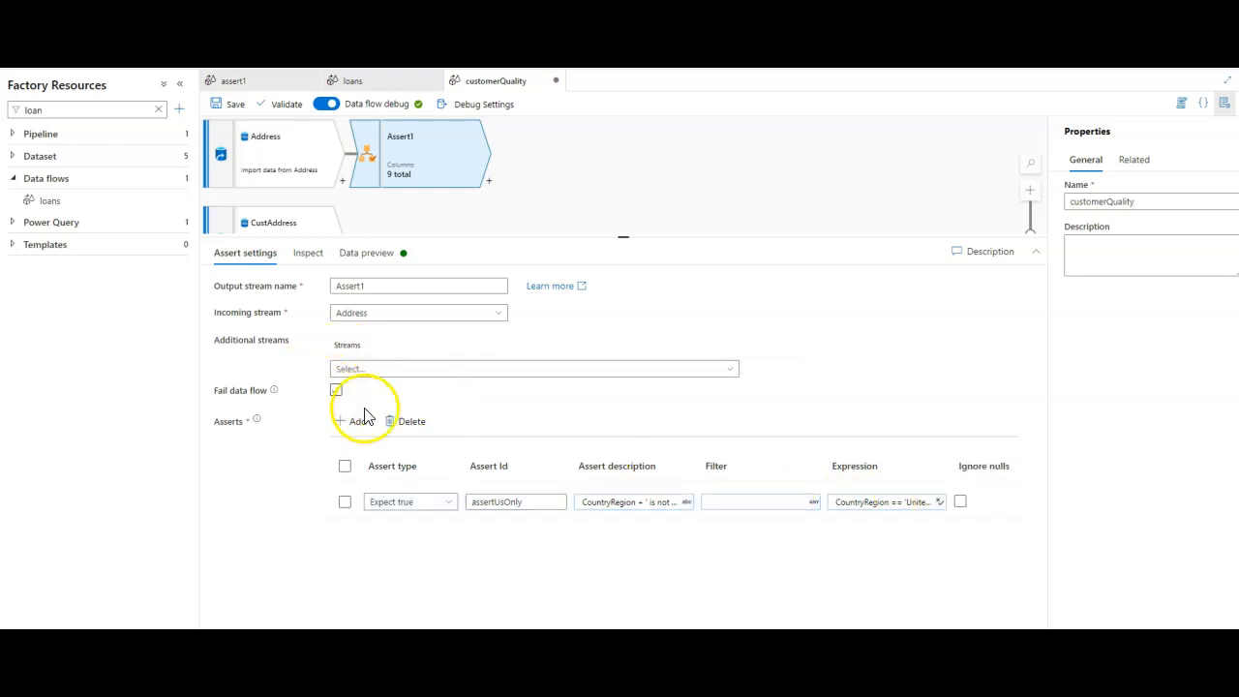
- Refresh Assert1's data preview and review the 94 non-US error rows of 450
{"action": "left_click", "coordinate": [364, 252]}
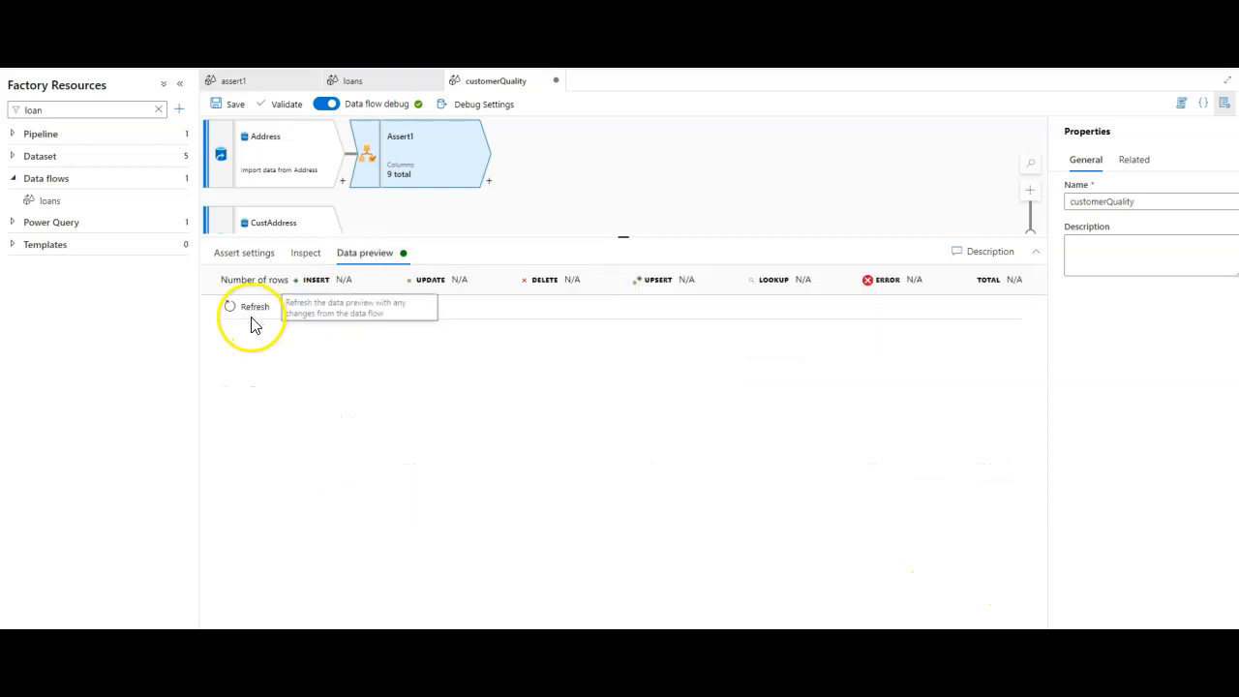
{"action": "left_click", "coordinate": [254, 306]}
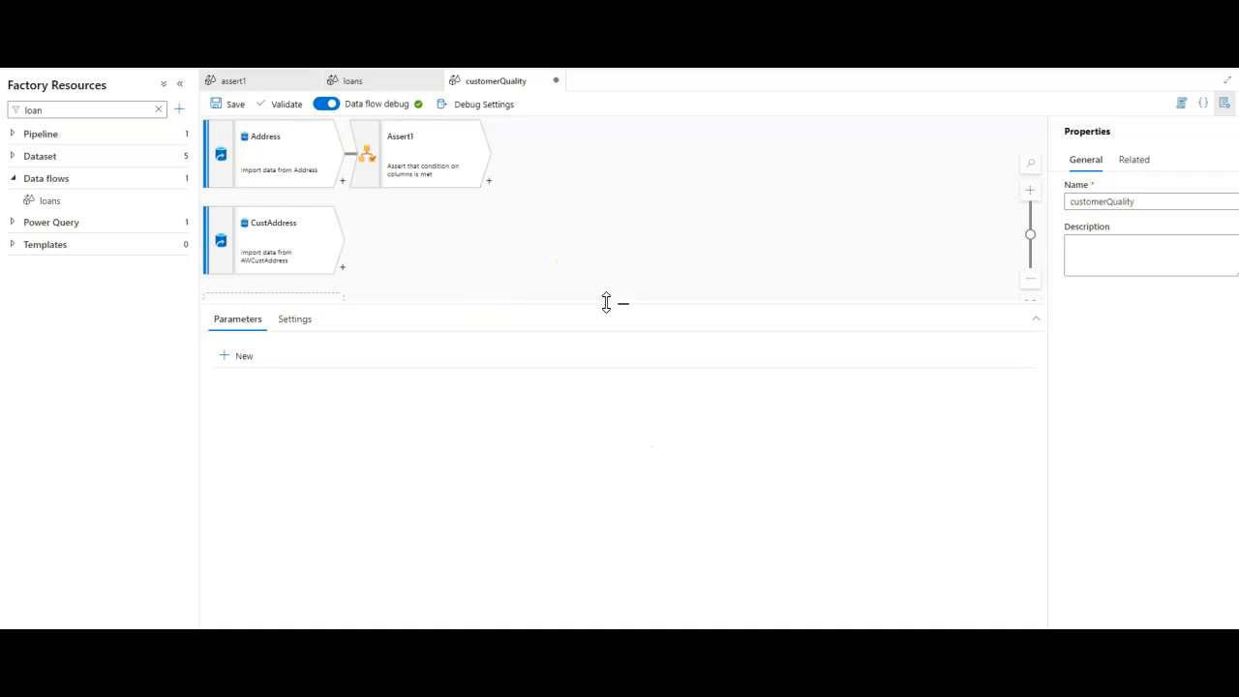
{"action": "left_click", "coordinate": [417, 155]}
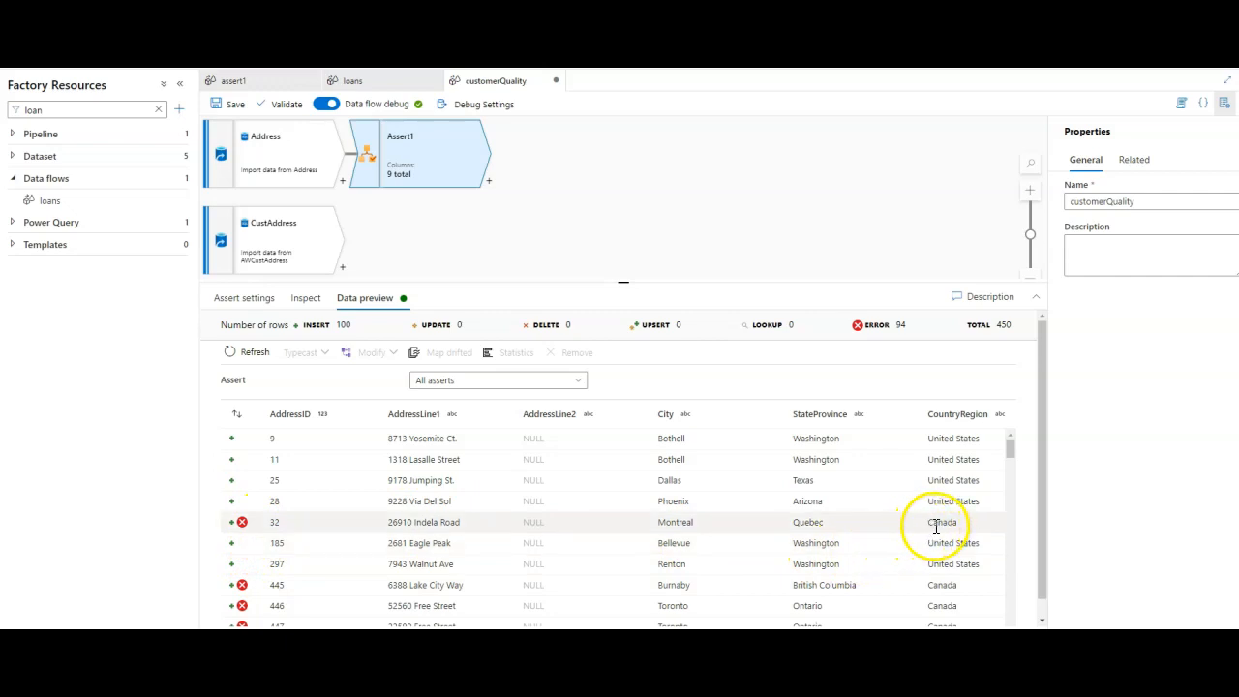
{"action": "mouse_move", "coordinate": [246, 586]}
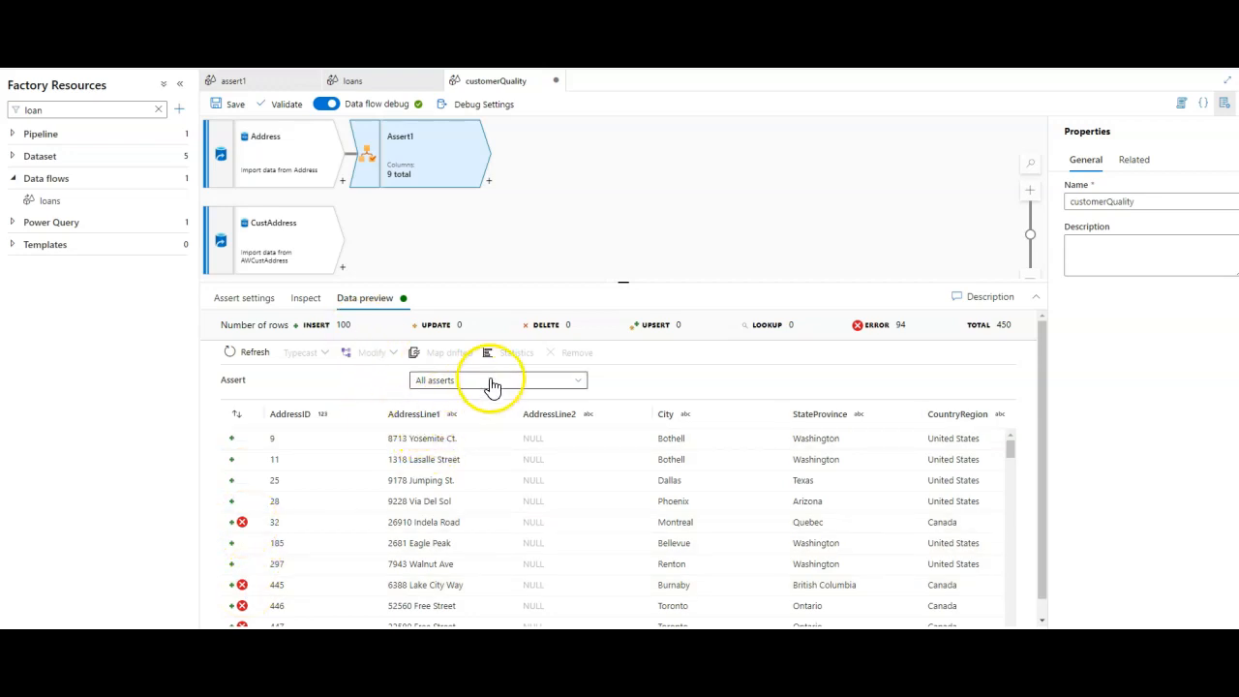
{"action": "left_click", "coordinate": [497, 379]}
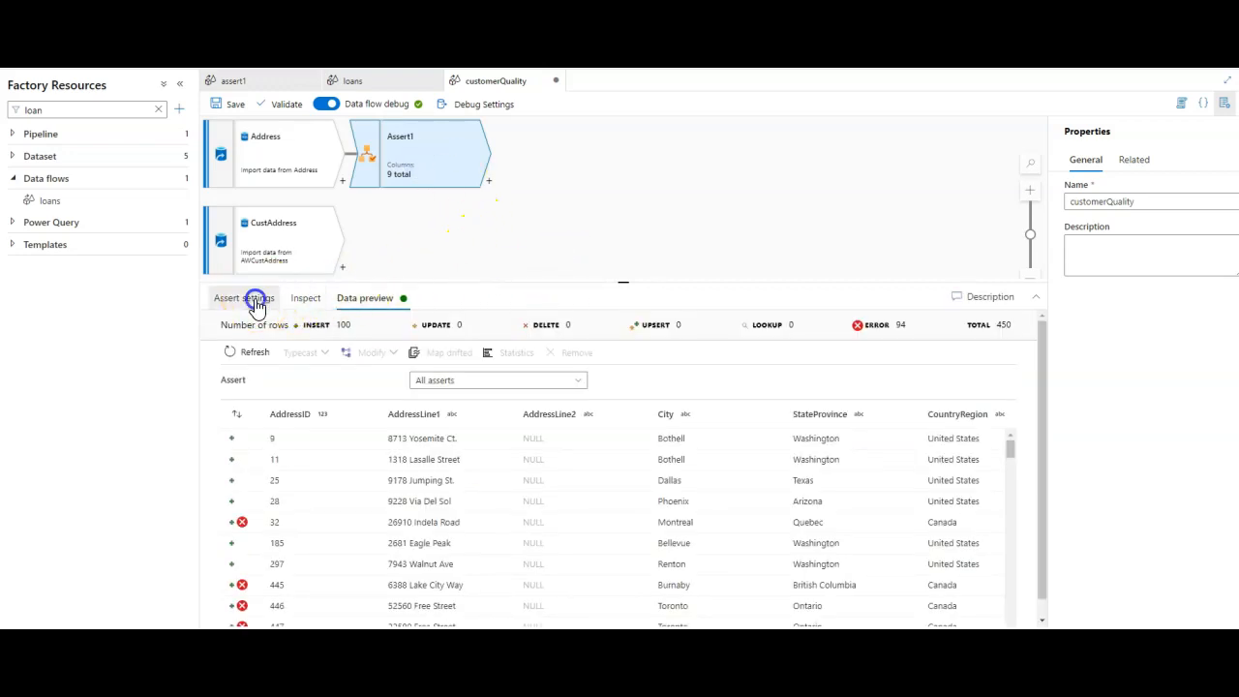
- Inspect Assert1's nine output columns, then go back to its assert rules
{"action": "left_click", "coordinate": [243, 297]}
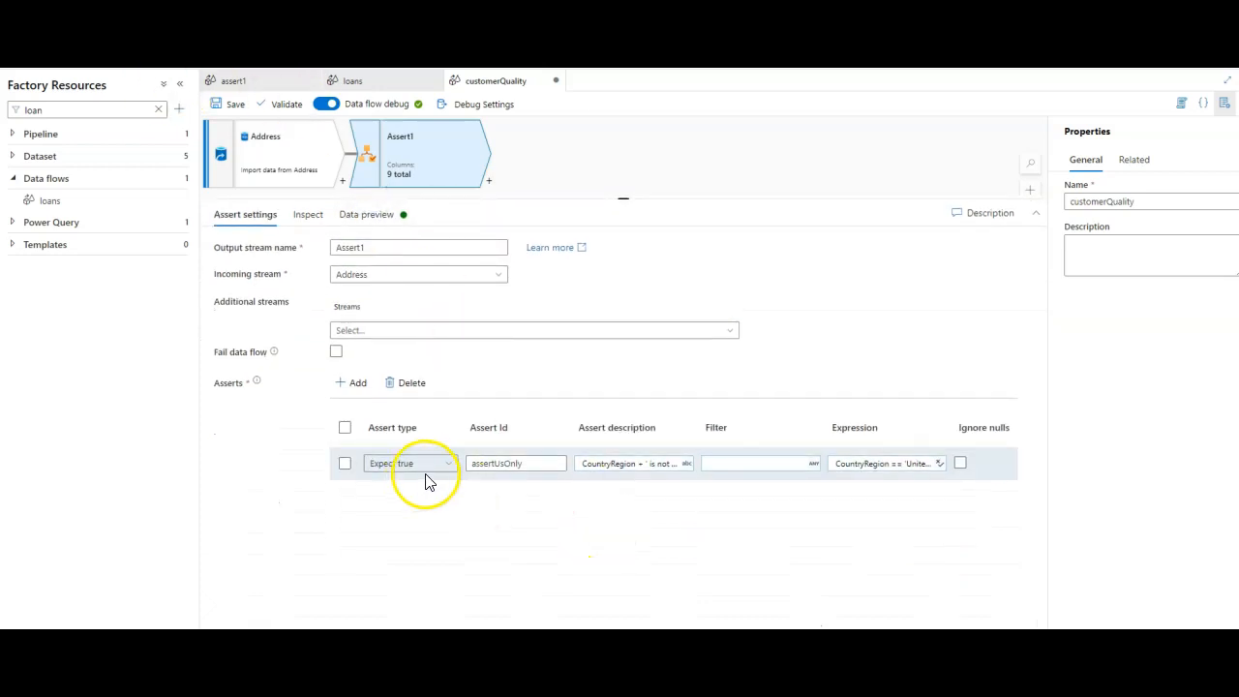
{"action": "left_click", "coordinate": [307, 214]}
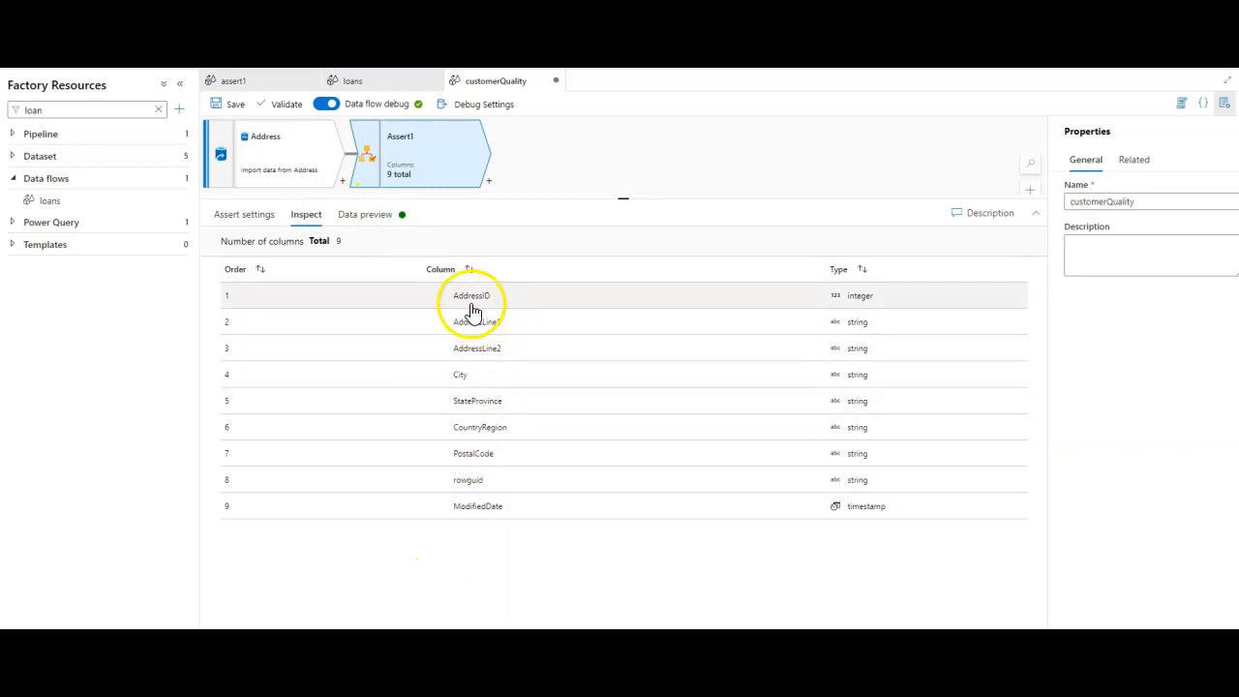
{"action": "left_click", "coordinate": [244, 214]}
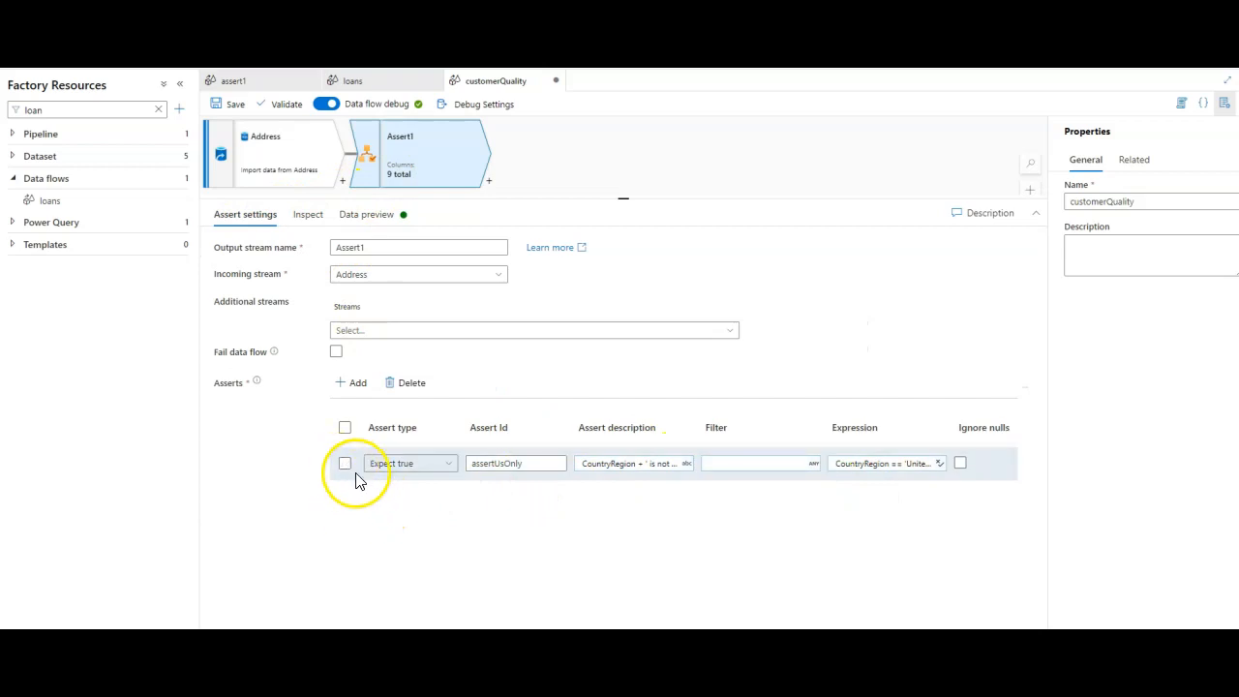
- Add an expect-unique rule addressIdUnique with description toString(AddressID)
{"action": "left_click", "coordinate": [411, 500]}
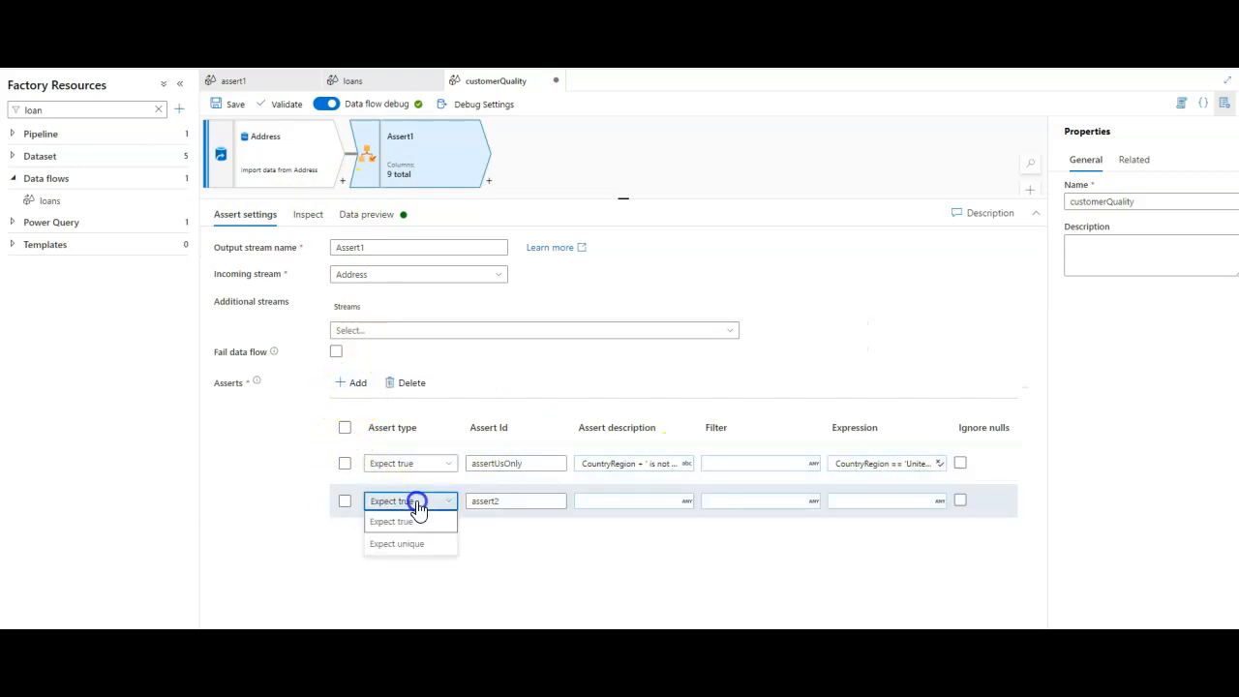
{"action": "left_click", "coordinate": [395, 543]}
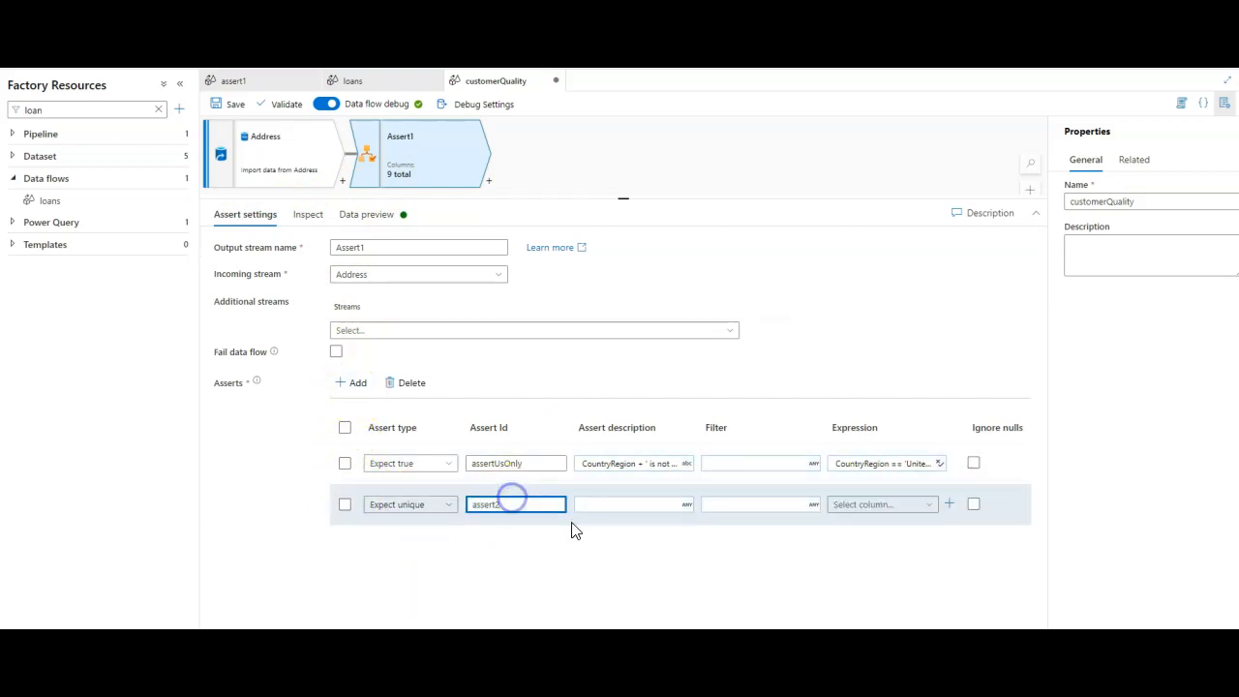
{"action": "type", "text": "addressIdUniqu"}
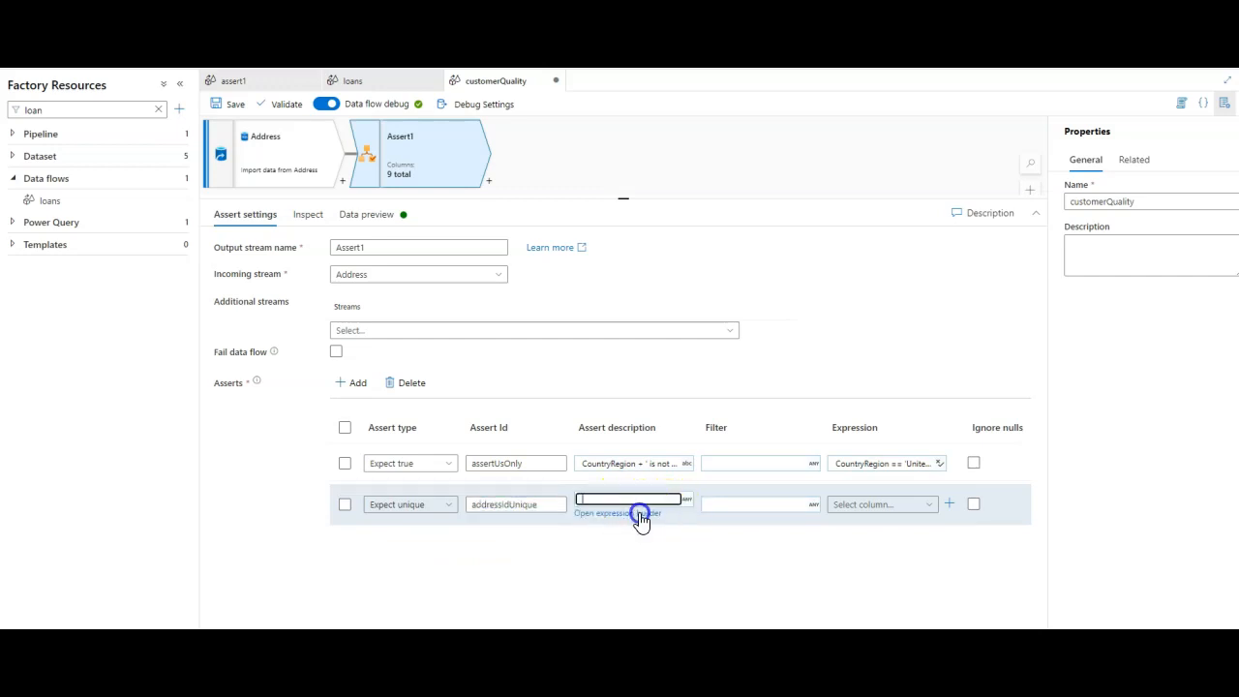
{"action": "left_click", "coordinate": [627, 513]}
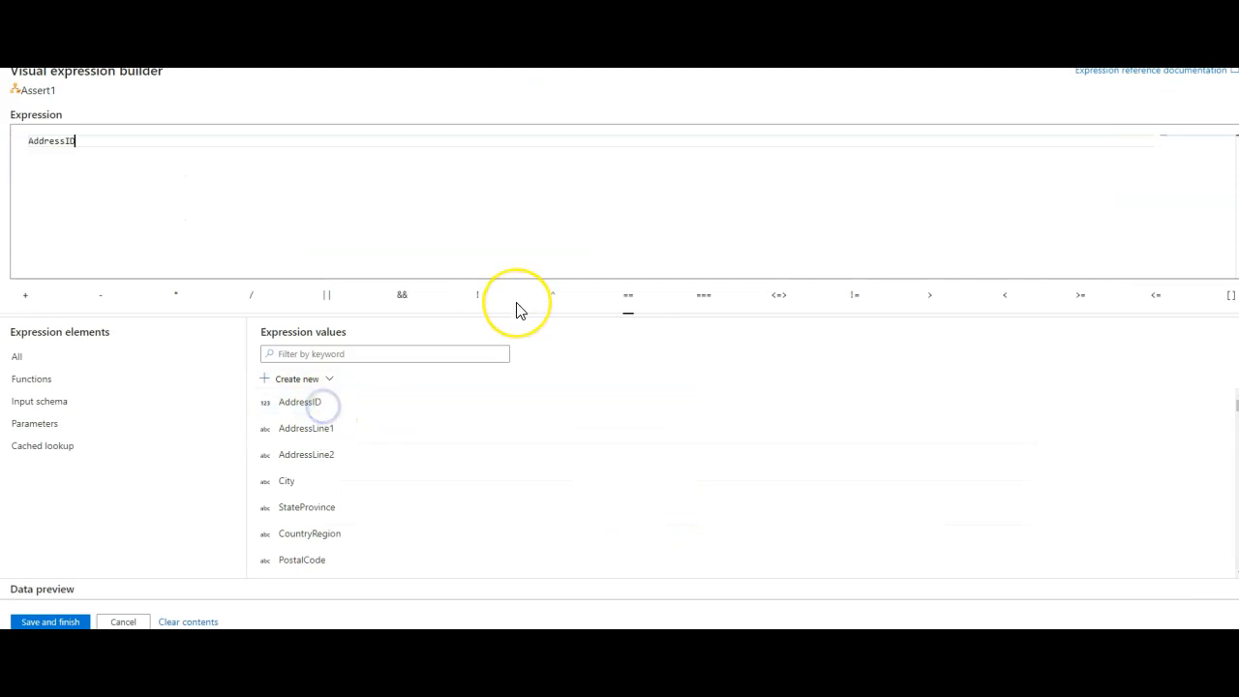
{"action": "type", "text": "toString(AddressID) + ' is ..."}
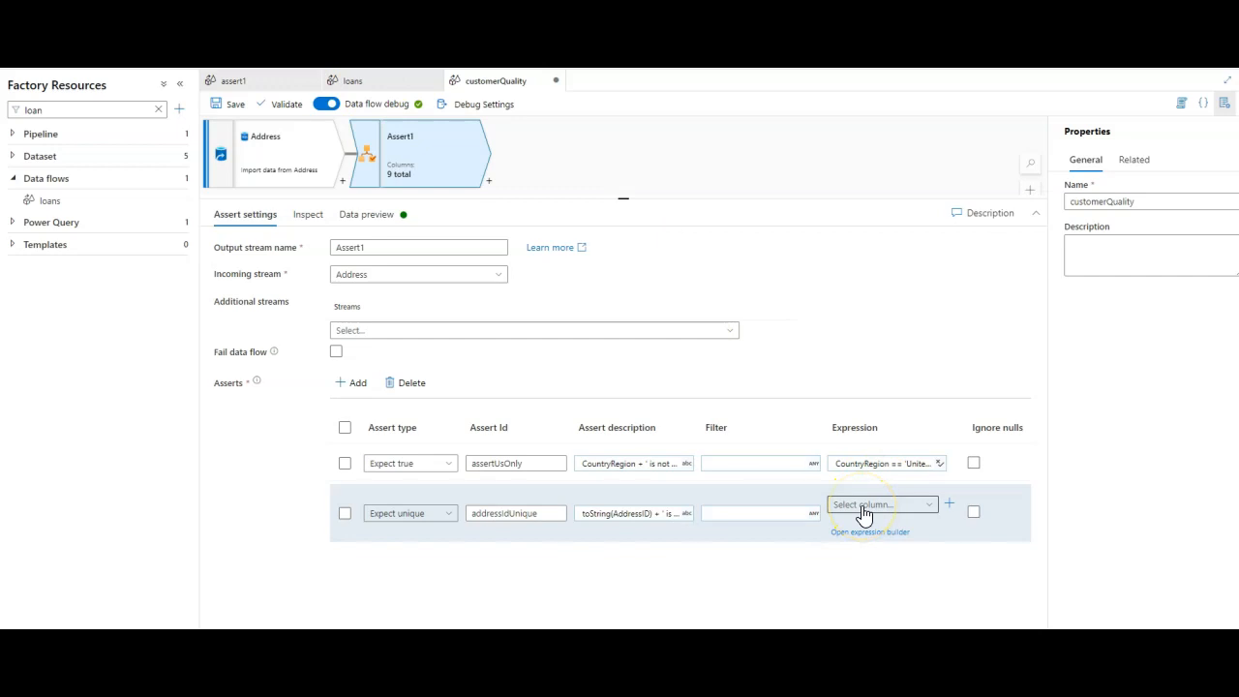
{"action": "mouse_move", "coordinate": [932, 510]}
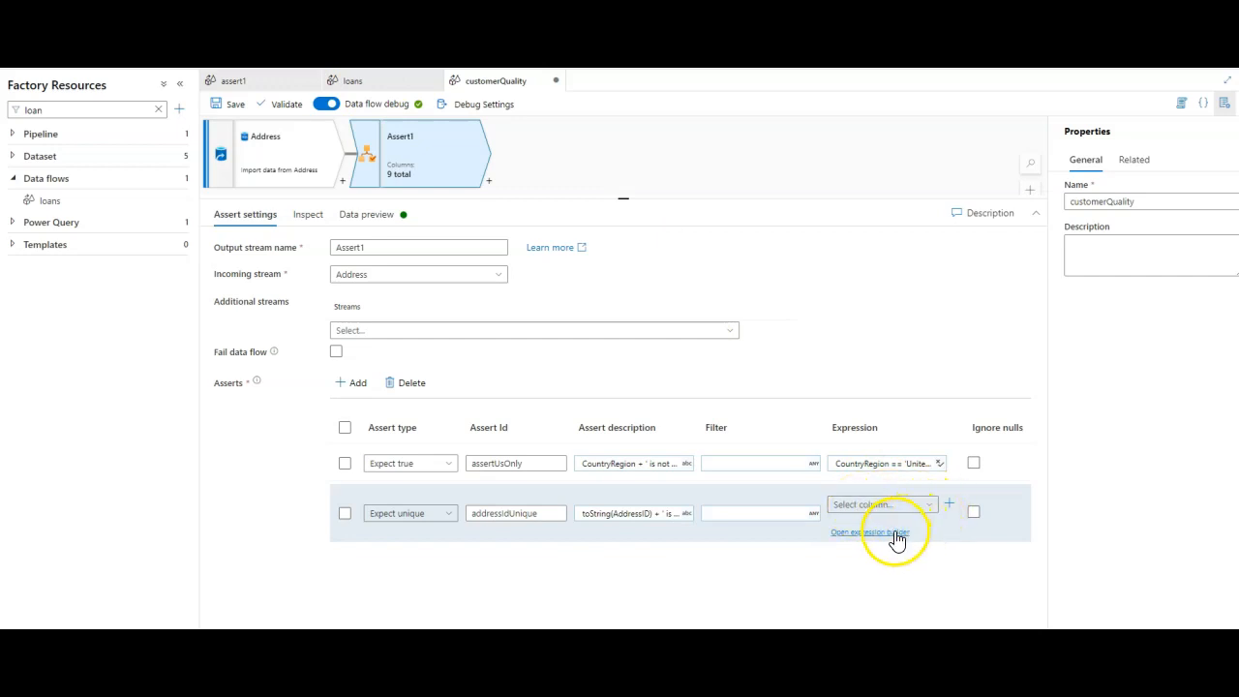
- Choose AddressLine1 as the column the unique rule checks
{"action": "left_click", "coordinate": [878, 504]}
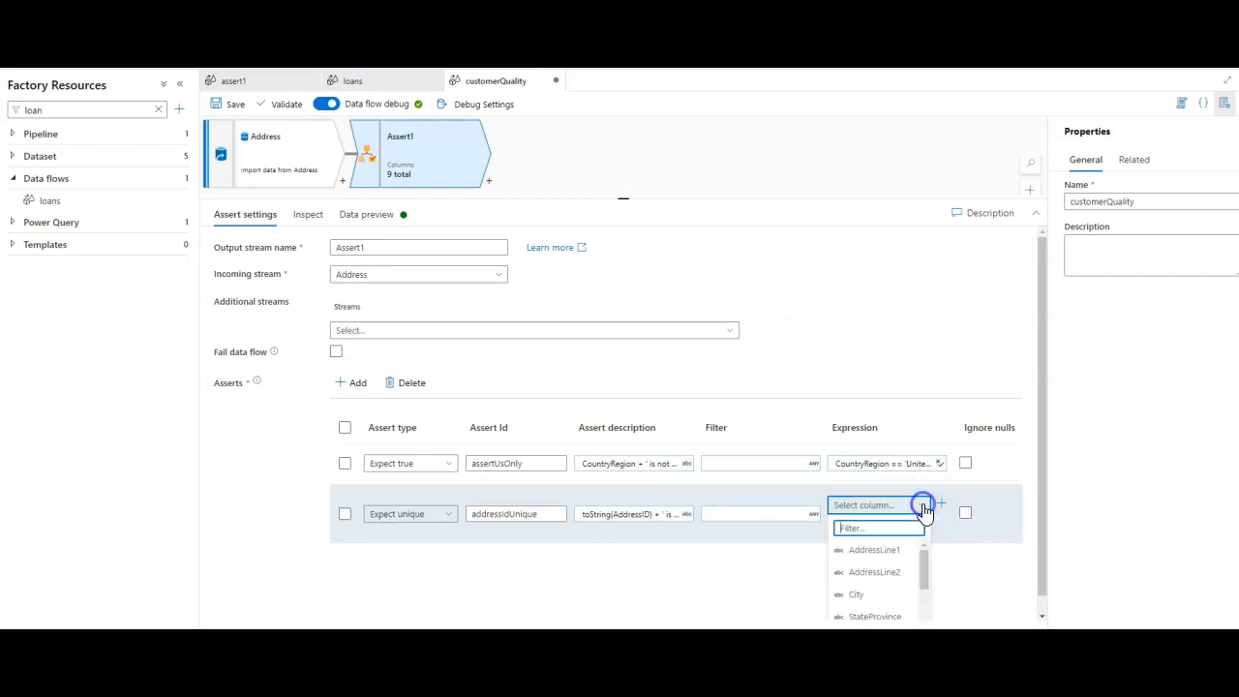
{"action": "left_click", "coordinate": [874, 549]}
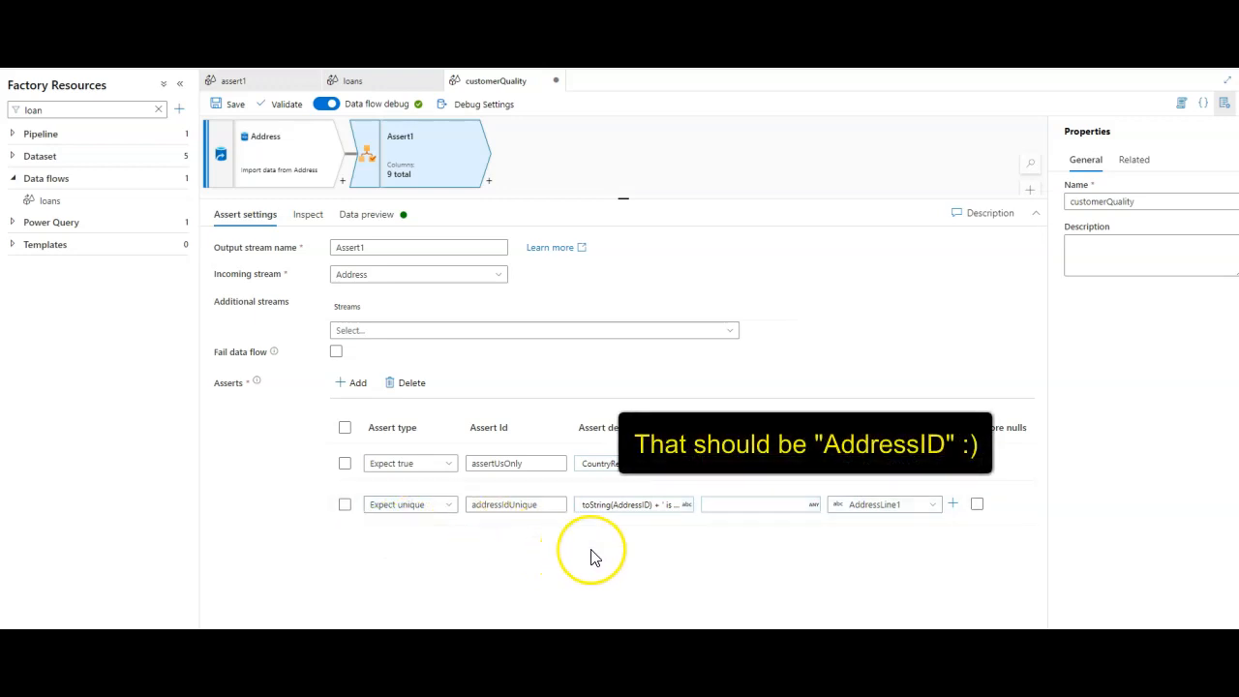
{"action": "left_click", "coordinate": [516, 463]}
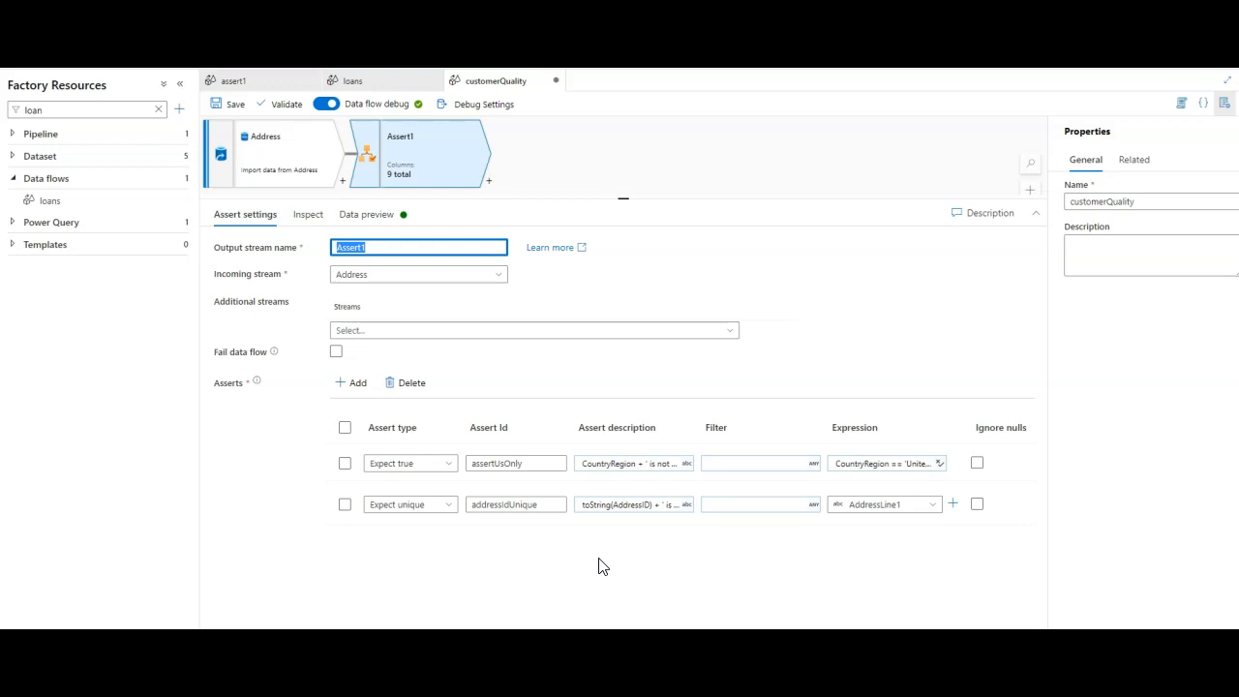
{"action": "mouse_move", "coordinate": [637, 598]}
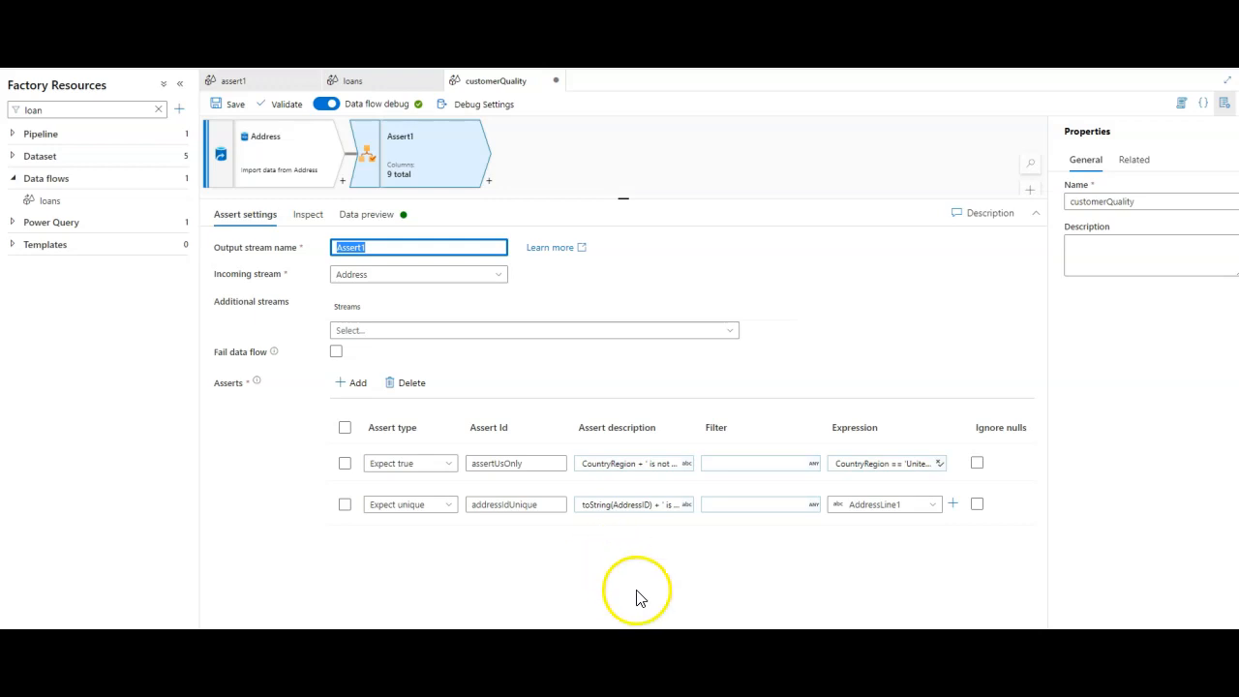
- Add assert3 with CustAddress as an additional stream, set to Expect exists
{"action": "left_click", "coordinate": [351, 382]}
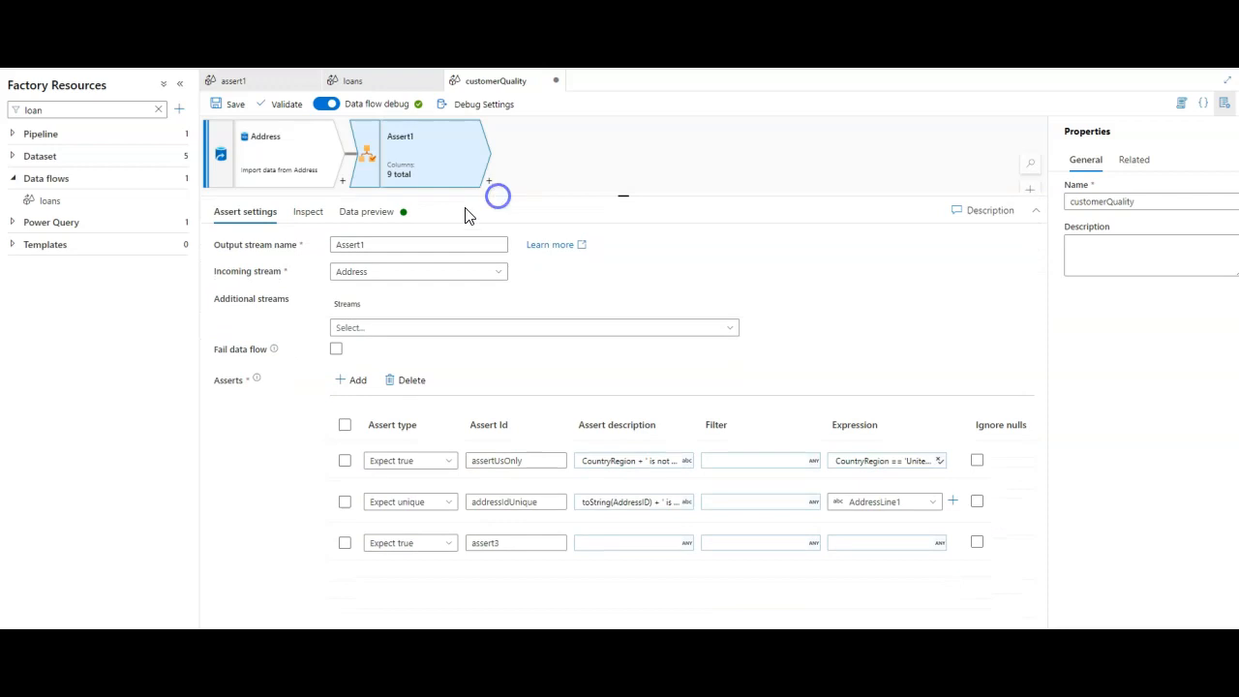
{"action": "left_click", "coordinate": [533, 327]}
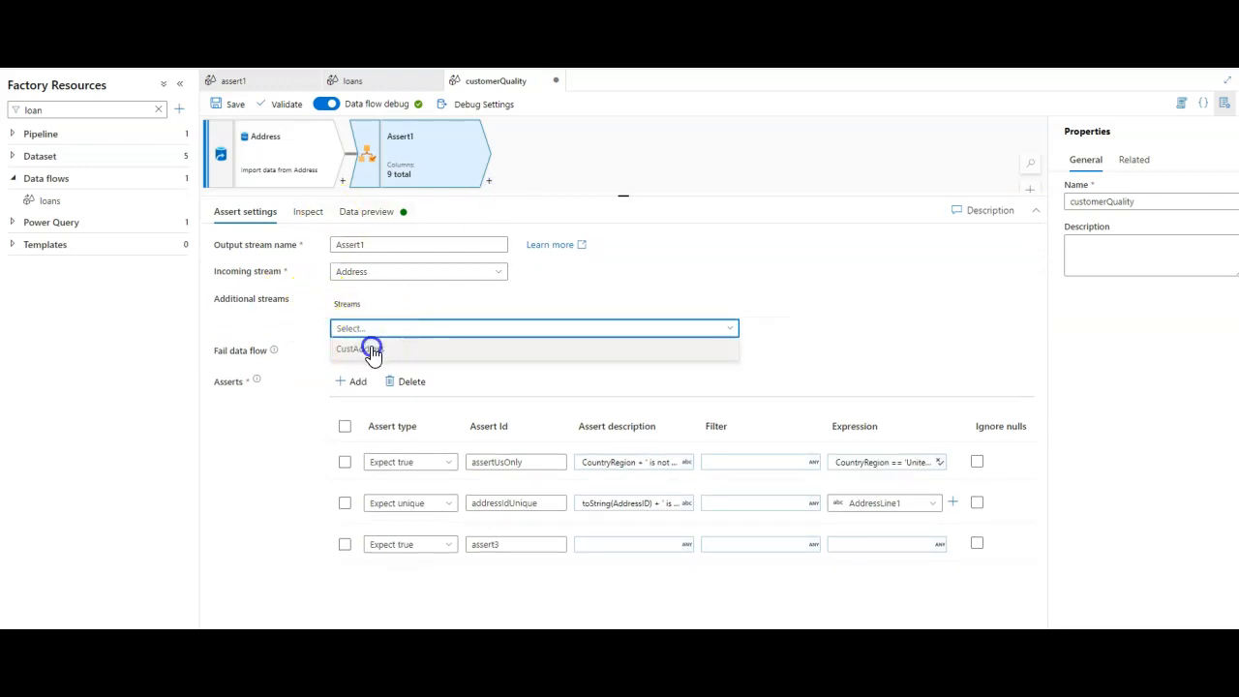
{"action": "left_click", "coordinate": [357, 348]}
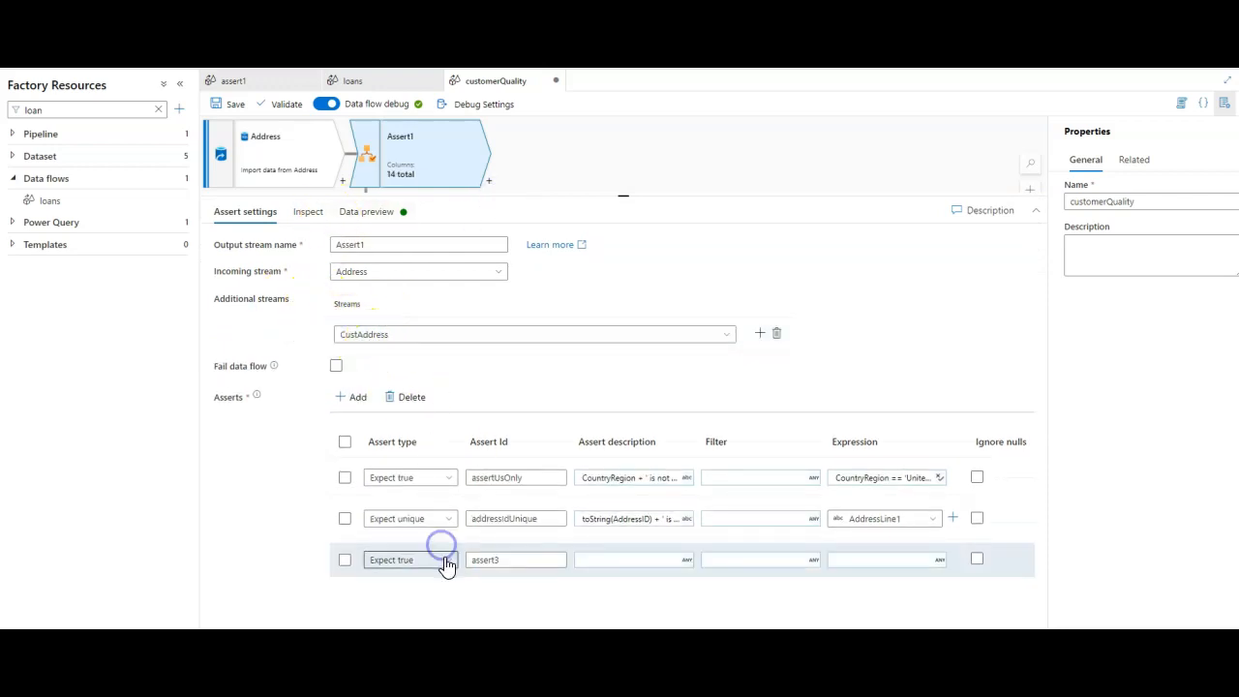
{"action": "left_click", "coordinate": [409, 560]}
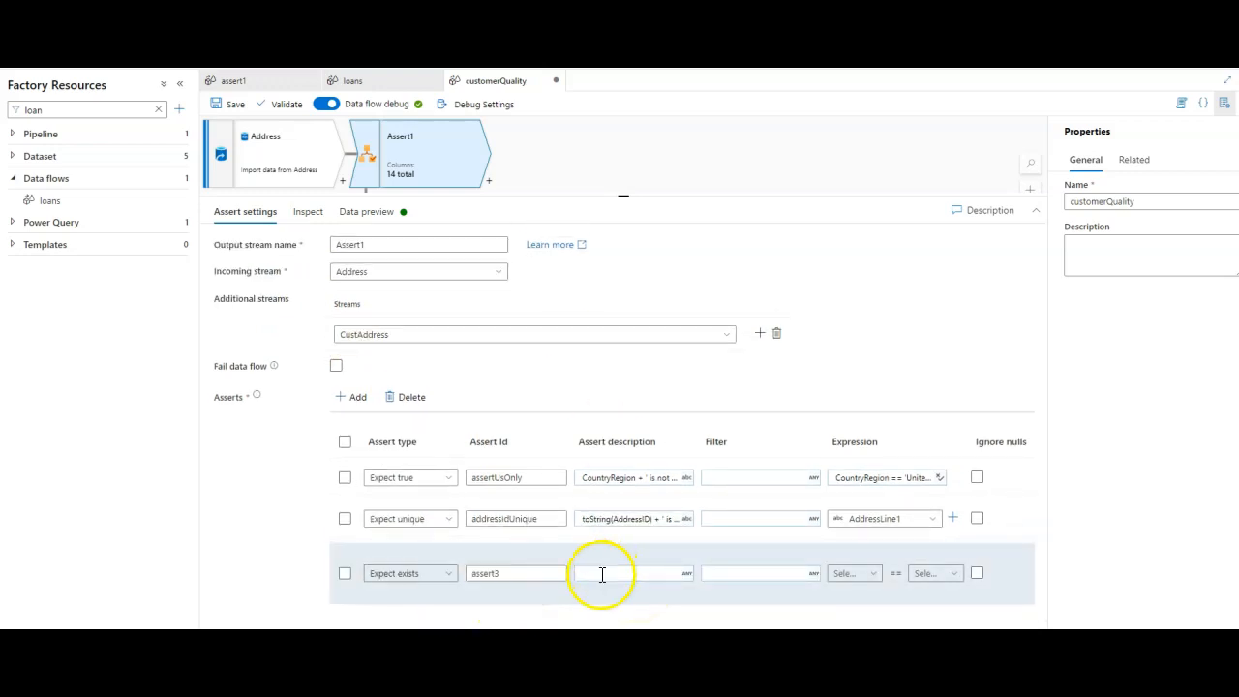
- Give assert3 a 'not present in both tables' description and match Address ID against CustAddress ID
{"action": "left_click", "coordinate": [629, 573]}
{"action": "type", "text": "'"}
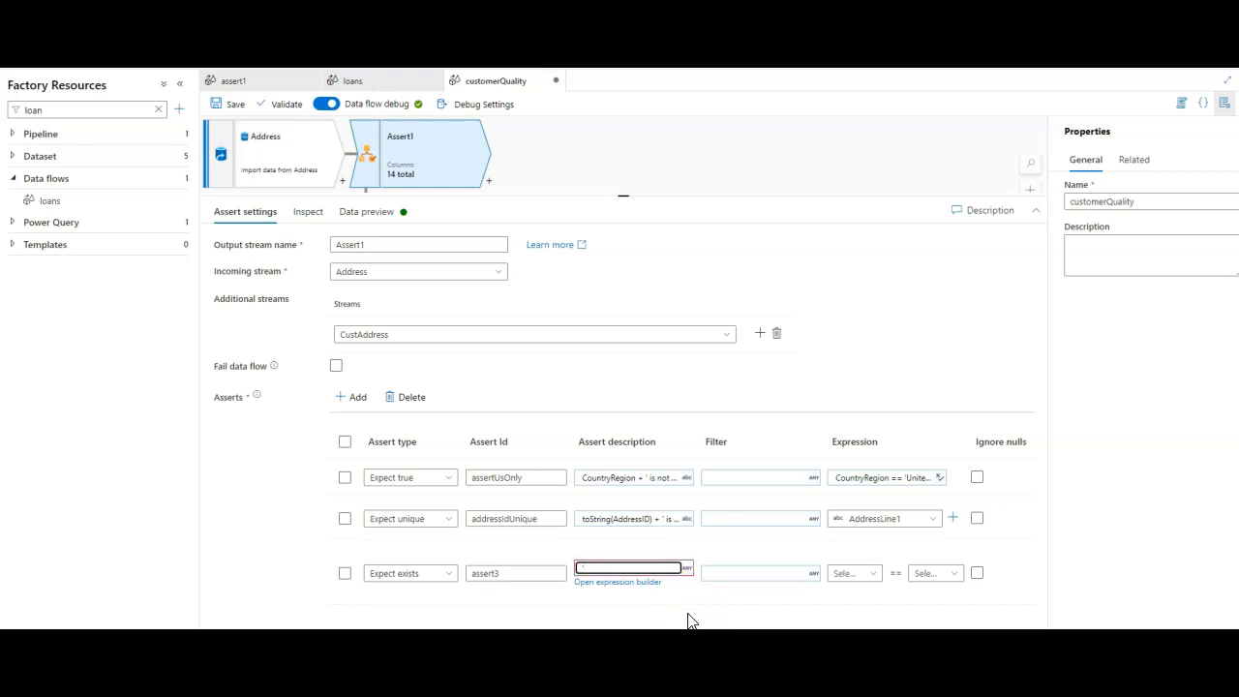
{"action": "left_click", "coordinate": [629, 567]}
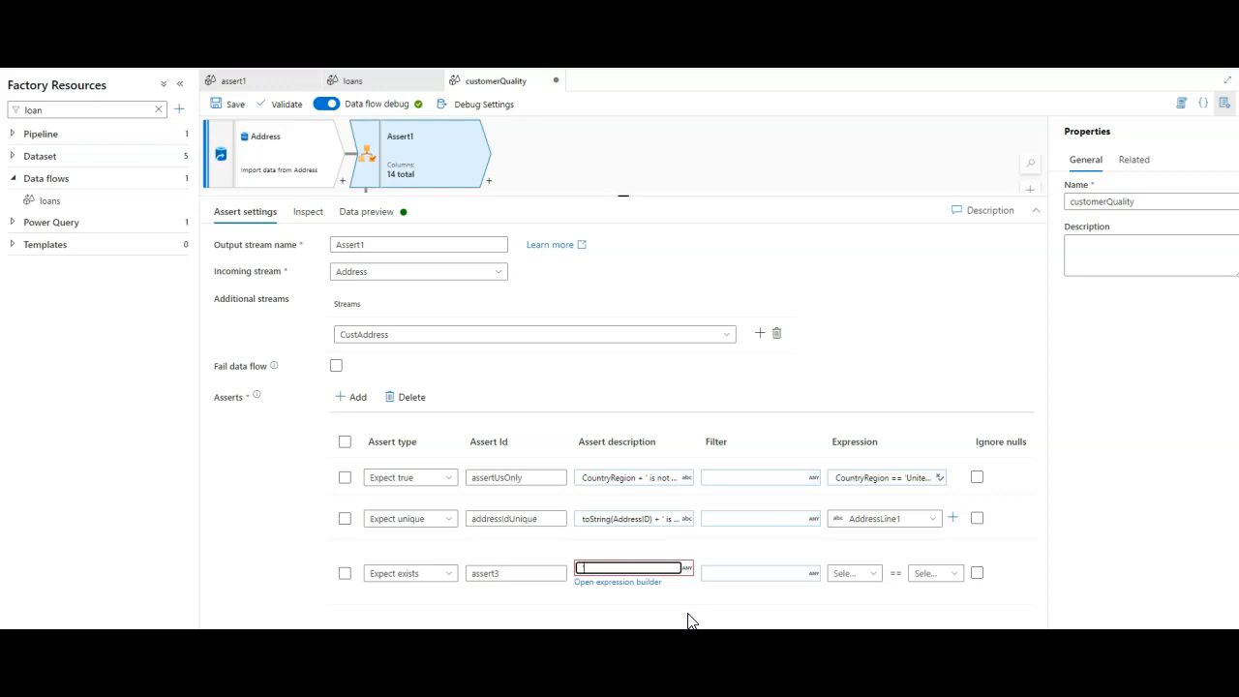
{"action": "type", "text": "The"}
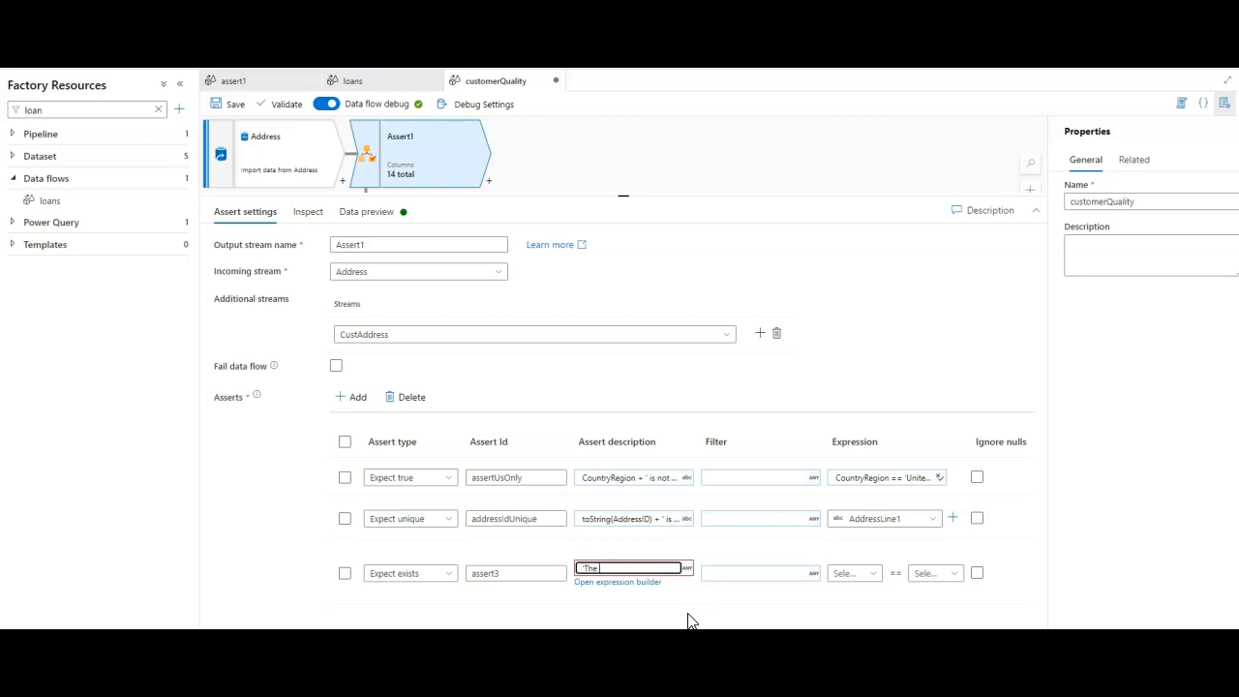
{"action": "key", "text": "Backspace"}
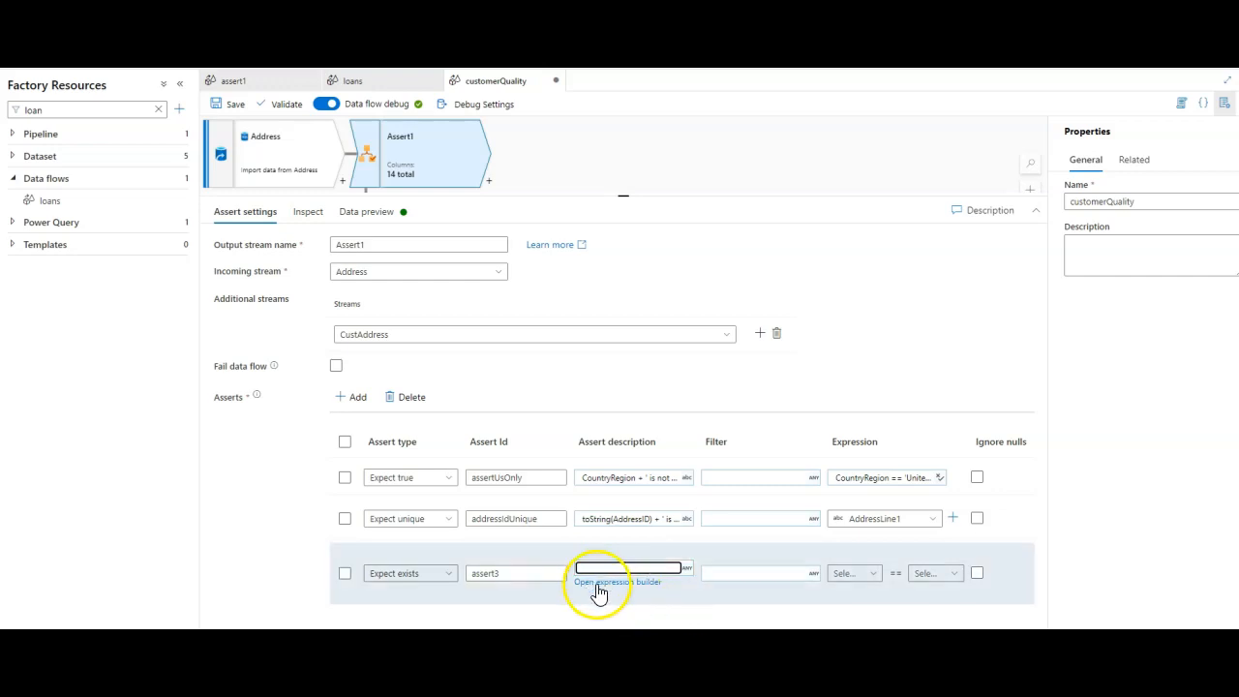
{"action": "left_click", "coordinate": [617, 581]}
{"action": "type", "text": "toString(Address@AddressID) + ' is not present in both "}
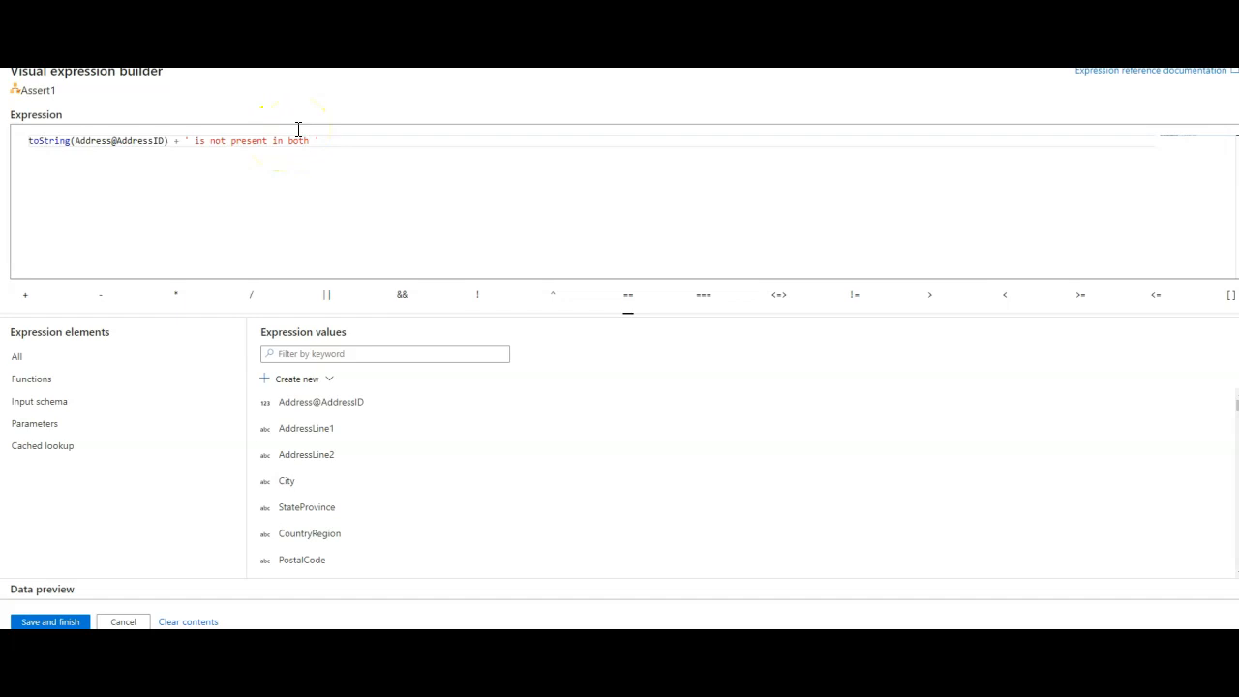
{"action": "type", "text": "tables."}
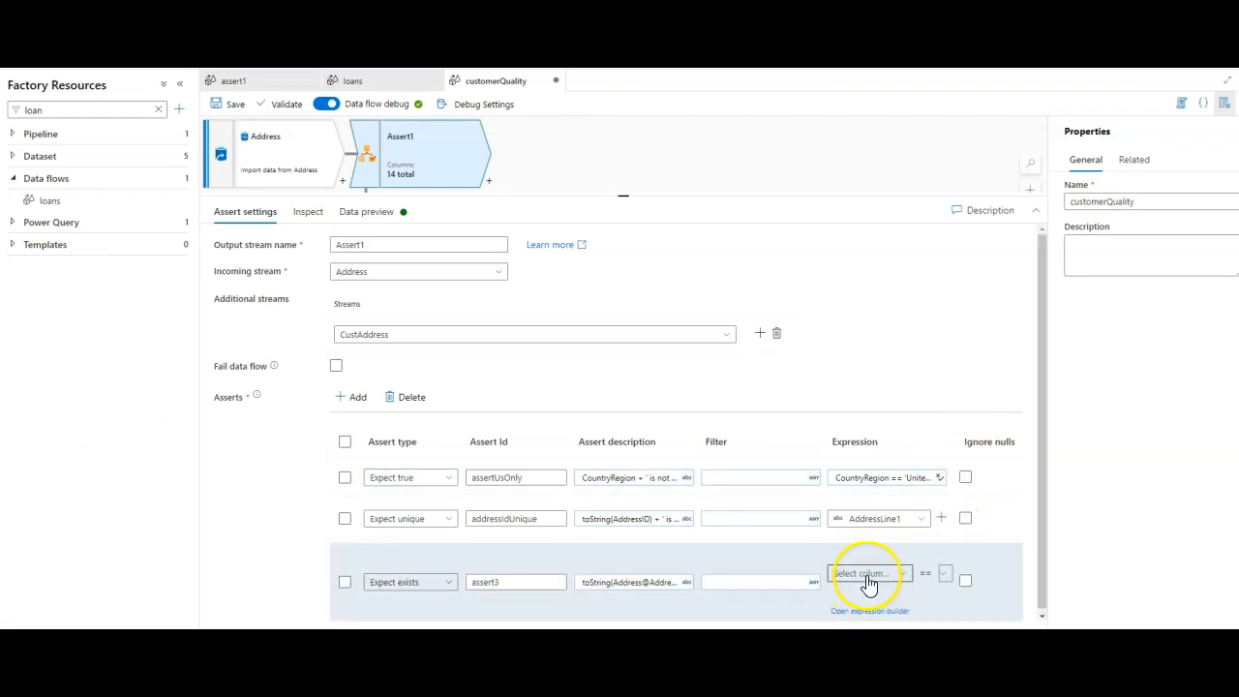
{"action": "left_click", "coordinate": [864, 573]}
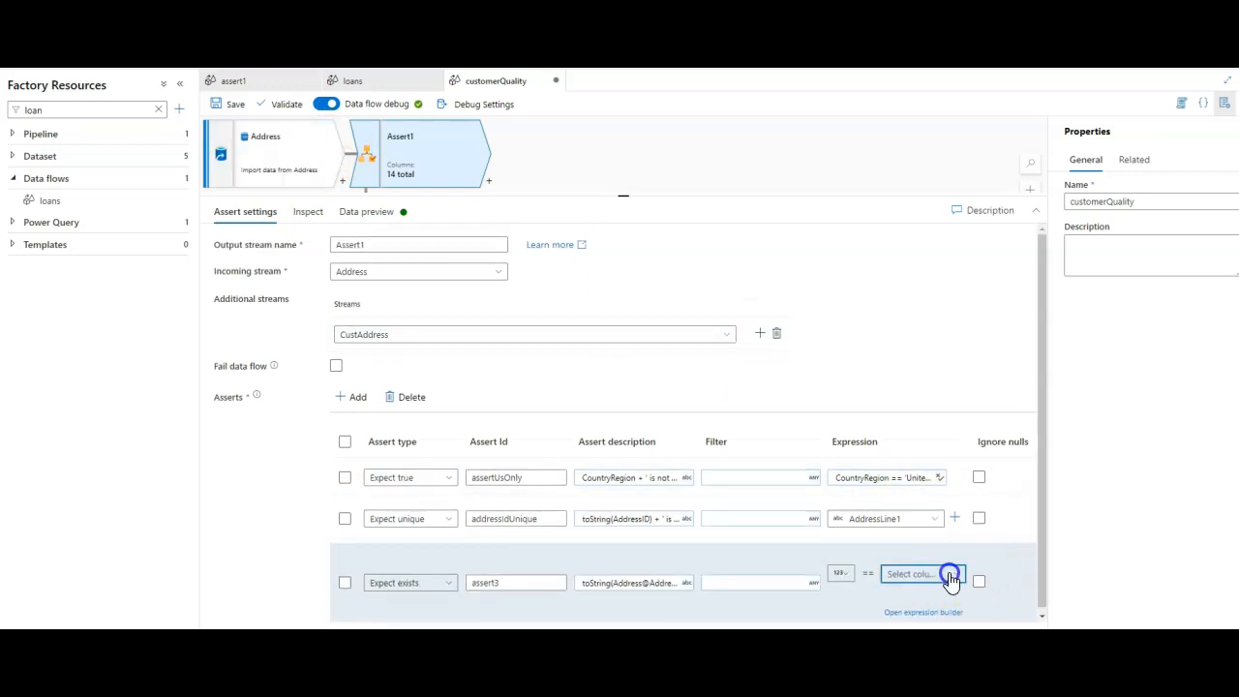
{"action": "left_click", "coordinate": [920, 573]}
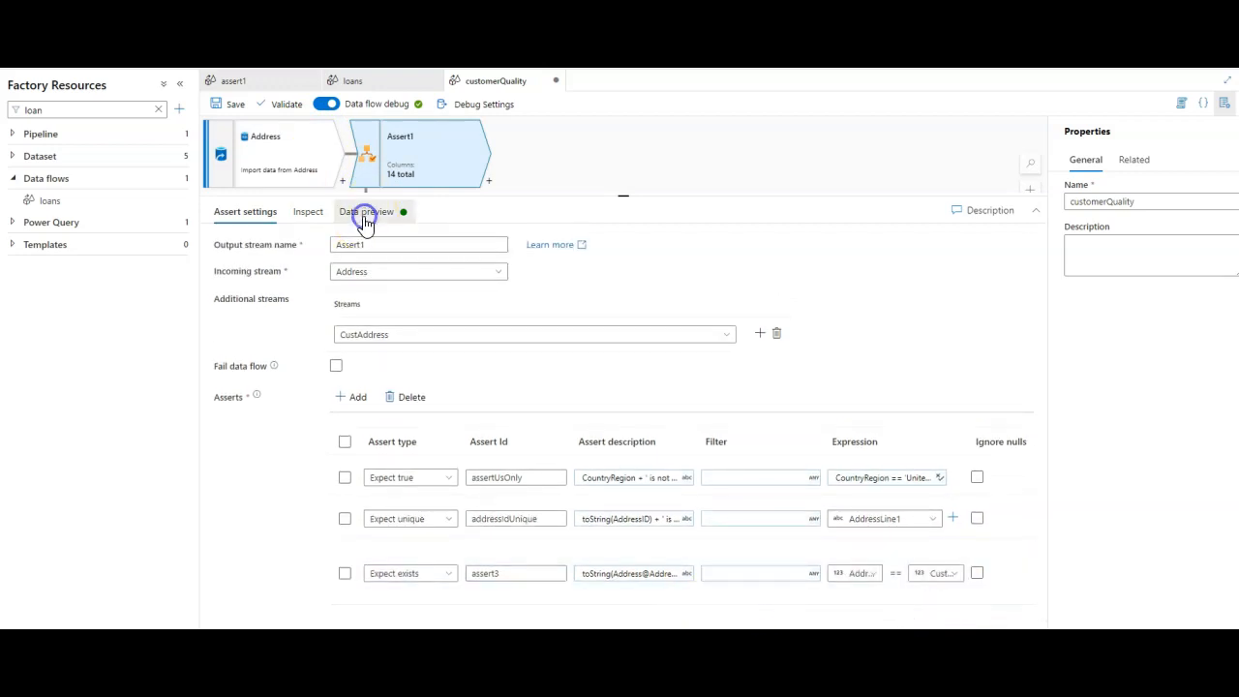
- Refresh and enlarge the assert preview, filtering to assert3's 8 failing rows
{"action": "left_click", "coordinate": [366, 211]}
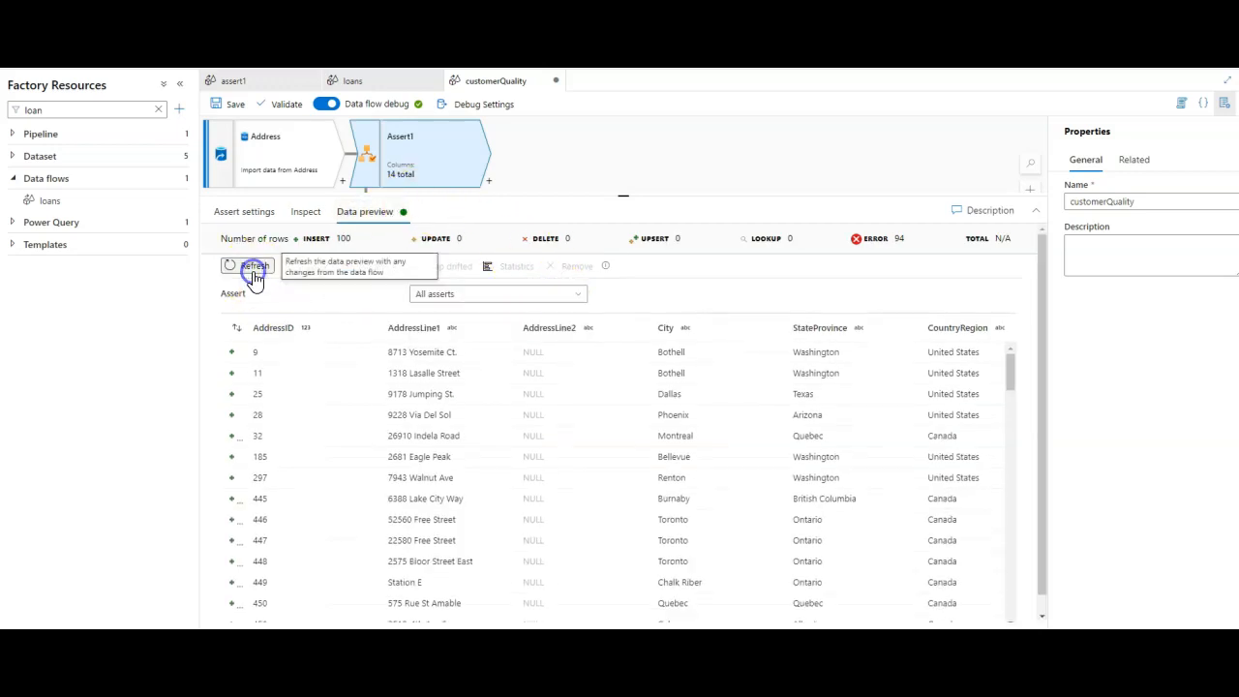
{"action": "left_click", "coordinate": [254, 265]}
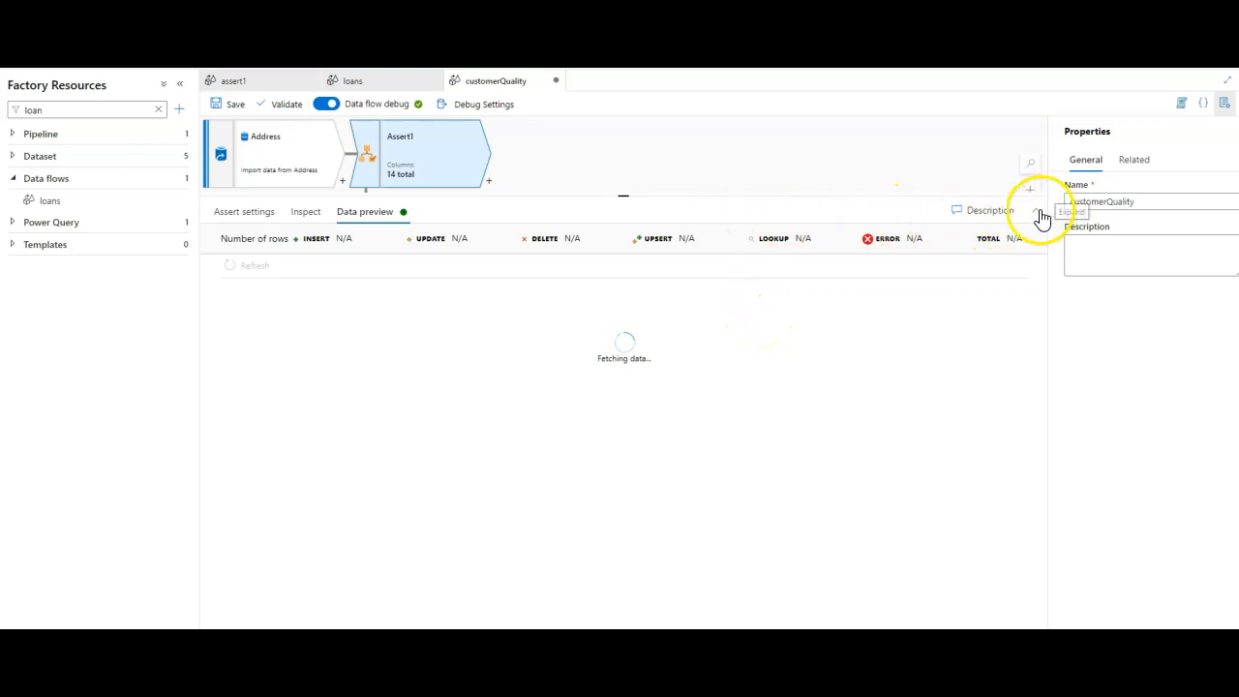
{"action": "left_click", "coordinate": [498, 217]}
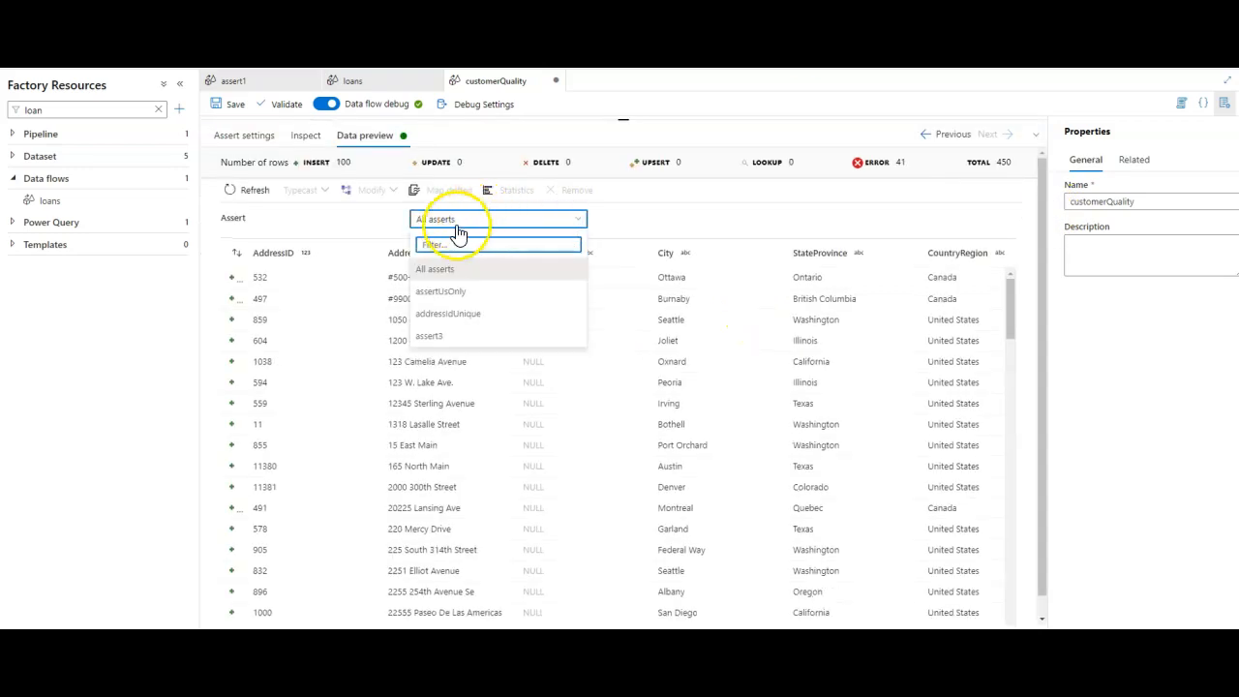
{"action": "left_click", "coordinate": [428, 336]}
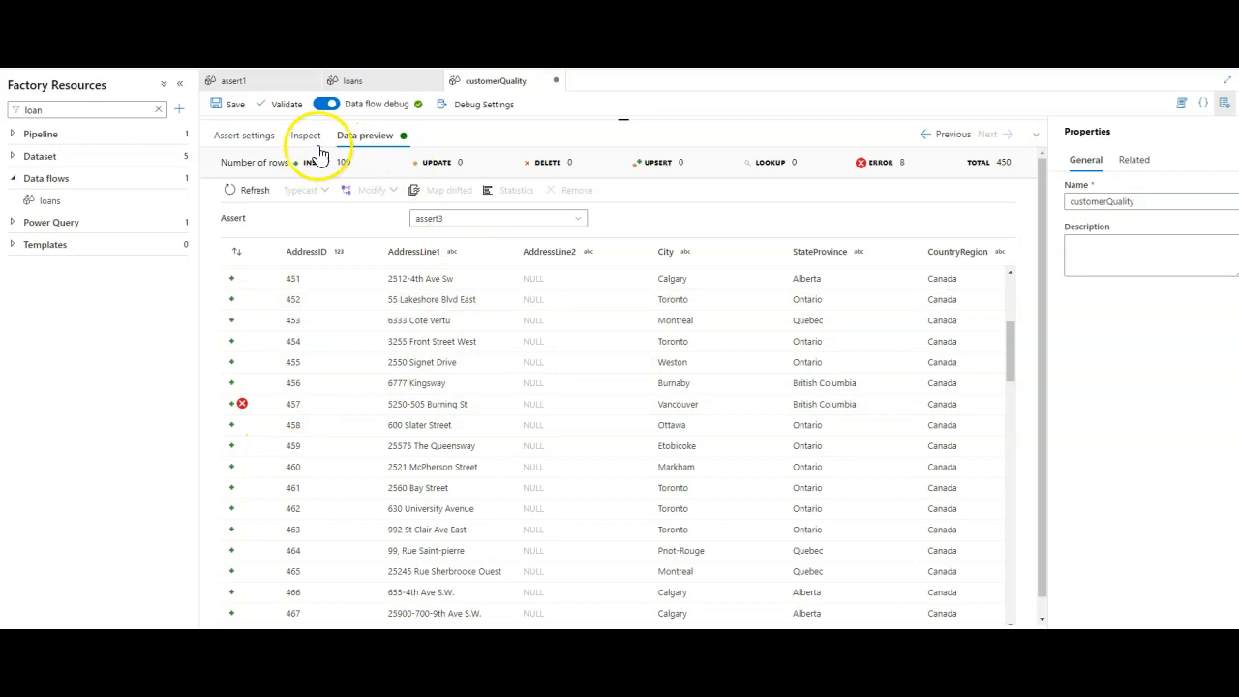
{"action": "left_click", "coordinate": [244, 134]}
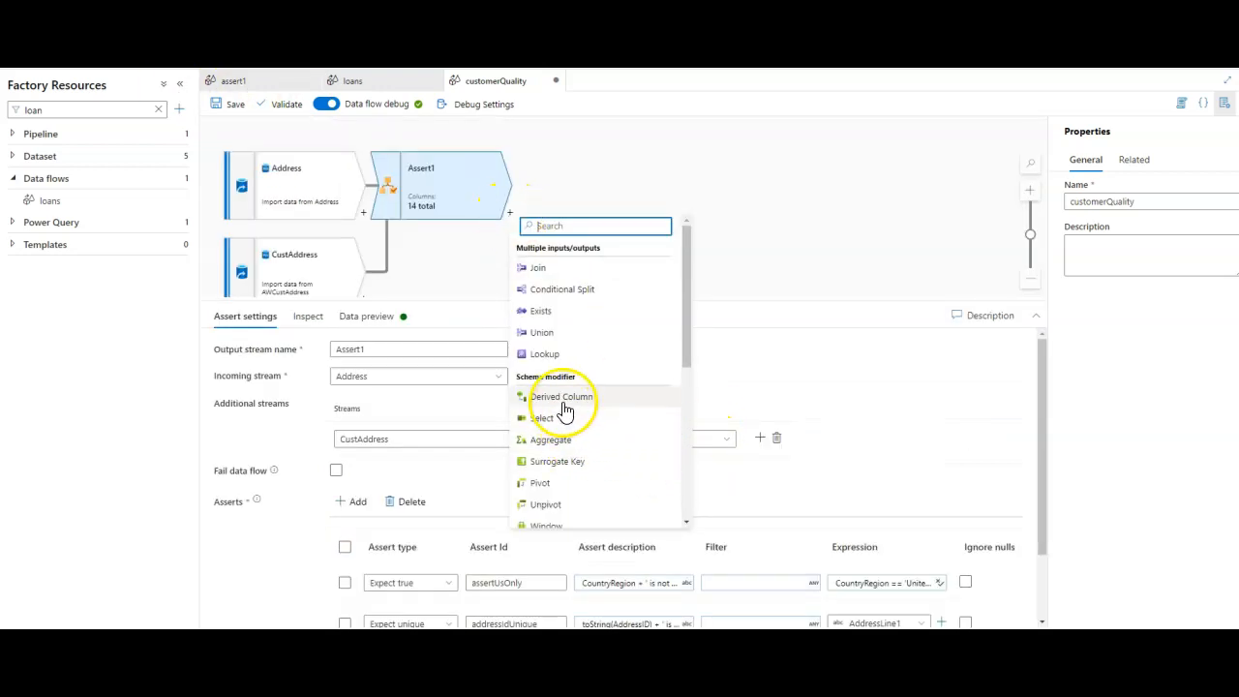
- Add a Derived Column after Assert1 with column1 = isError()
{"action": "left_click", "coordinate": [561, 396]}
{"action": "type", "text": "assert"}
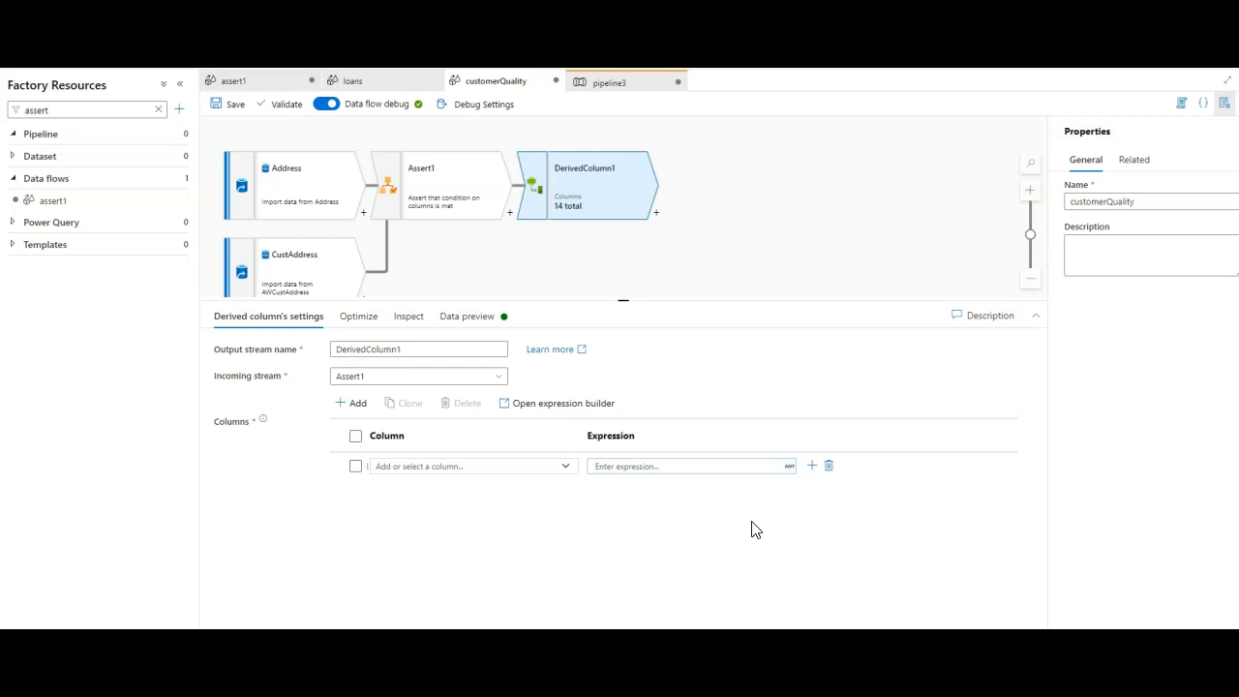
{"action": "left_click", "coordinate": [534, 466]}
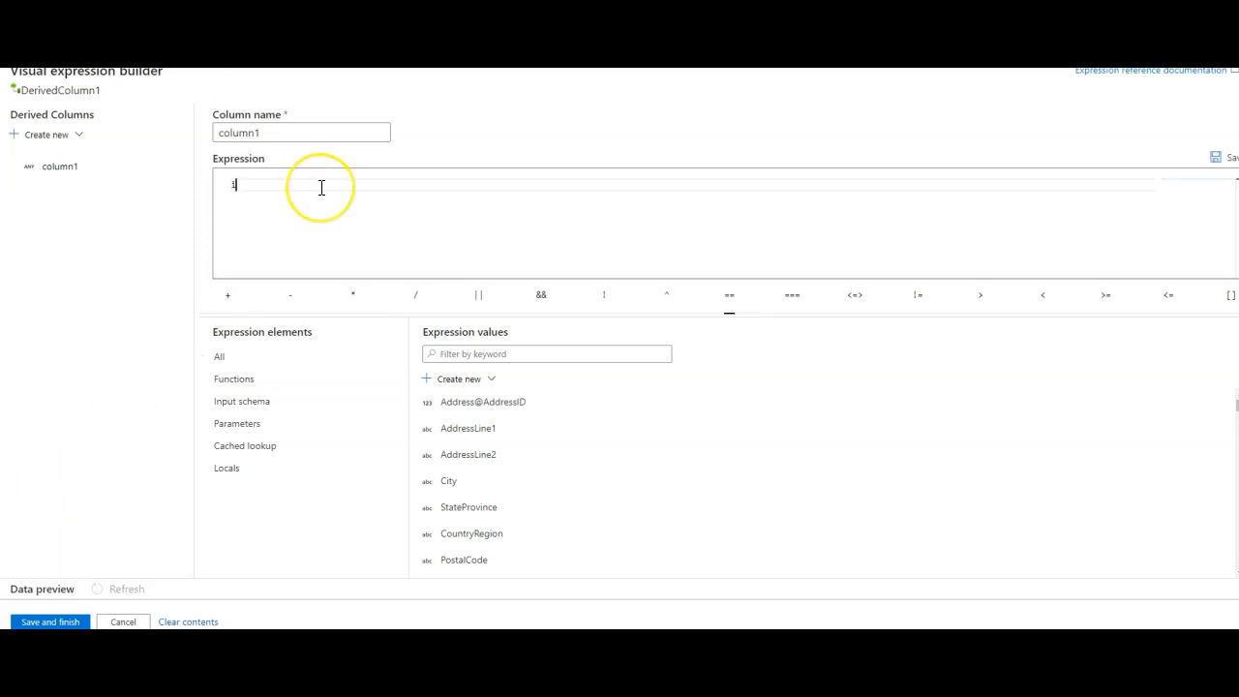
{"action": "type", "text": "isError(numeric_value)"}
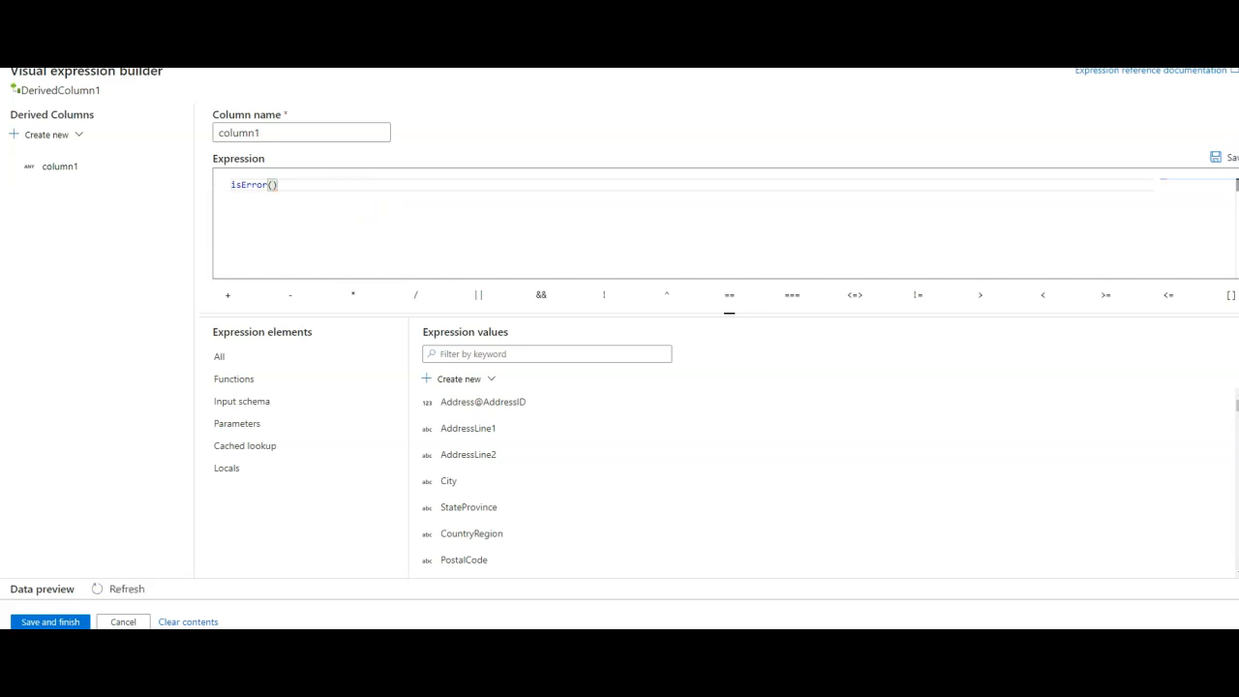
{"action": "left_click", "coordinate": [49, 622]}
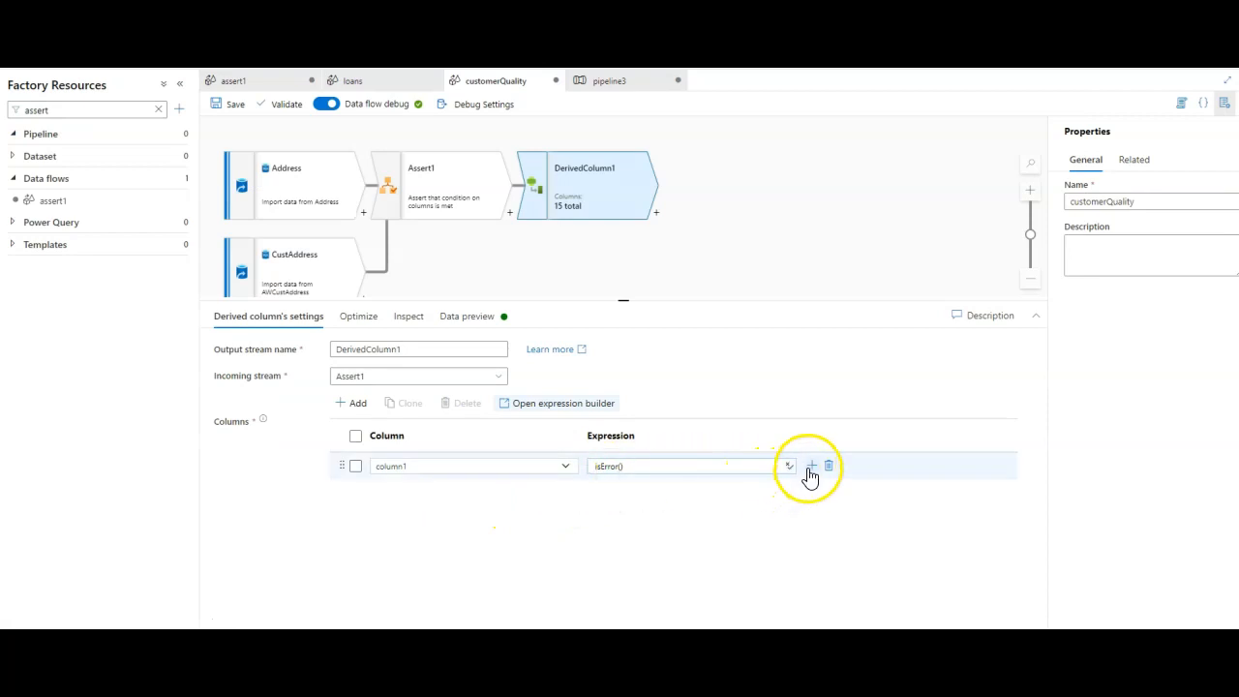
- Add column2 = hasError('assertUsOnly') to DerivedColumn1
{"action": "left_click", "coordinate": [811, 465]}
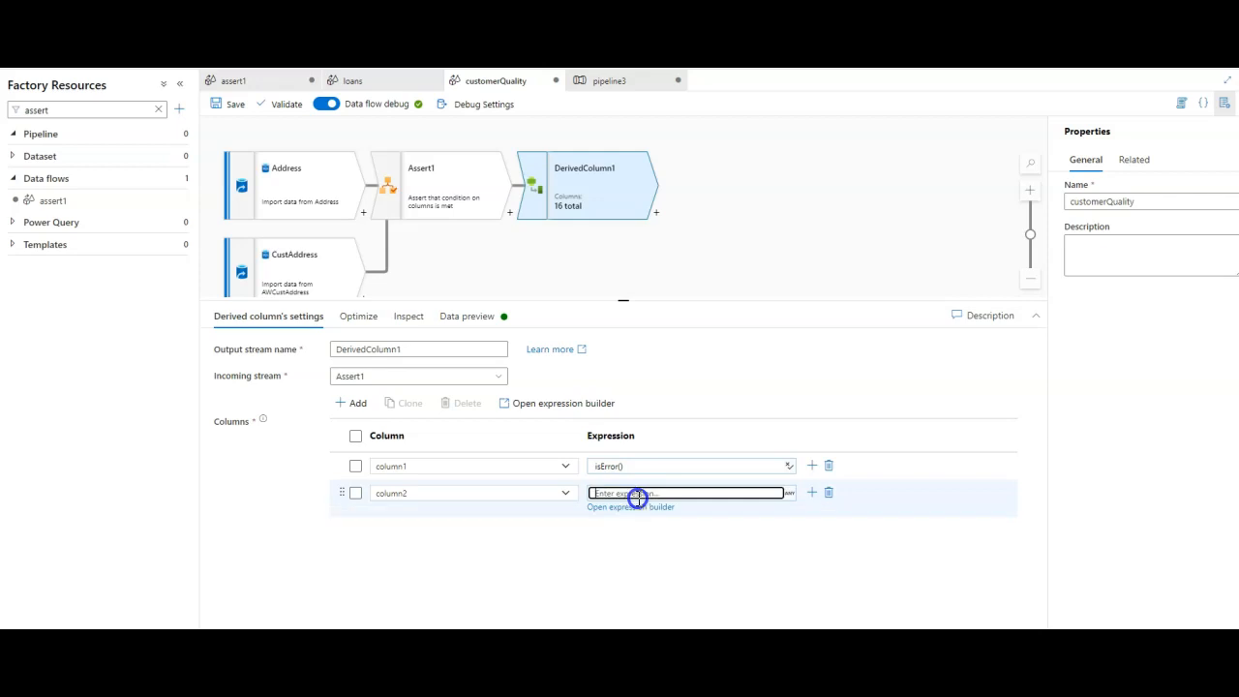
{"action": "left_click", "coordinate": [630, 507]}
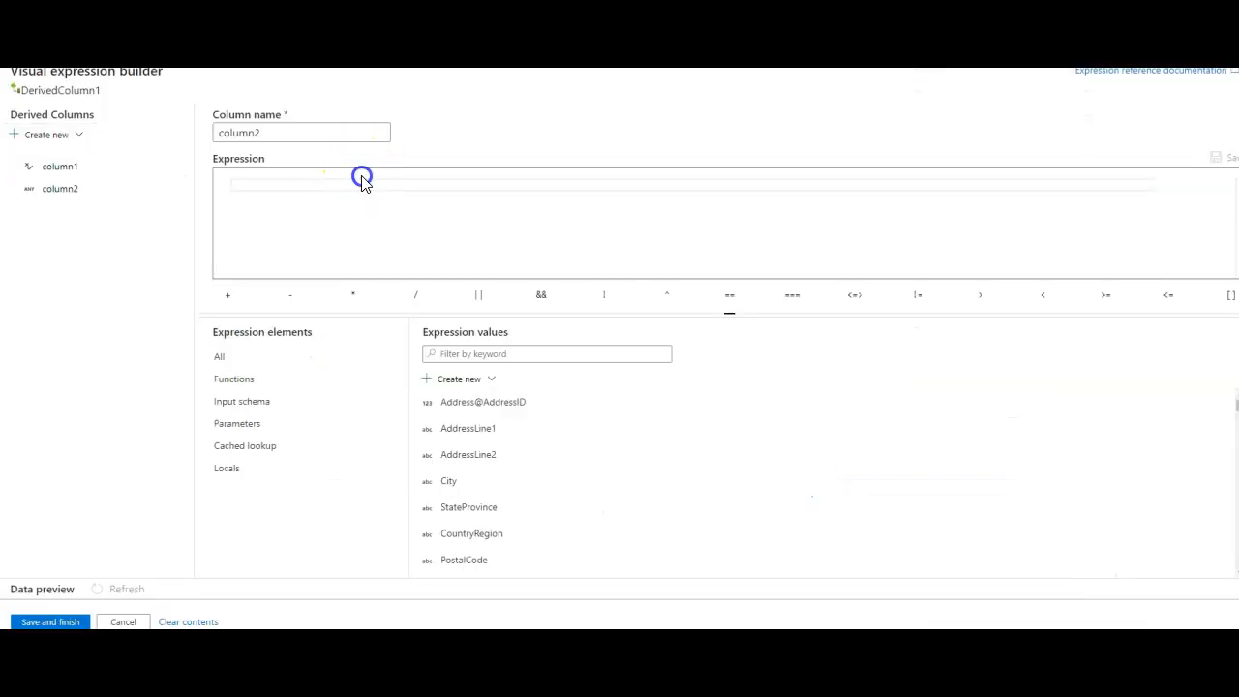
{"action": "type", "text": "hasError('assertUsOnly"}
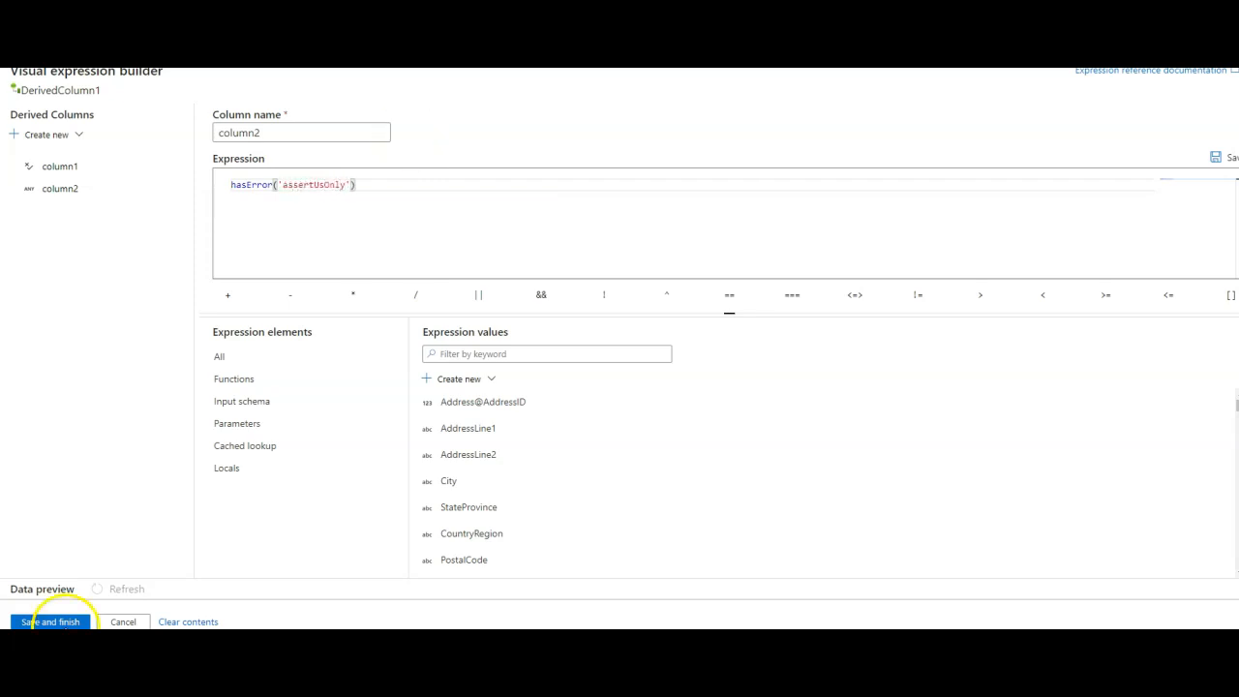
{"action": "left_click", "coordinate": [50, 621]}
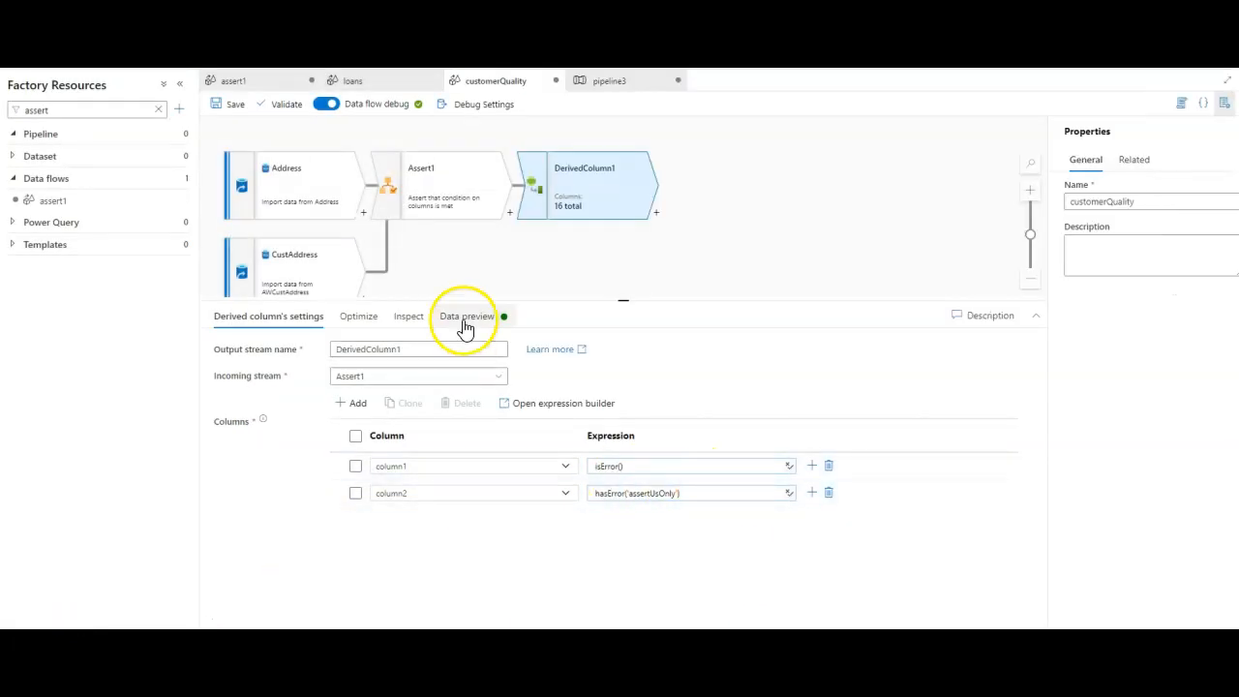
- Preview DerivedColumn1 in an enlarged pane, scrolling to the column1 and column2 flags
{"action": "left_click", "coordinate": [466, 315]}
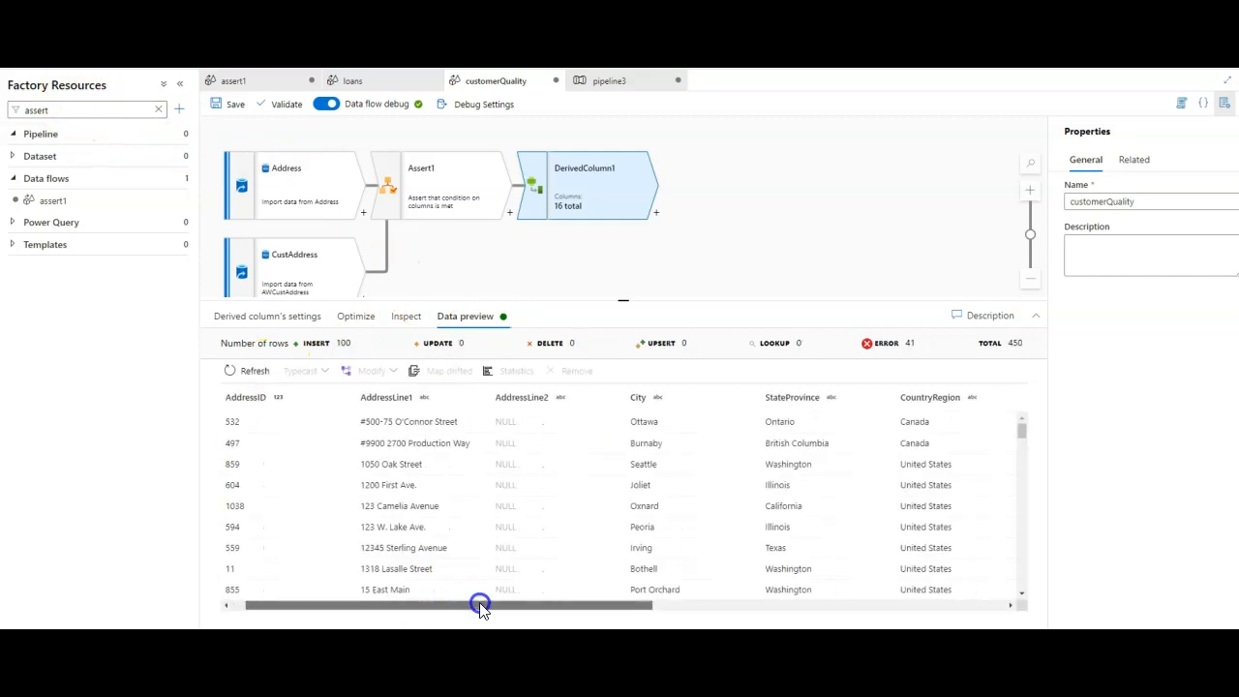
{"action": "left_click_drag", "start_coordinate": [482, 605], "coordinate": [891, 600]}
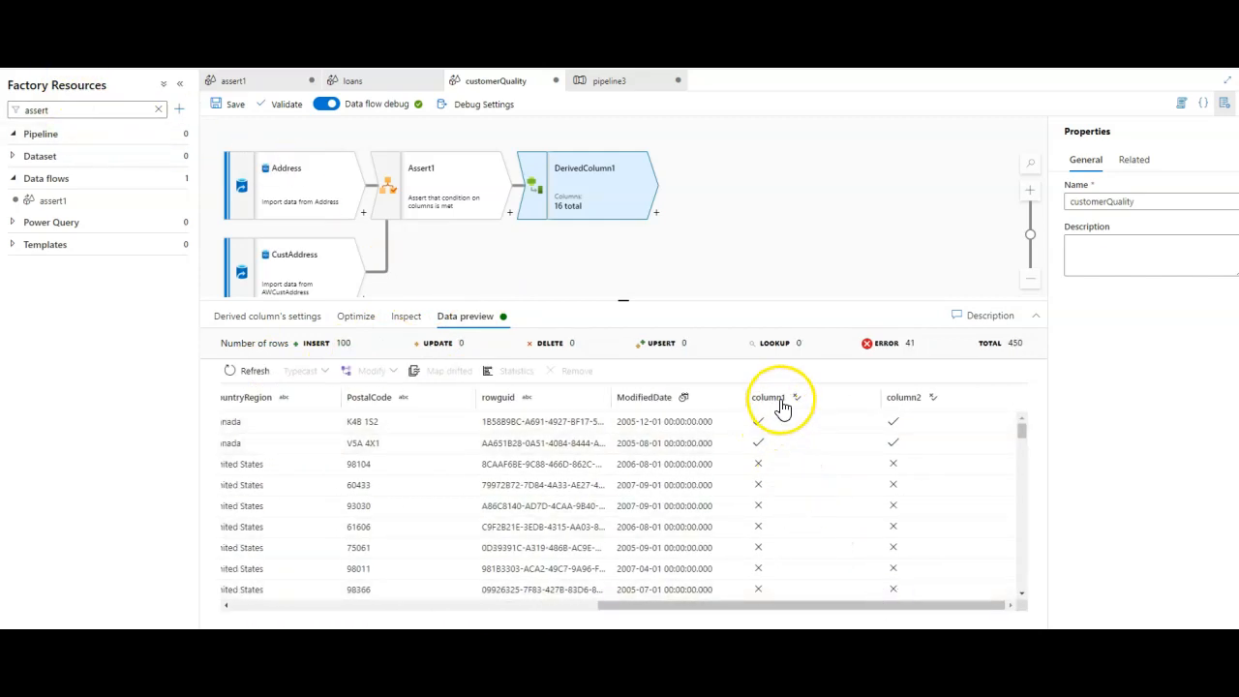
{"action": "mouse_move", "coordinate": [910, 406]}
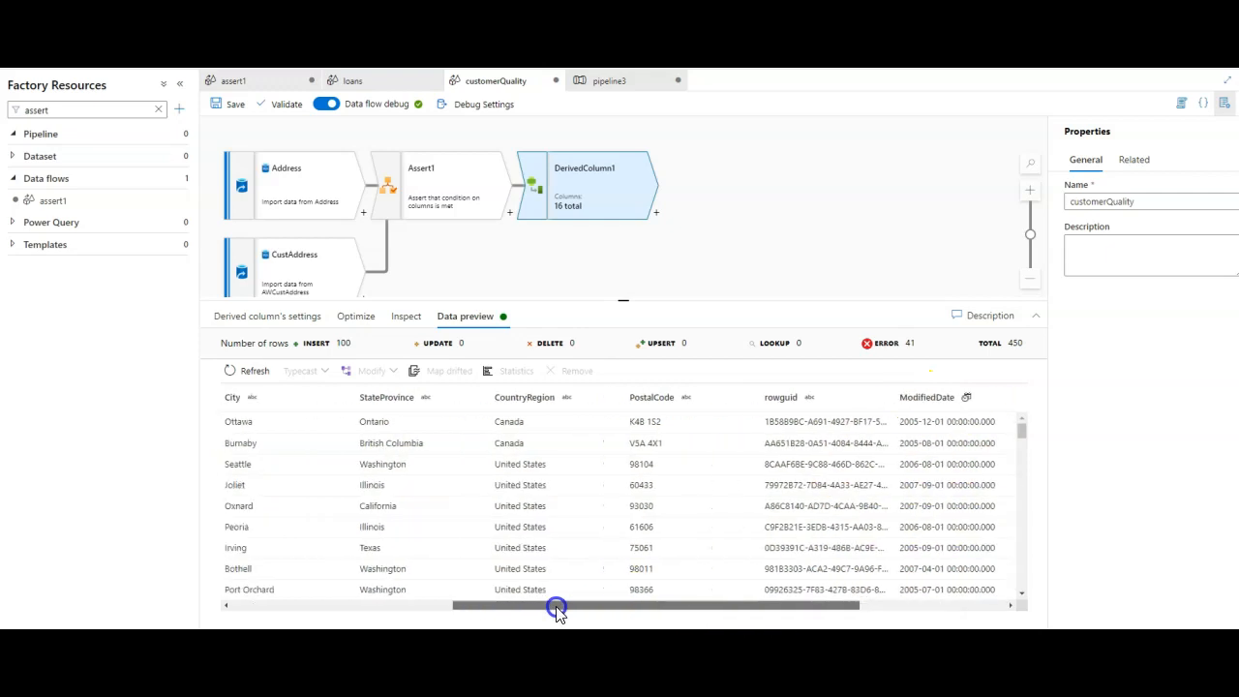
{"action": "scroll", "scroll_direction": "right", "scroll_amount": 3}
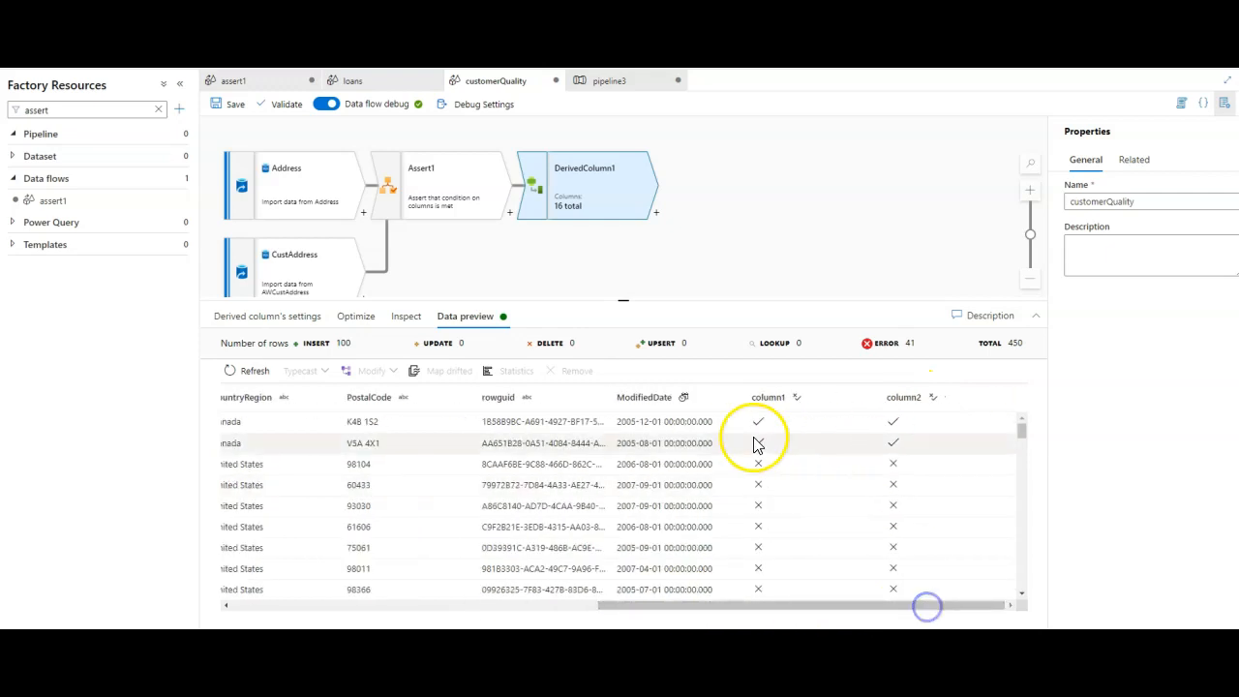
{"action": "mouse_move", "coordinate": [895, 457]}
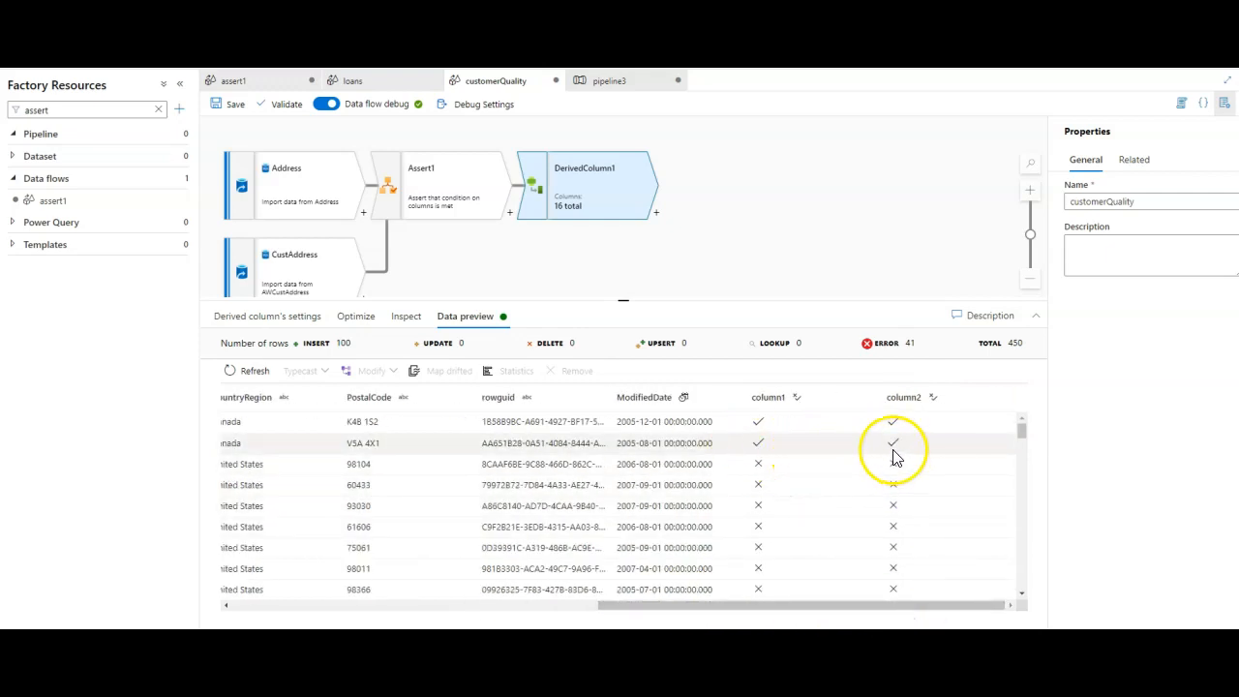
{"action": "scroll", "scroll_direction": "down", "scroll_amount": 3}
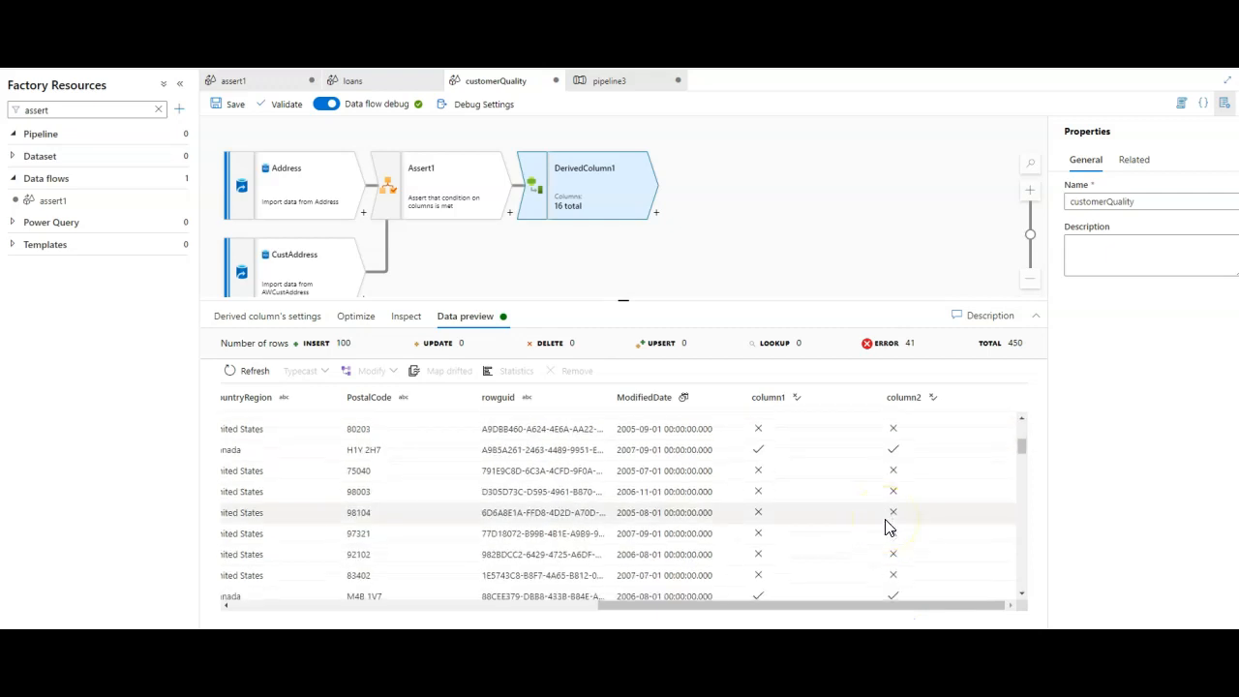
{"action": "scroll", "scroll_direction": "down", "scroll_amount": 3}
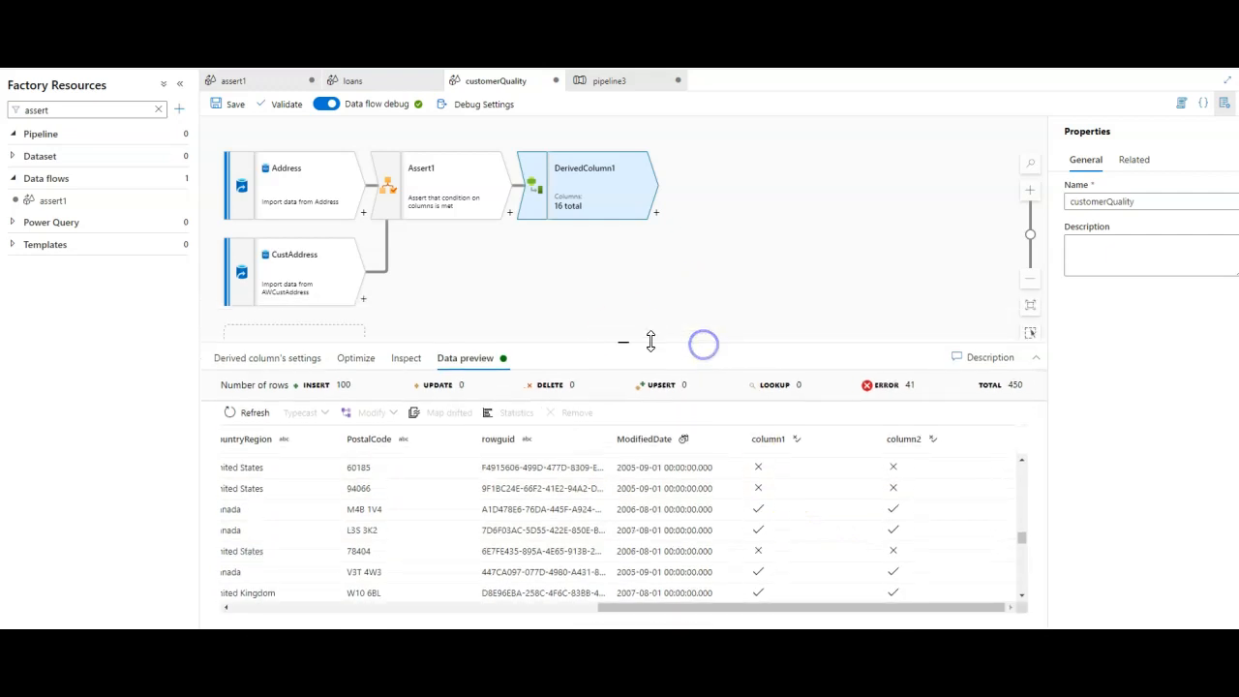
- Switch to the loans data flow and view term36's split condition instr(term,'36') != 0
{"action": "left_click", "coordinate": [353, 80]}
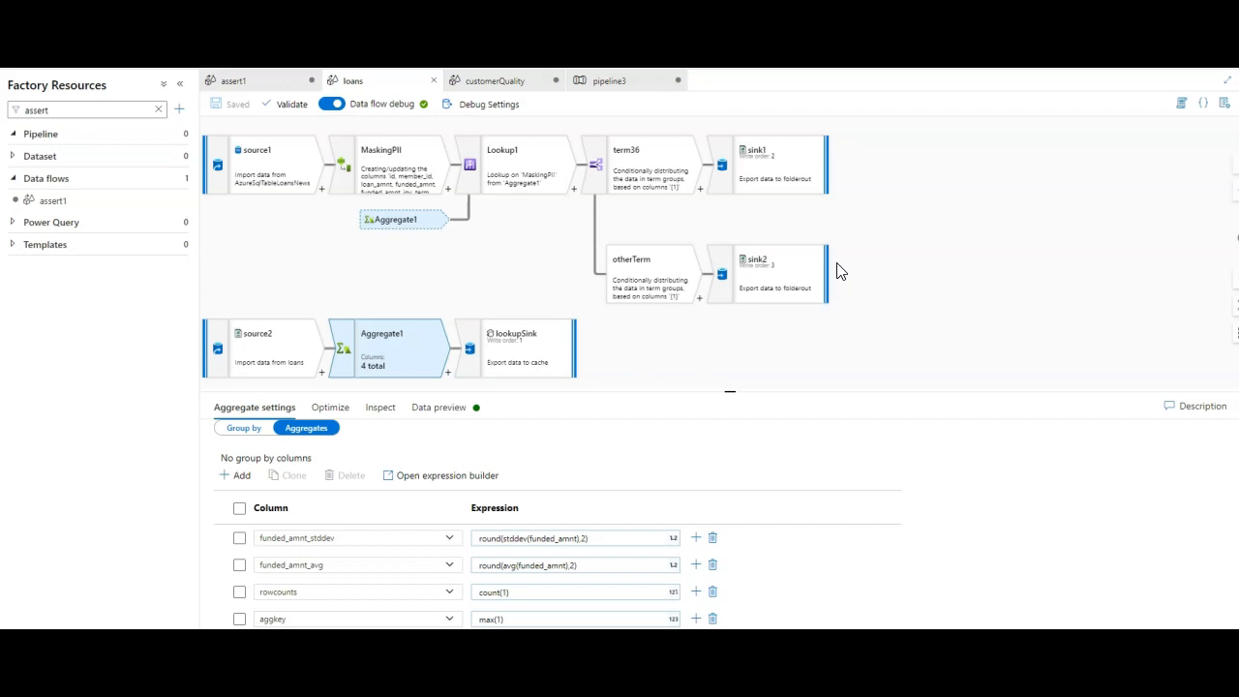
{"action": "left_click", "coordinate": [695, 392]}
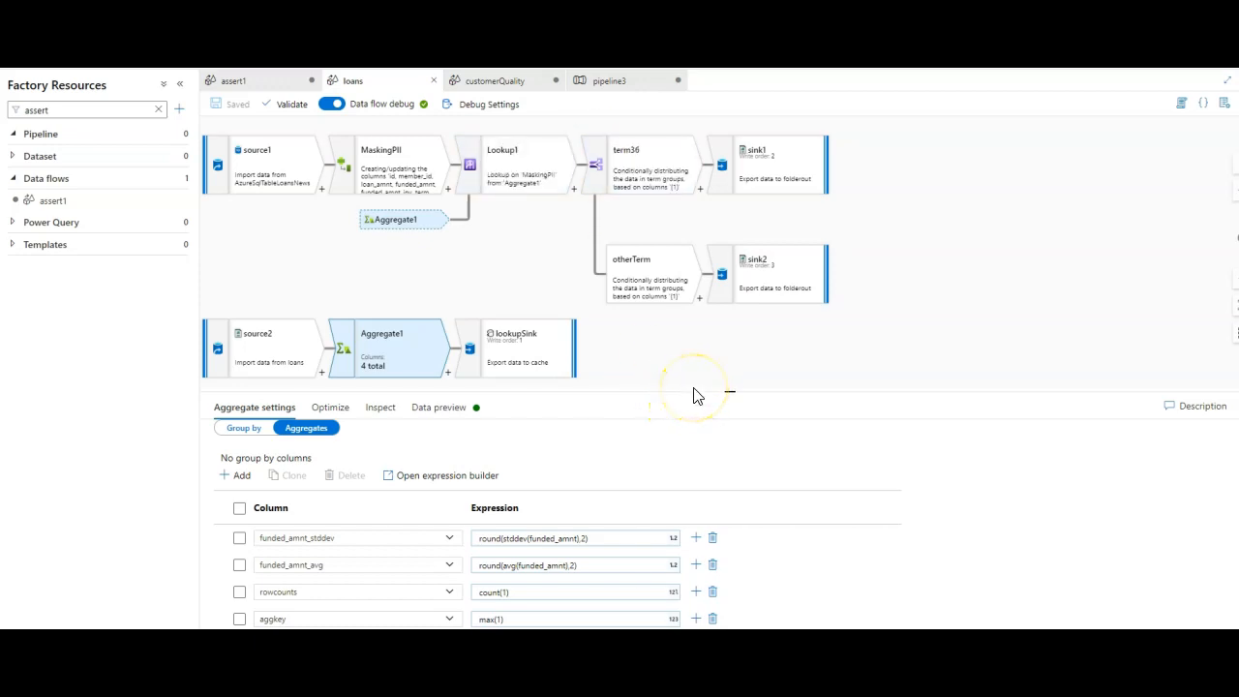
{"action": "mouse_move", "coordinate": [678, 387]}
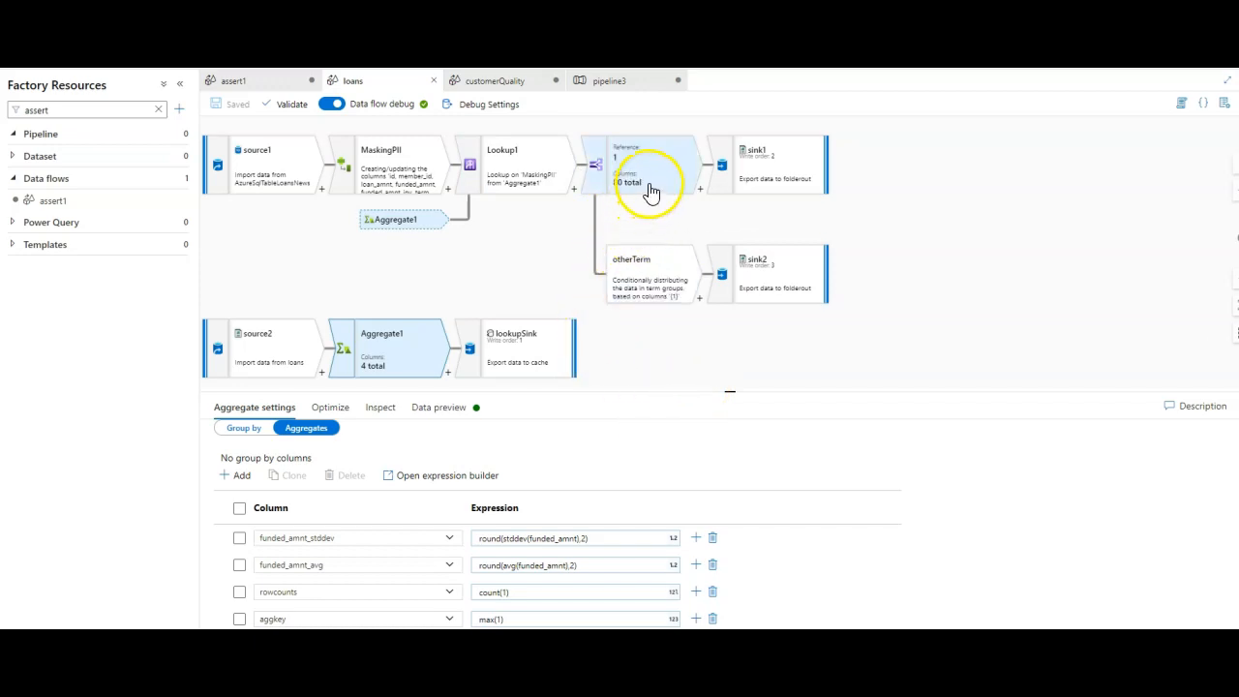
{"action": "left_click", "coordinate": [639, 164]}
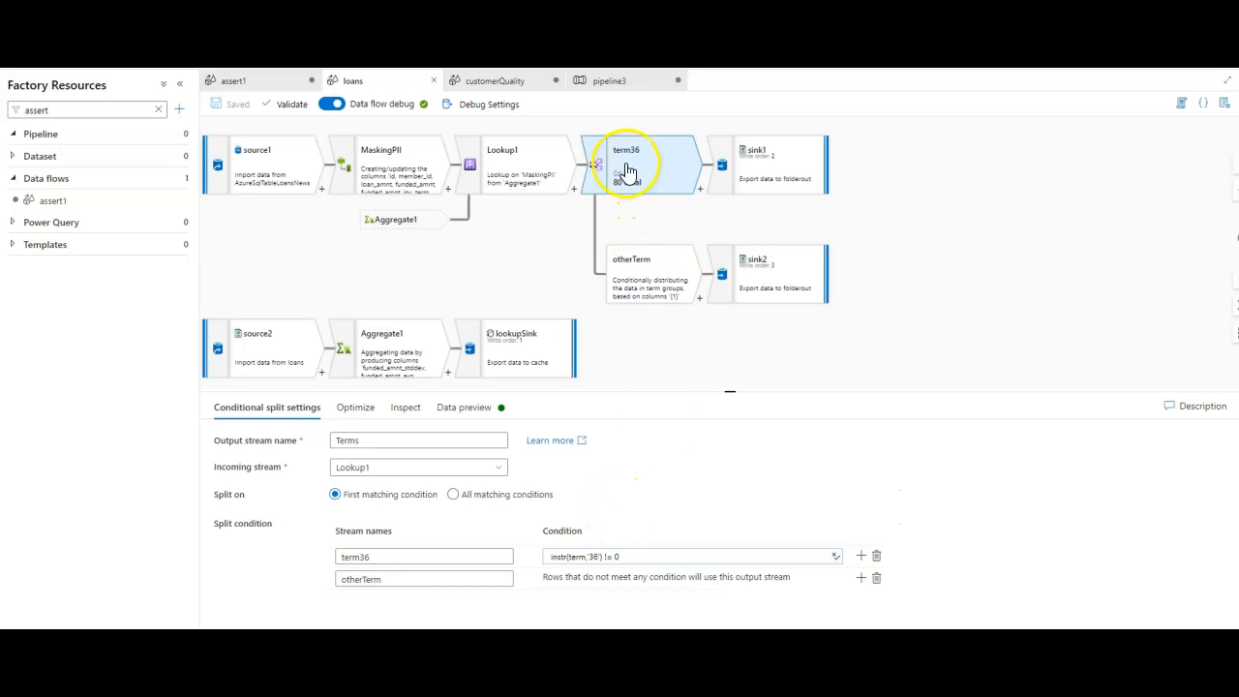
{"action": "left_click", "coordinate": [687, 555]}
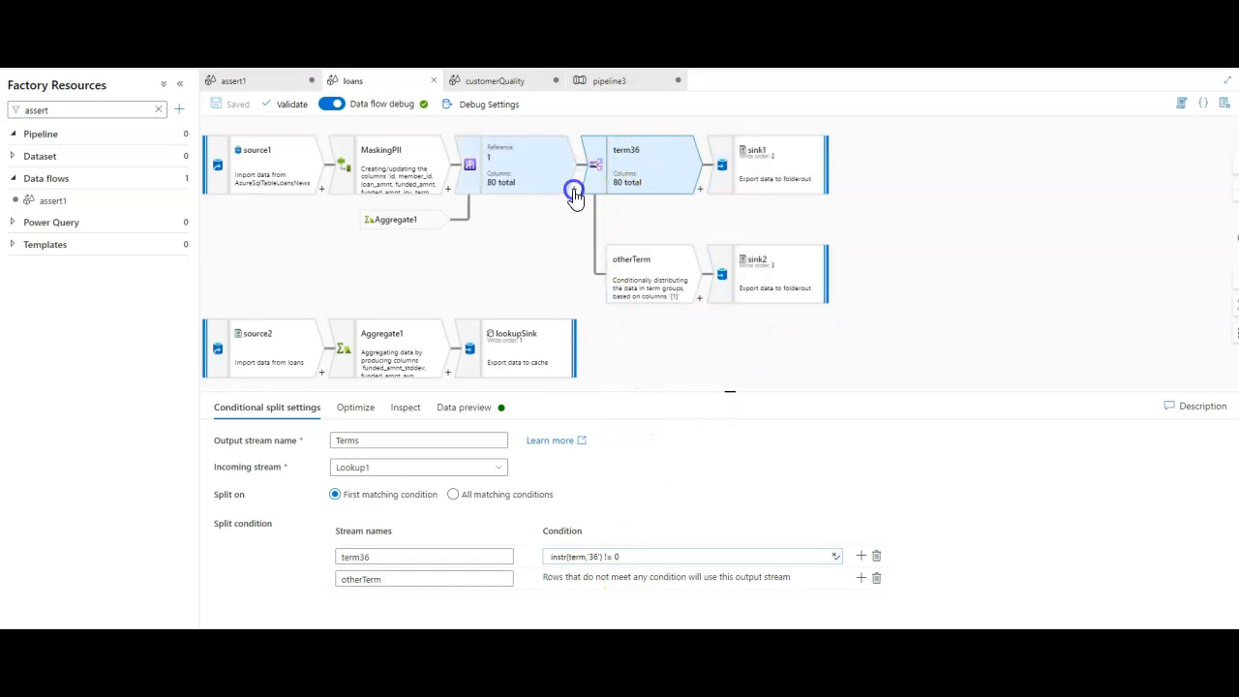
- Insert an Assert step after Lookup1 with Assert Id assertTerm
{"action": "left_click", "coordinate": [576, 190]}
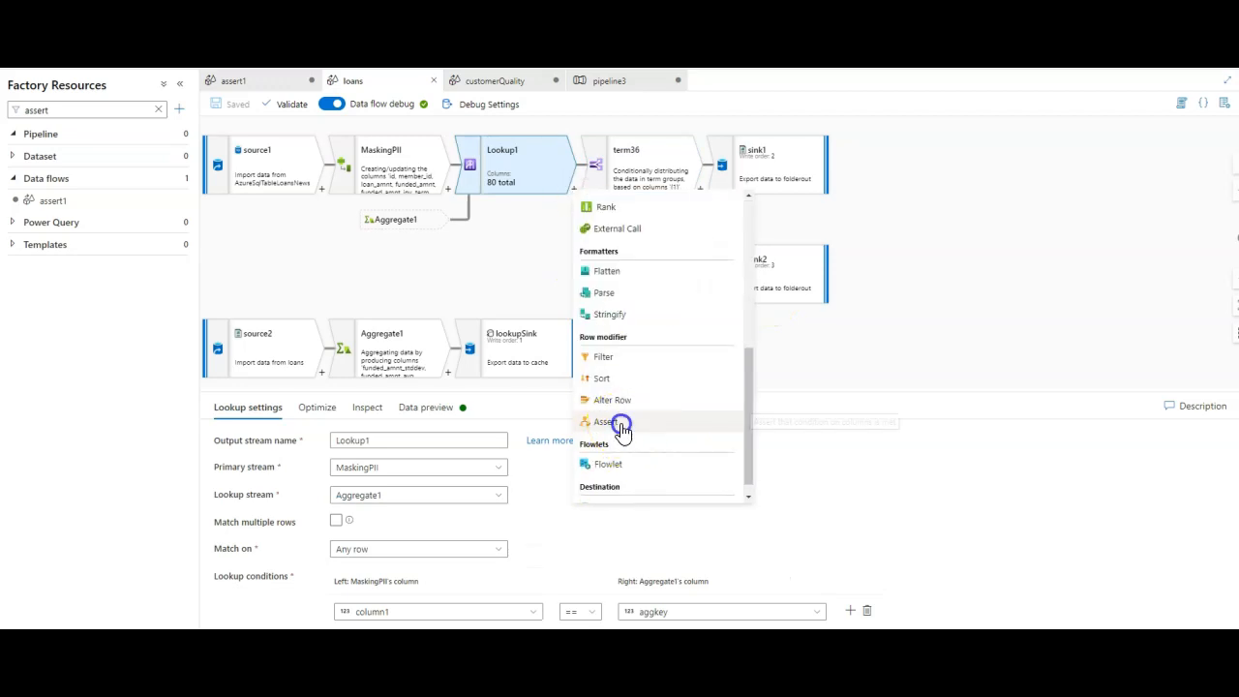
{"action": "left_click", "coordinate": [607, 421]}
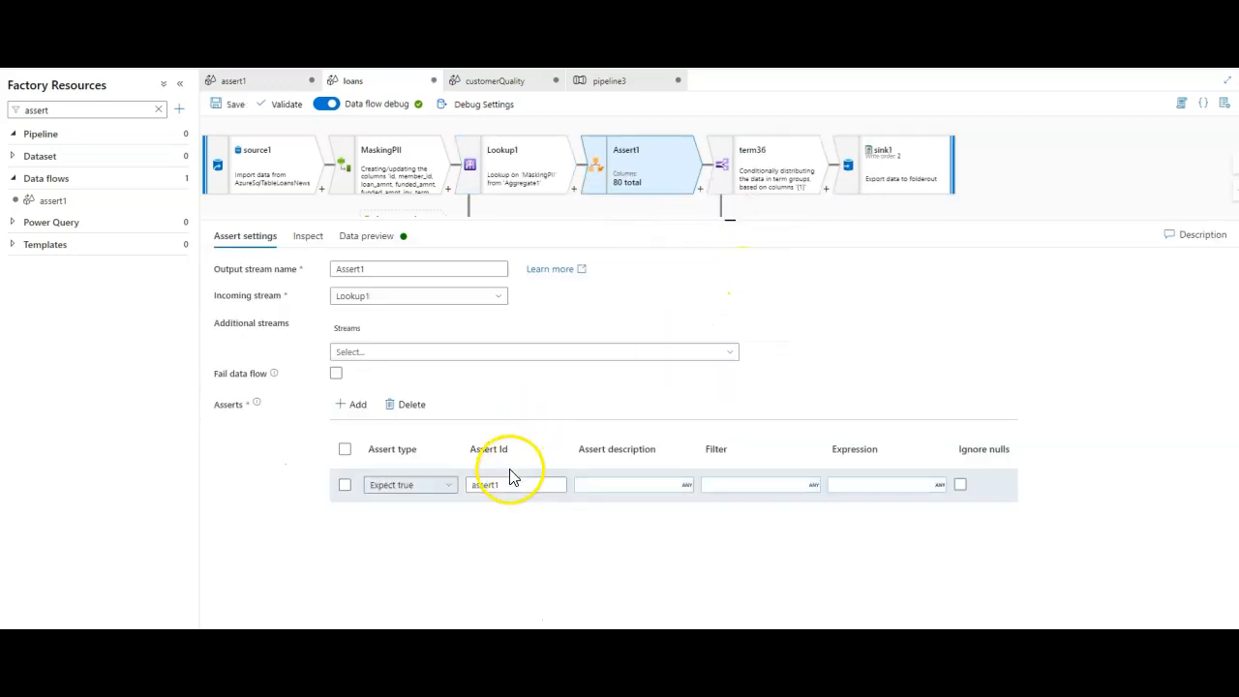
{"action": "type", "text": "te"}
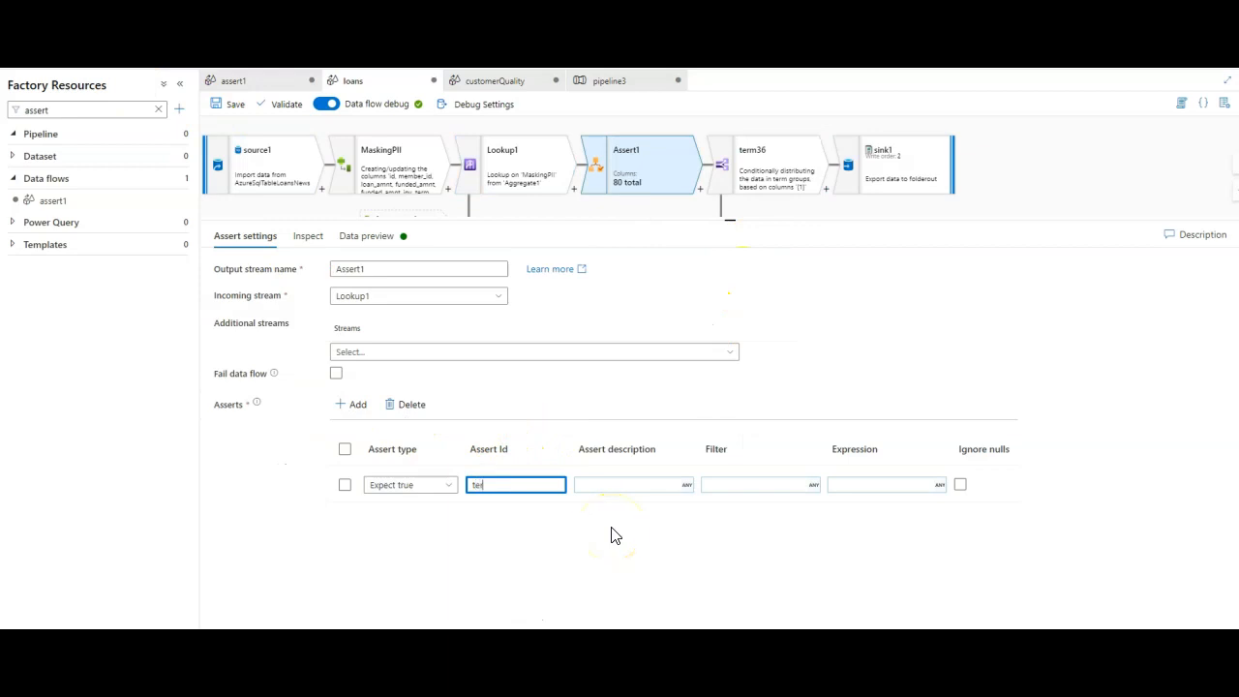
{"action": "type", "text": "asterm"}
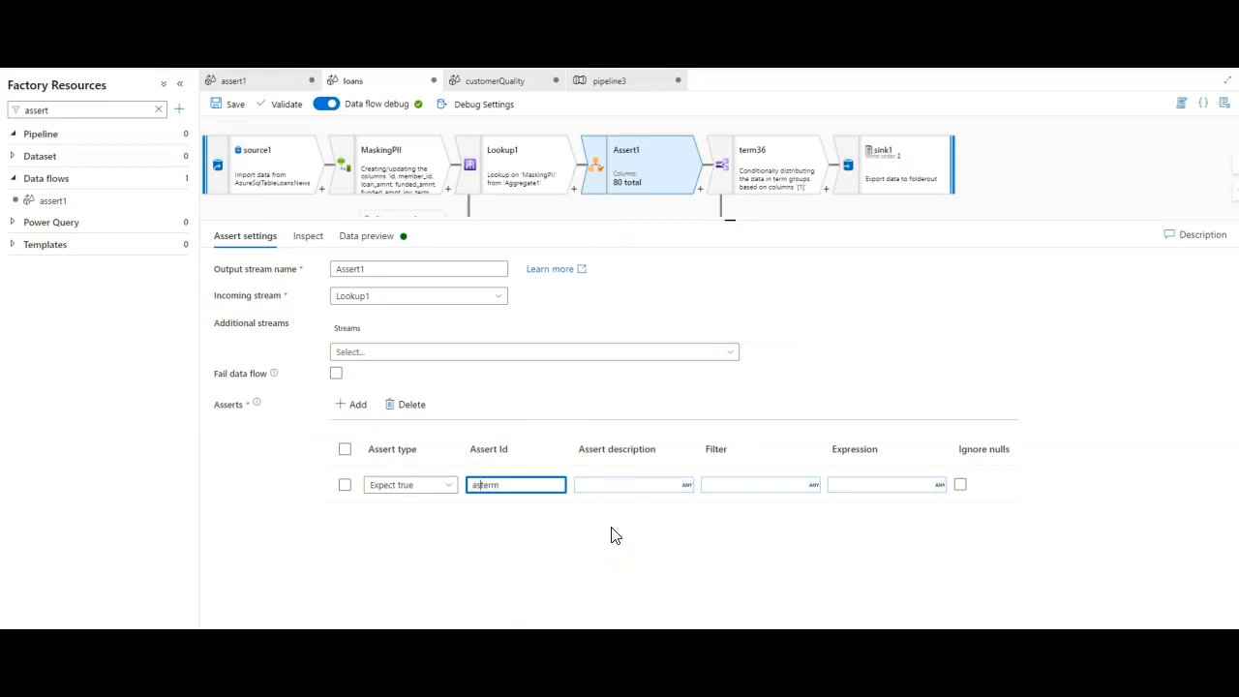
- Add a Term description and the rule expression instr(term,'36') != 0
{"action": "left_click", "coordinate": [630, 484]}
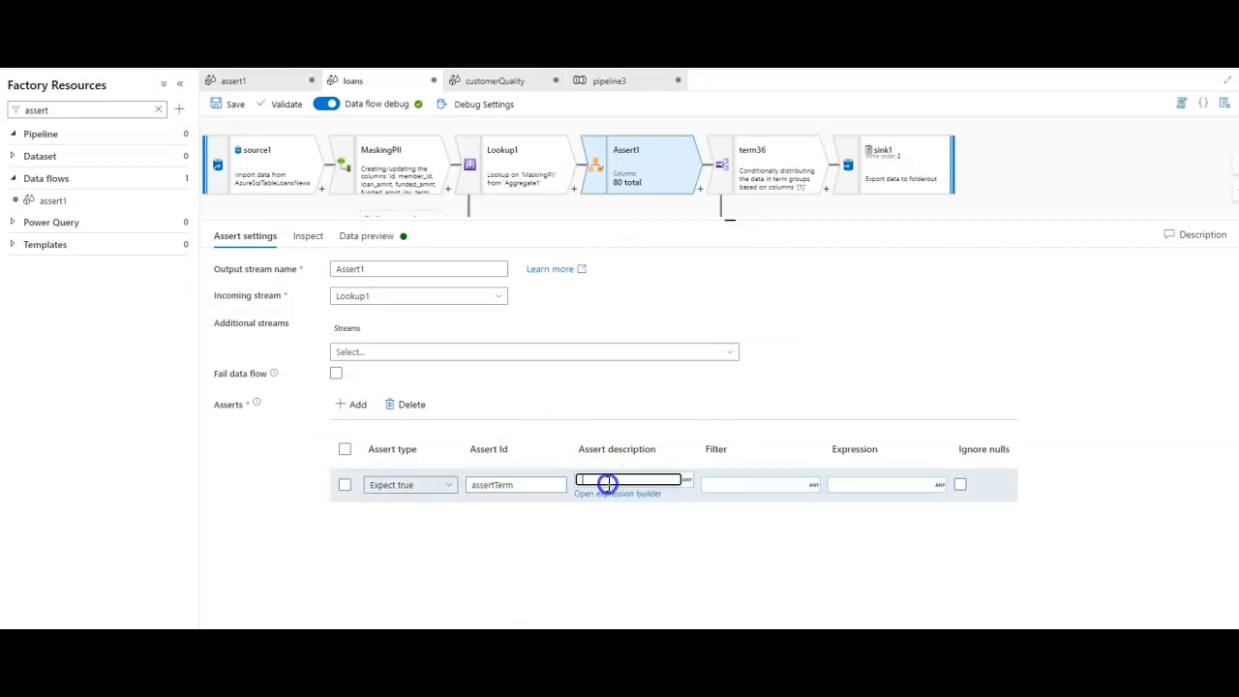
{"action": "type", "text": "Term"}
{"action": "type", "text": "inst"}
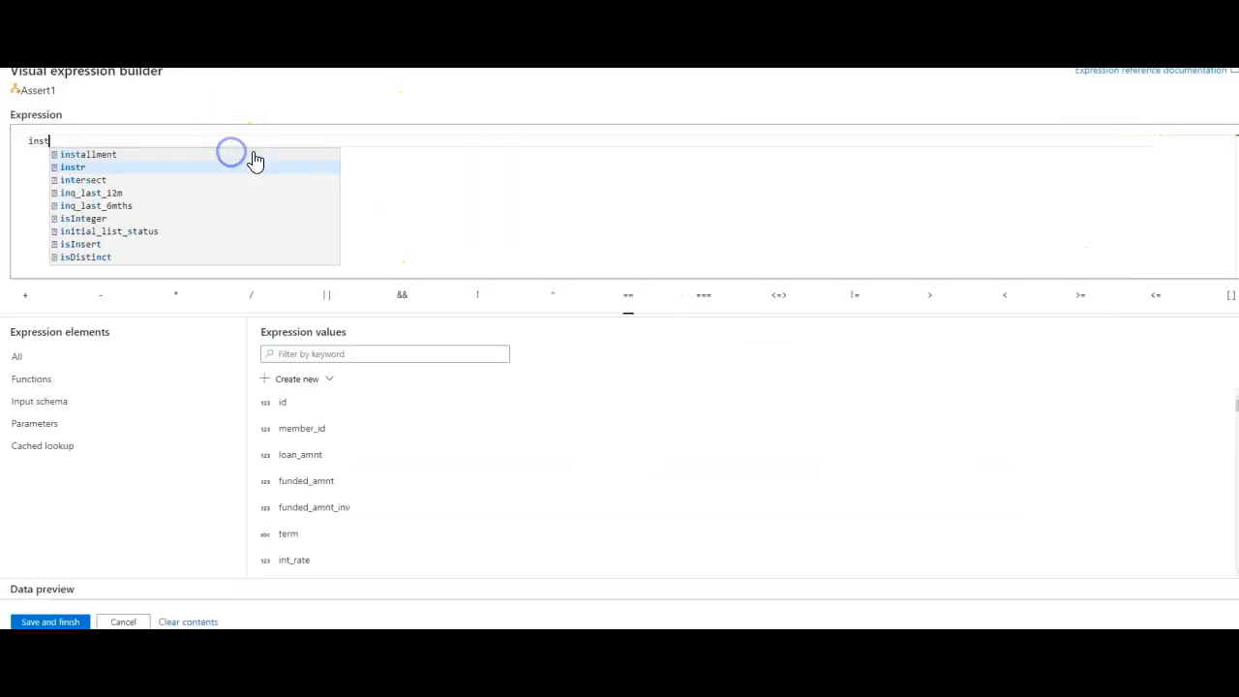
{"action": "left_click", "coordinate": [72, 166]}
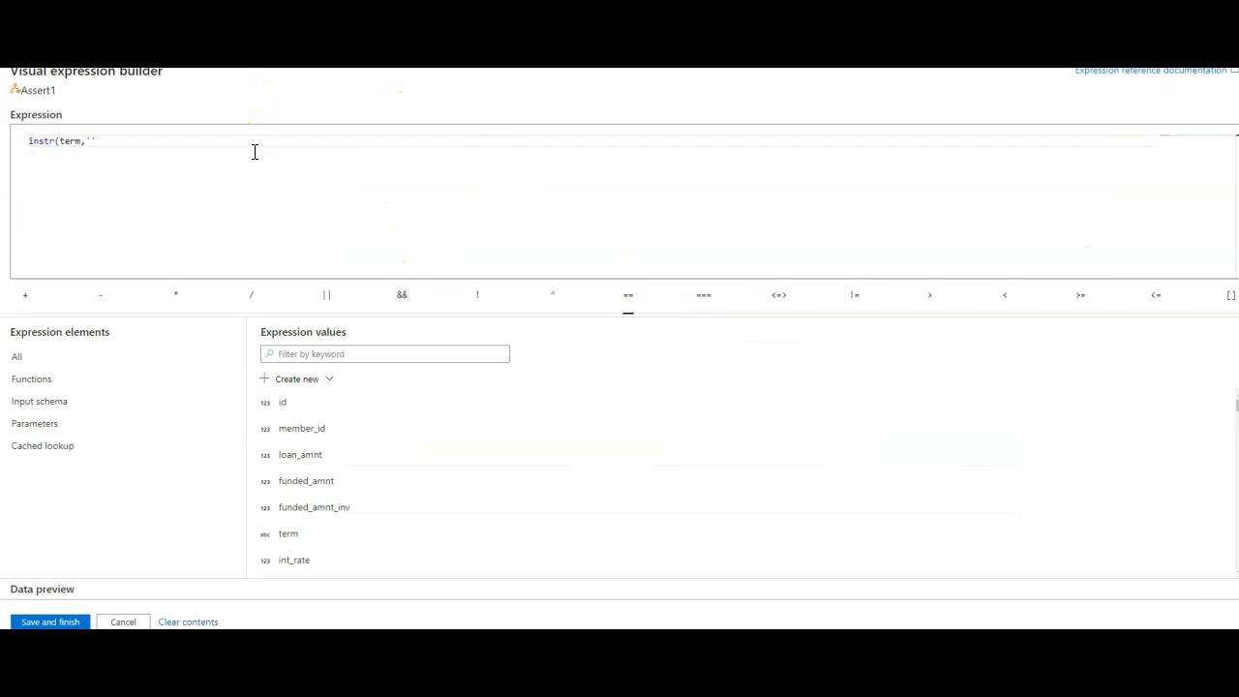
{"action": "type", "text": "36"}
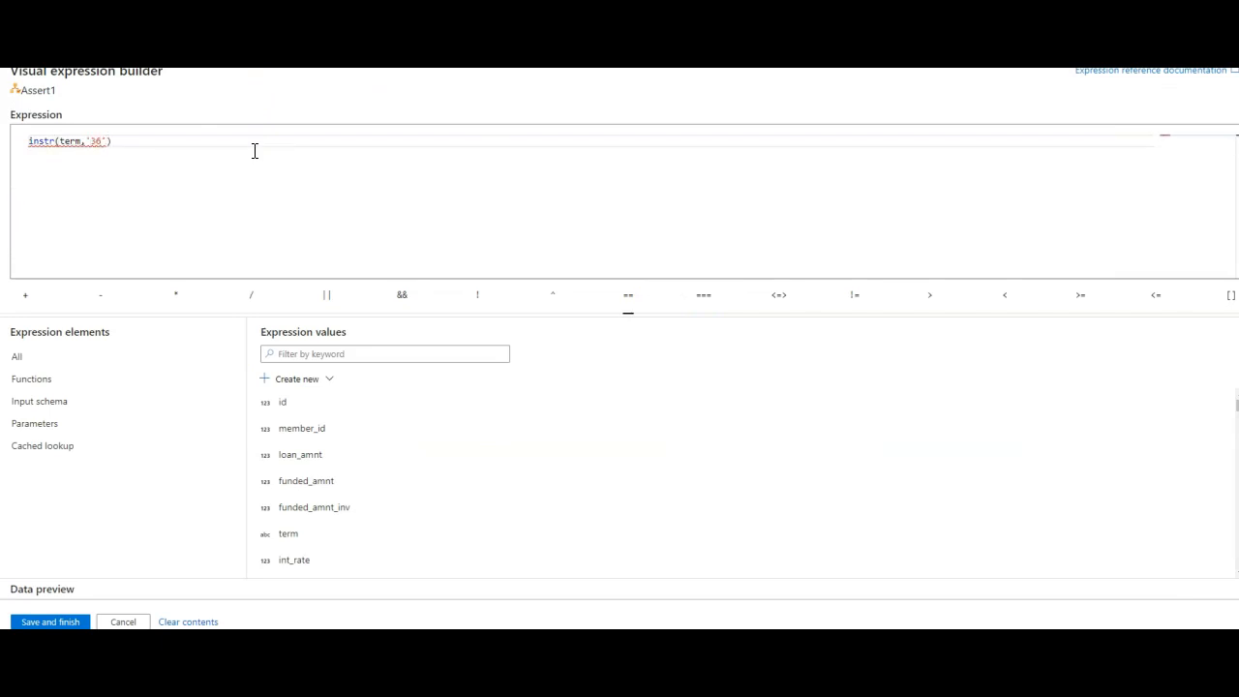
{"action": "type", "text": "!= 0"}
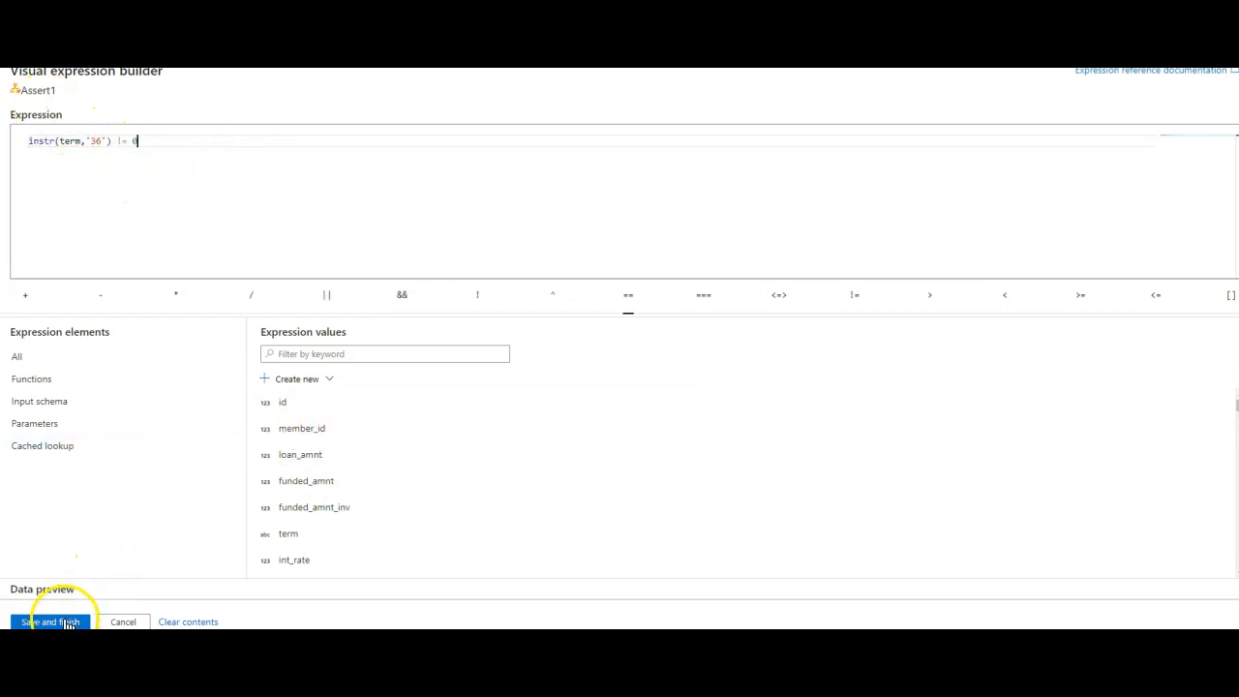
- Save the assertTerm expression and open Assert1's data preview
{"action": "left_click", "coordinate": [51, 621]}
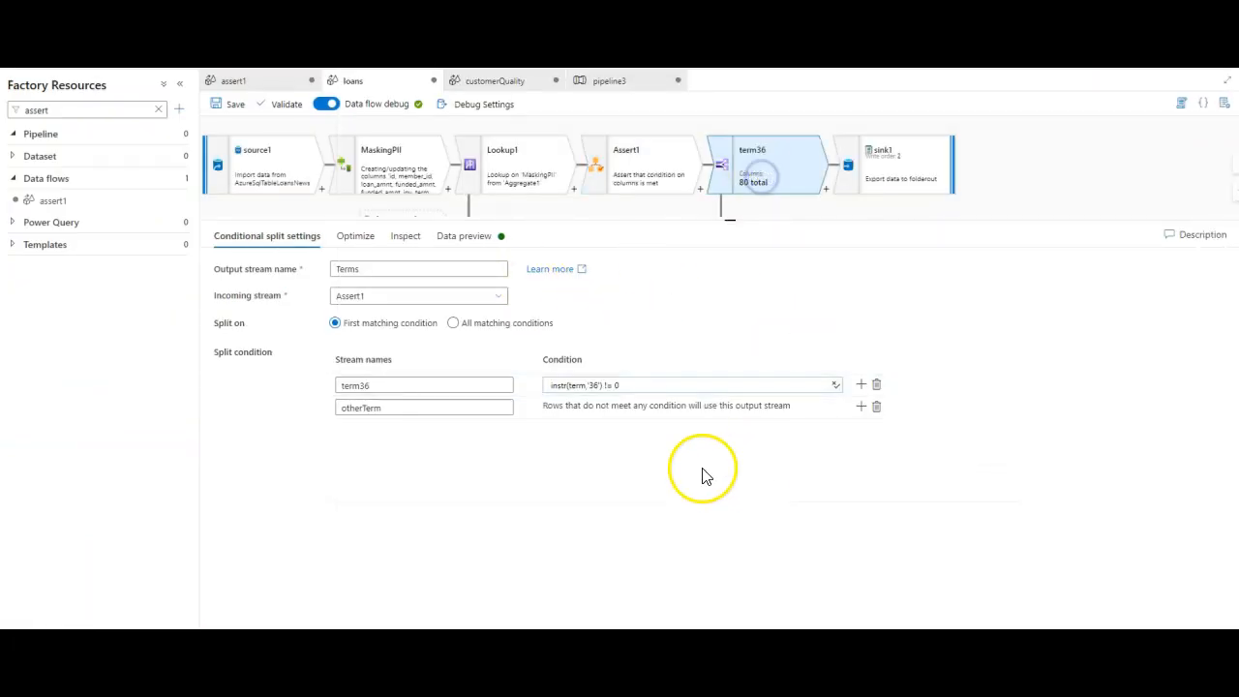
{"action": "left_click", "coordinate": [626, 165]}
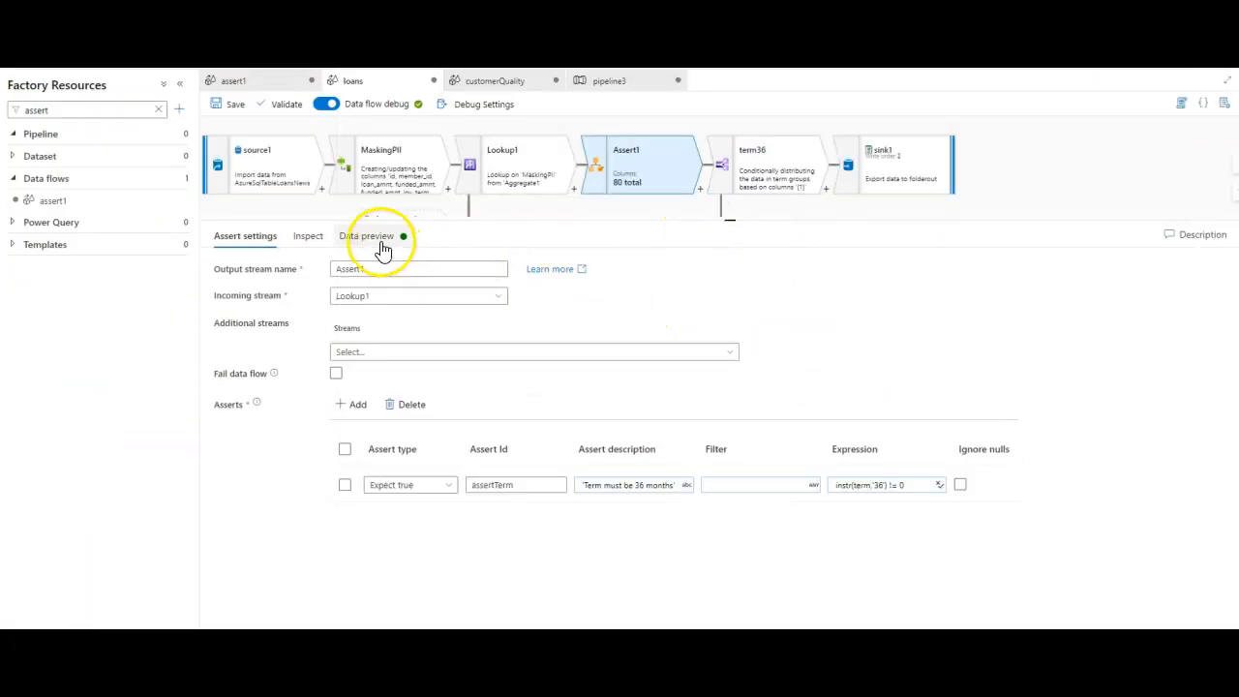
{"action": "left_click", "coordinate": [368, 235]}
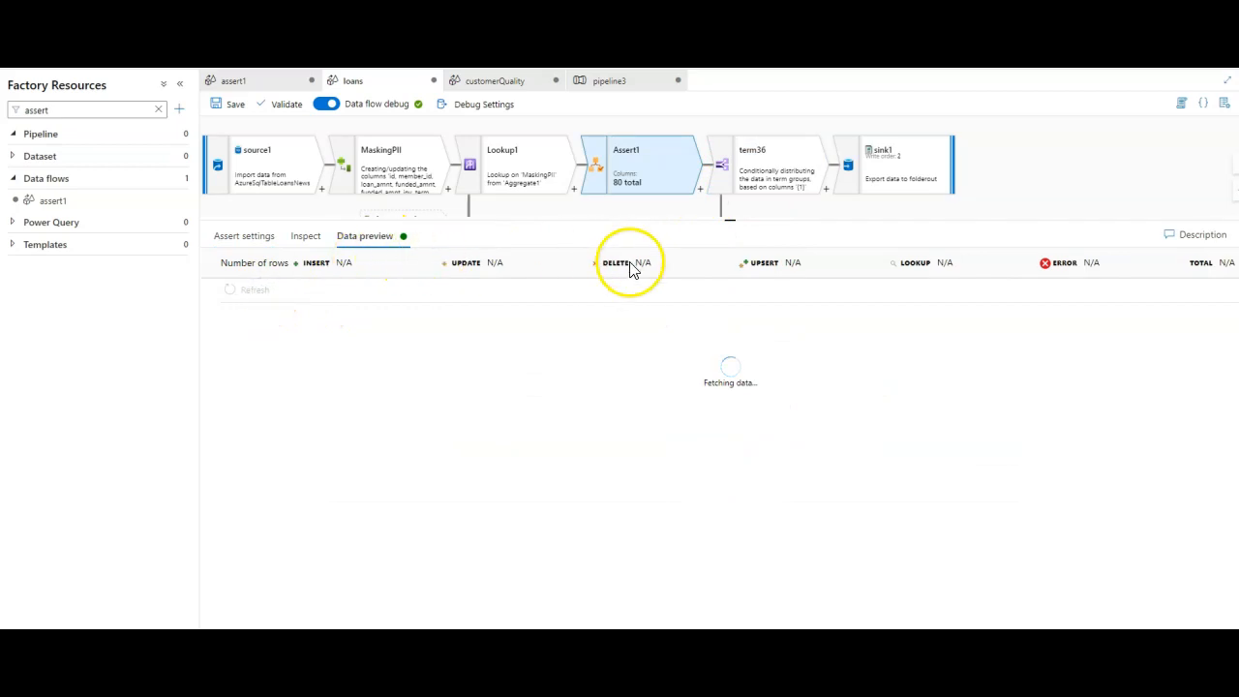
{"action": "mouse_move", "coordinate": [615, 240]}
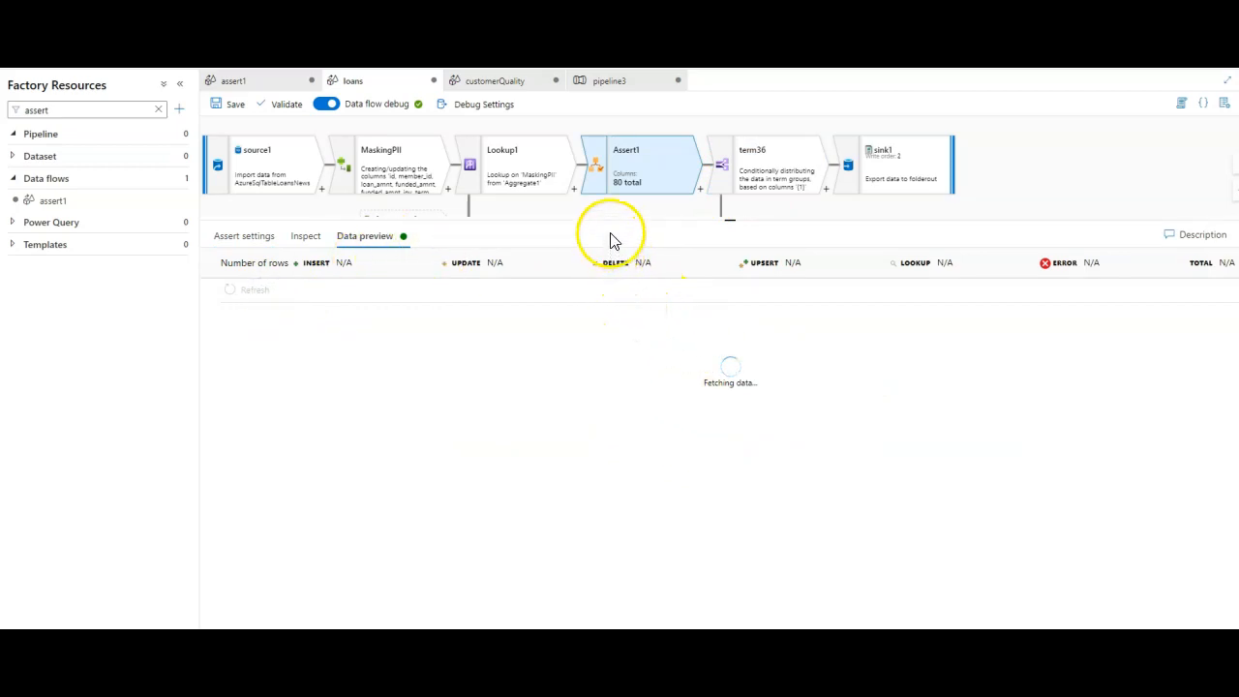
{"action": "mouse_move", "coordinate": [601, 216]}
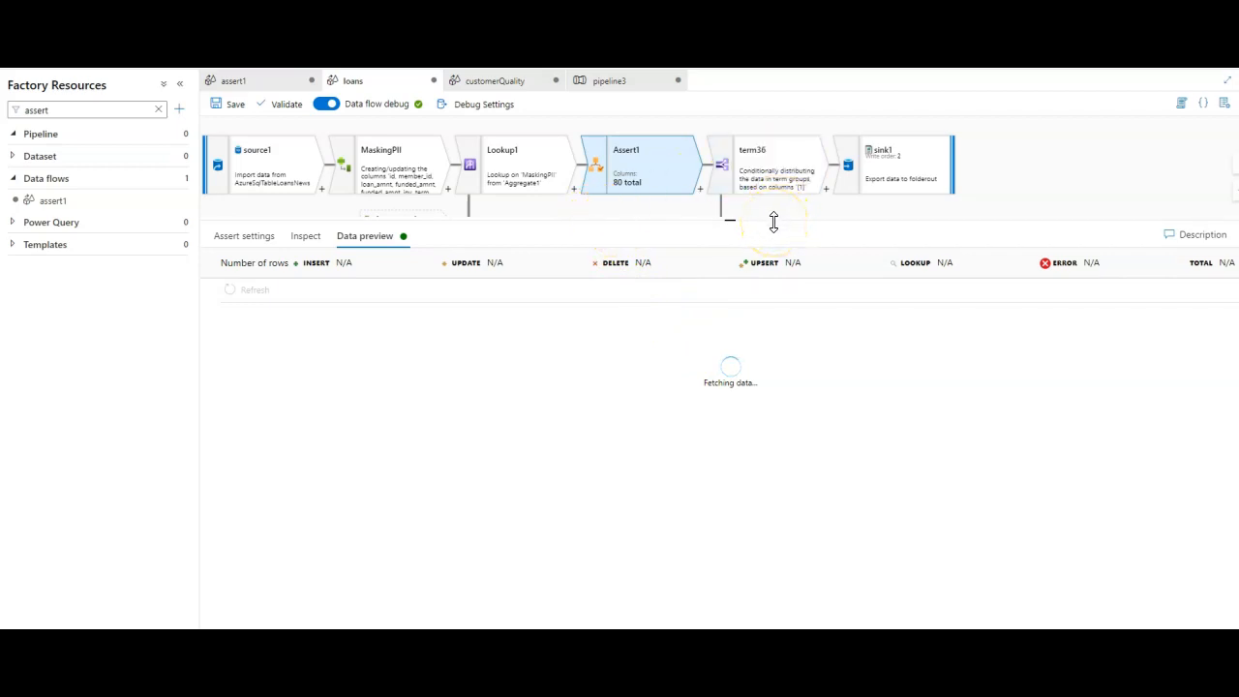
{"action": "mouse_move", "coordinate": [770, 221]}
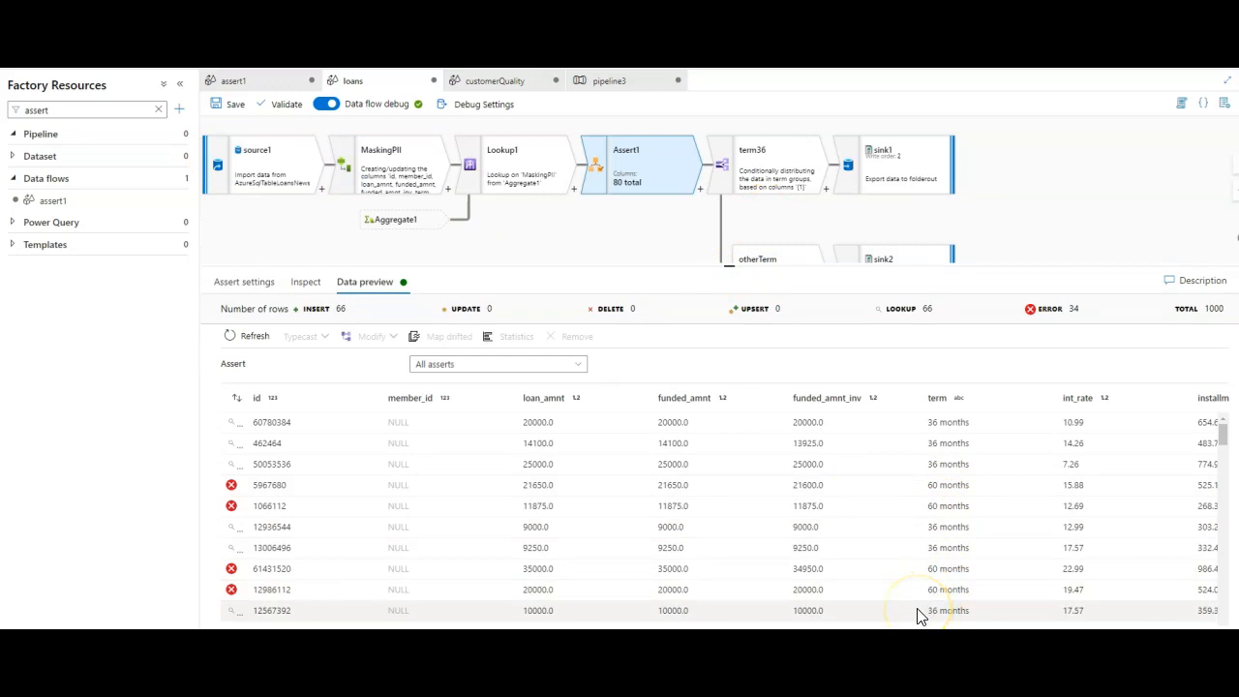
- Refresh term36's preview and show the otherTerm stream of 60-month loans
{"action": "left_click", "coordinate": [758, 183]}
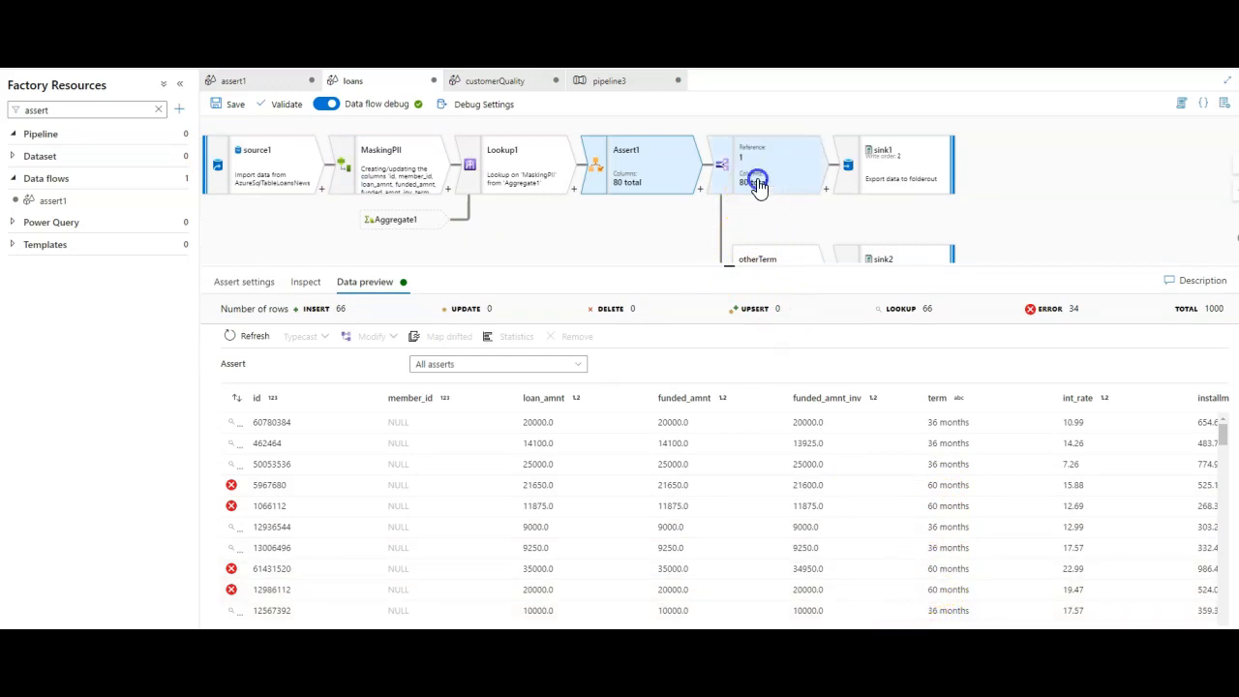
{"action": "left_click", "coordinate": [758, 182]}
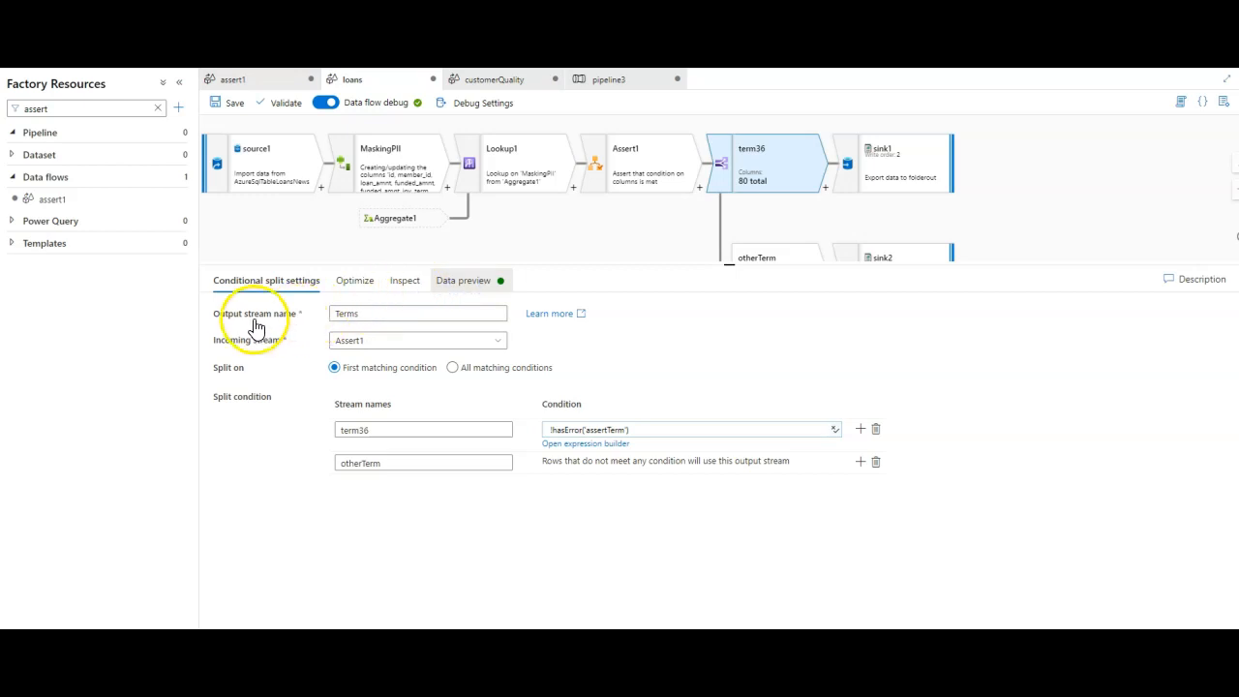
{"action": "left_click", "coordinate": [462, 280]}
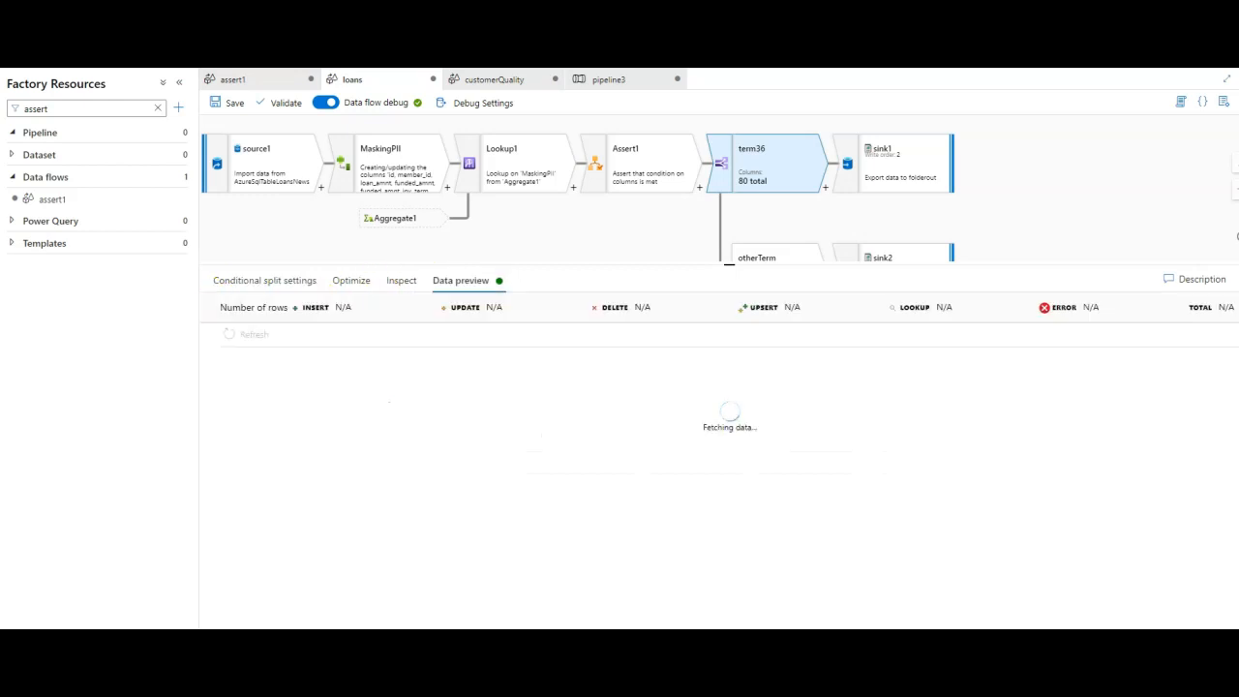
{"action": "left_click", "coordinate": [497, 362]}
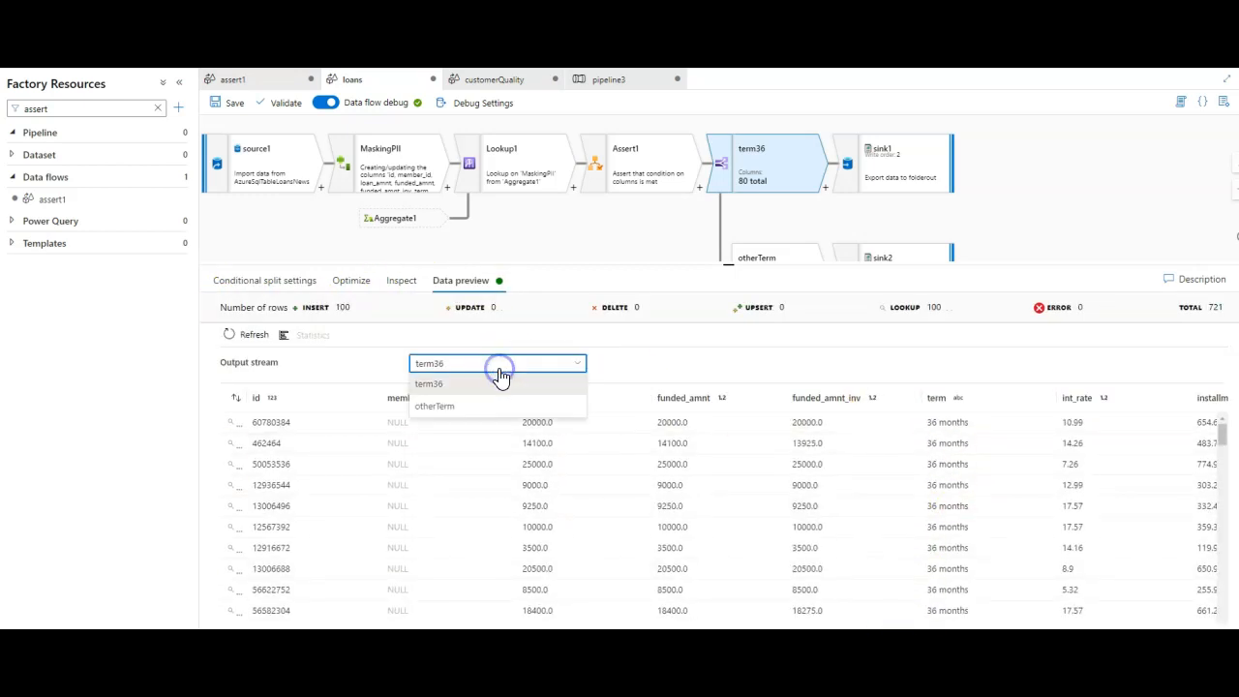
{"action": "left_click", "coordinate": [428, 384]}
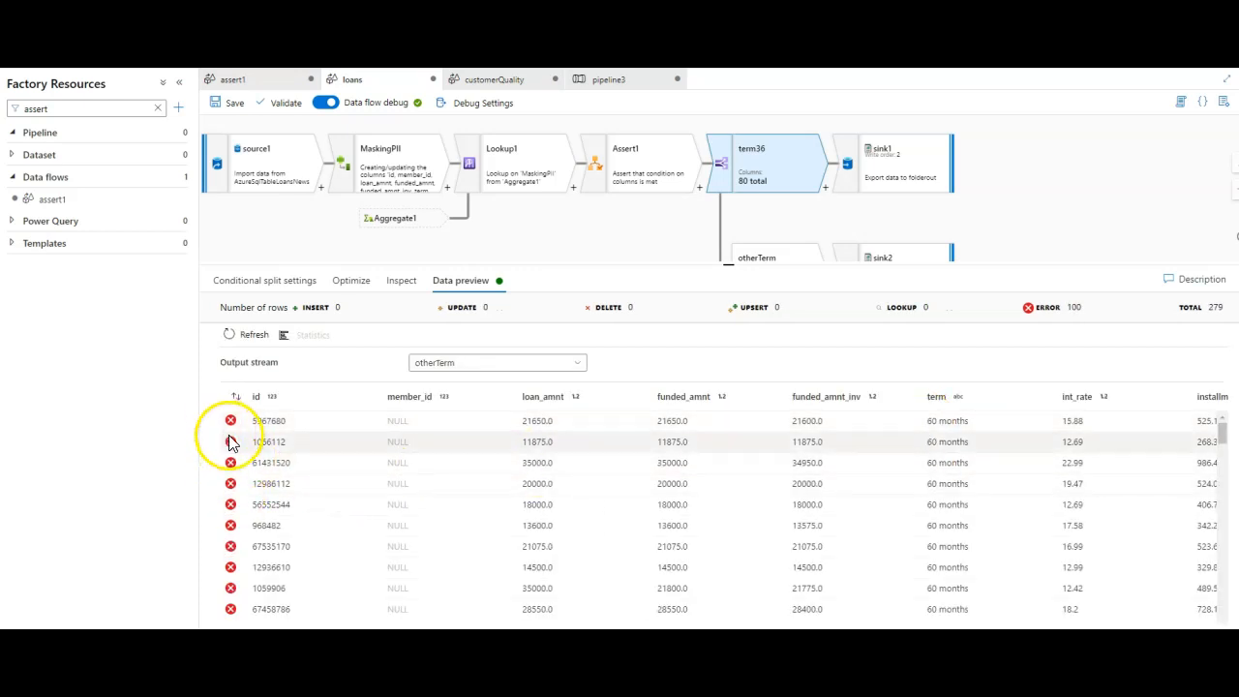
{"action": "mouse_move", "coordinate": [512, 261]}
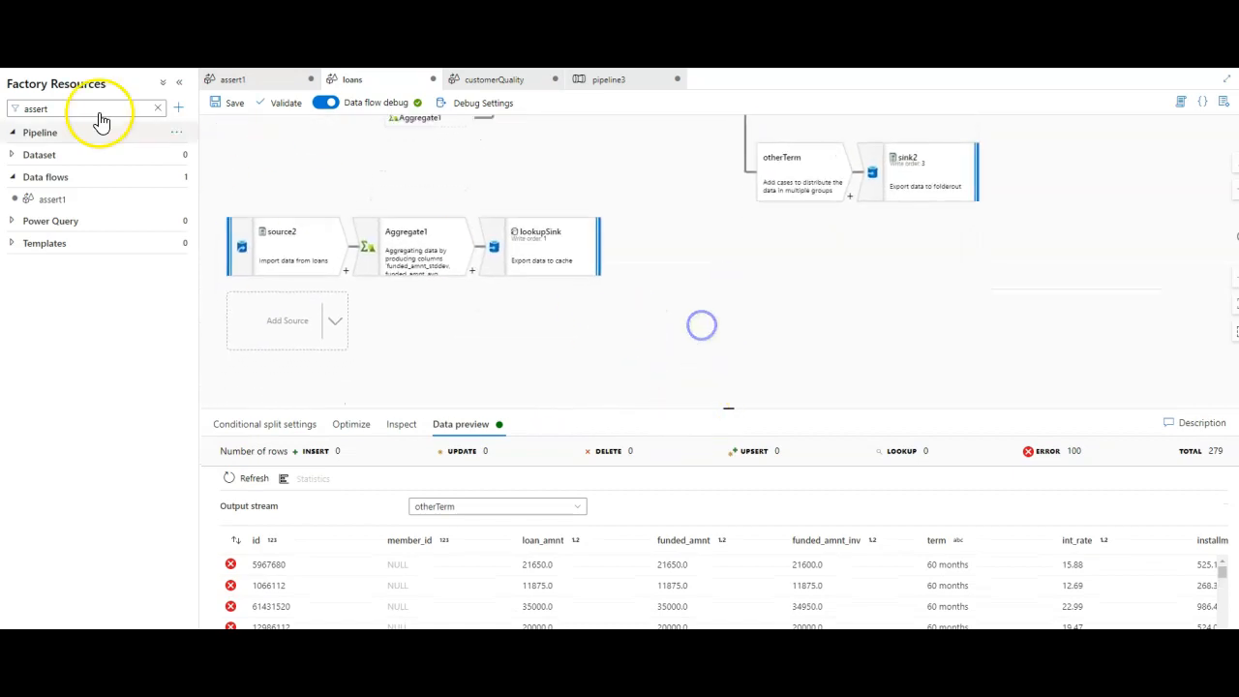
- Review source2's column projection and preview its 1000 loan rows
{"action": "left_click", "coordinate": [281, 246]}
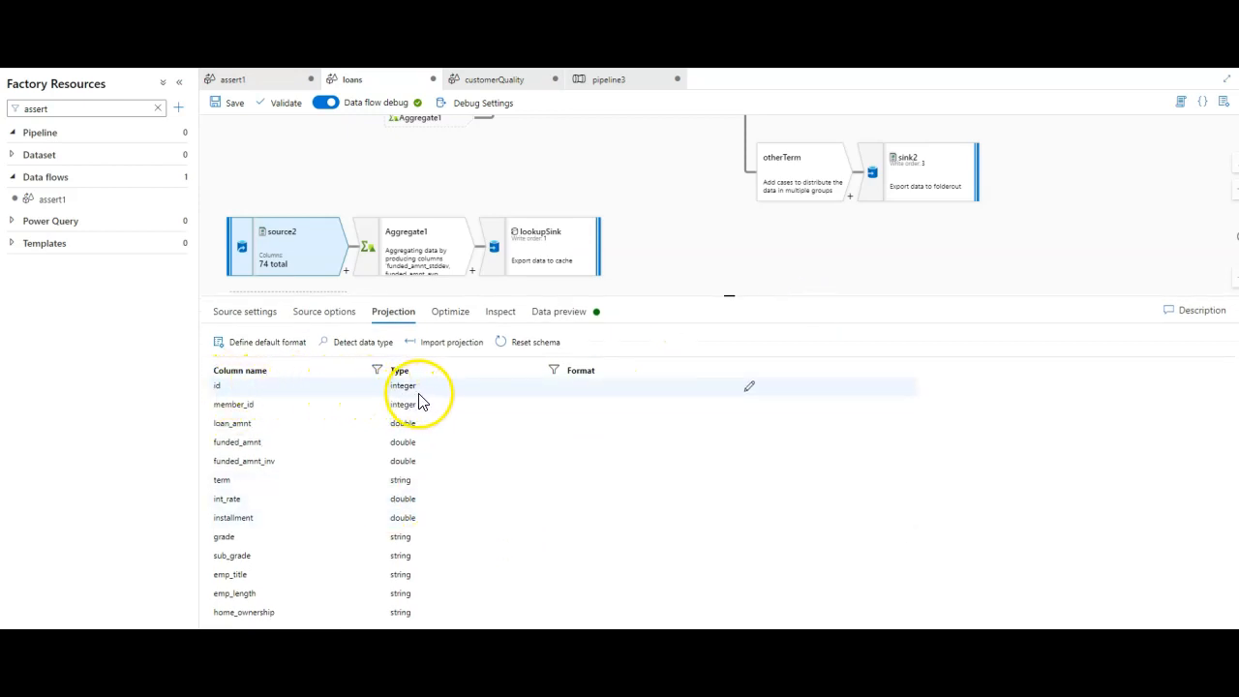
{"action": "scroll", "scroll_direction": "down", "scroll_amount": 3}
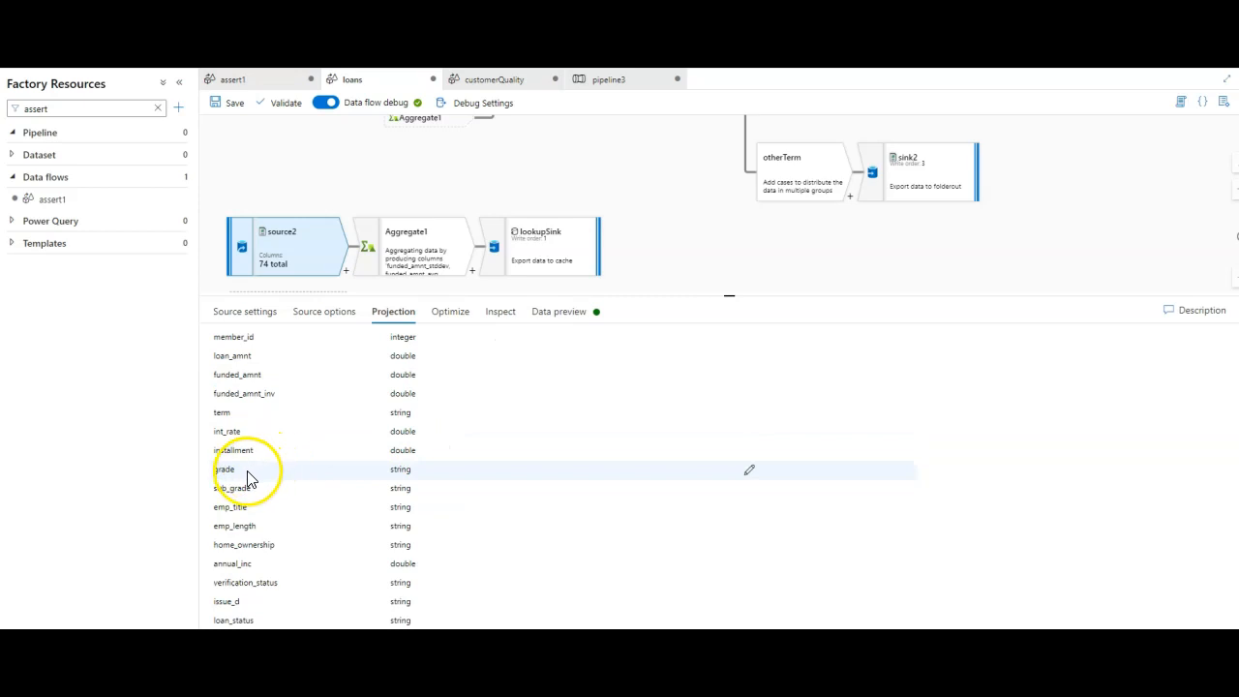
{"action": "mouse_move", "coordinate": [418, 477]}
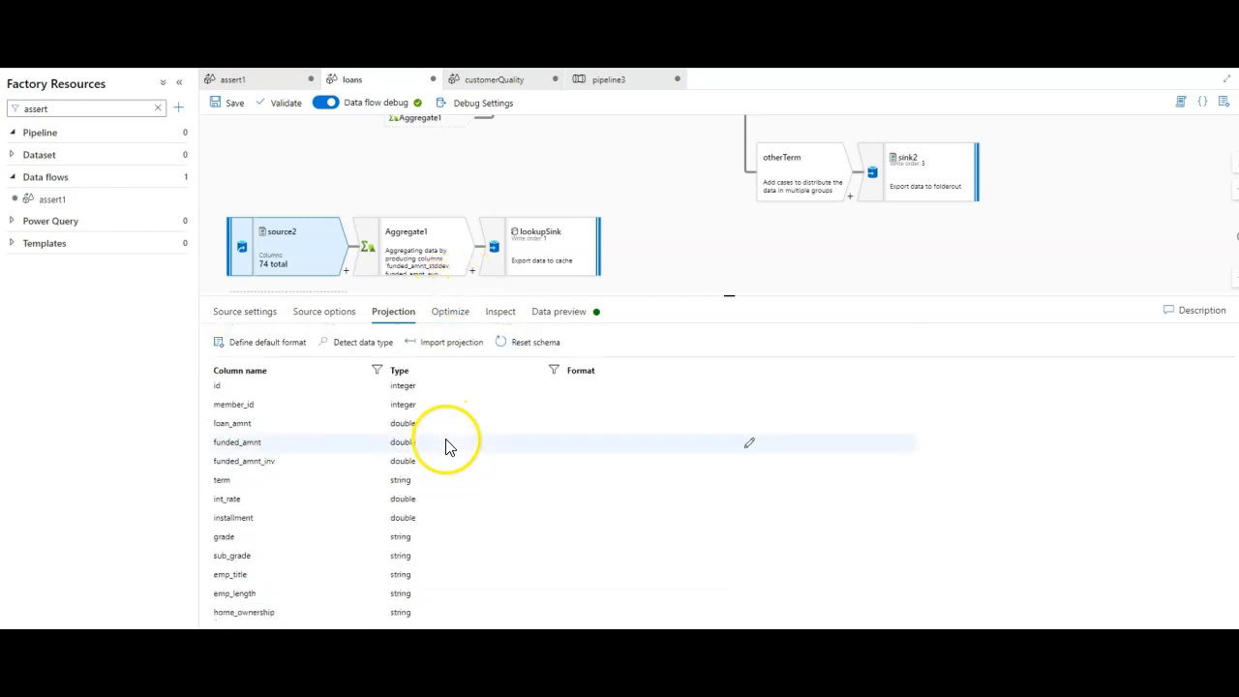
{"action": "mouse_move", "coordinate": [489, 518]}
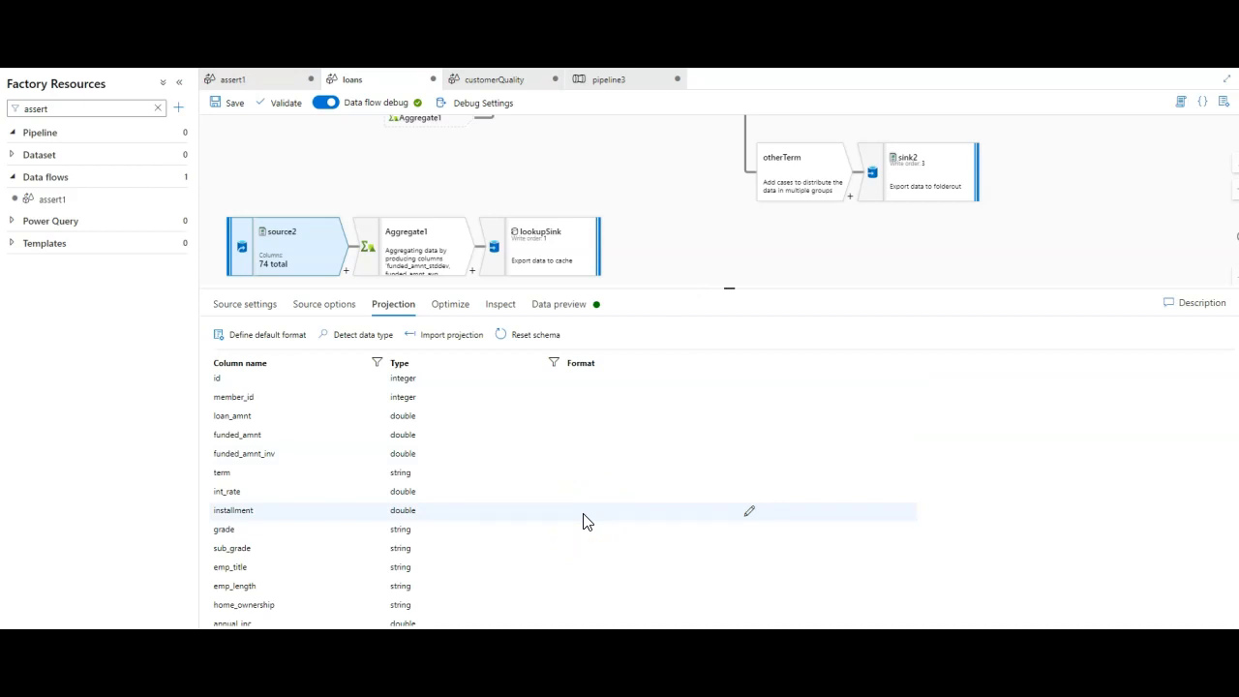
{"action": "left_click", "coordinate": [559, 303]}
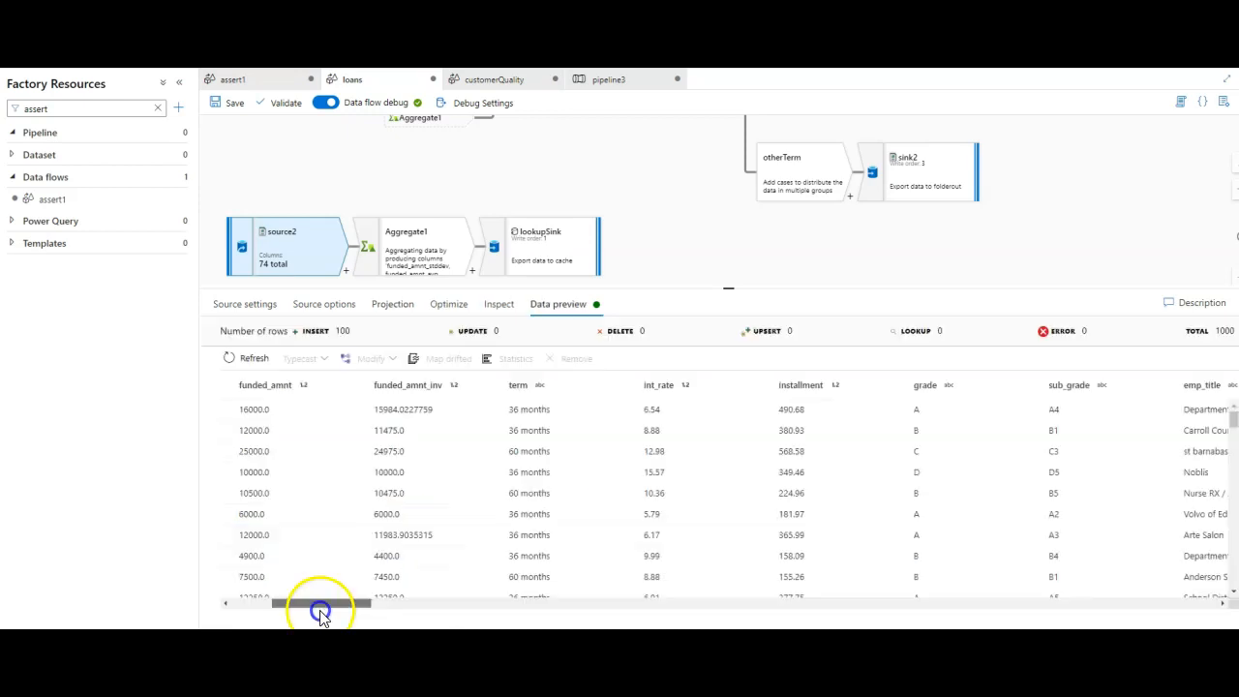
{"action": "scroll", "scroll_direction": "right", "scroll_amount": 3}
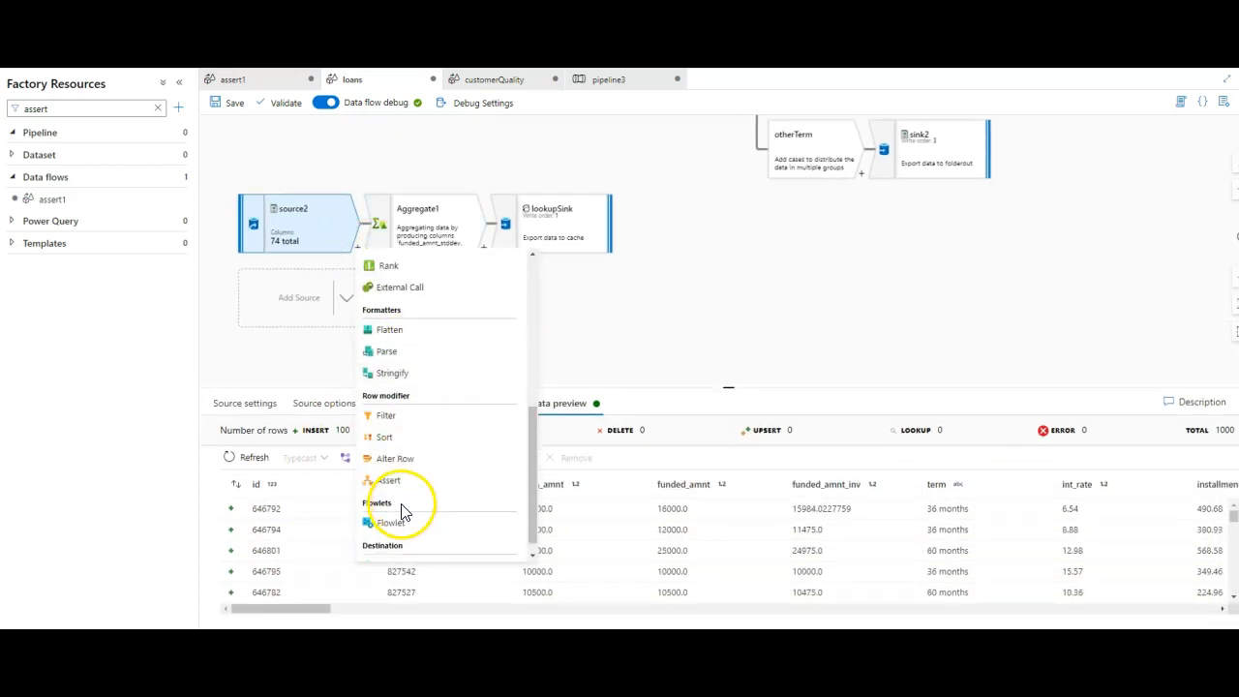
- Add an Assert step after source2 and describe the assertGrade rule
{"action": "left_click", "coordinate": [388, 481]}
{"action": "type", "text": "assert"}
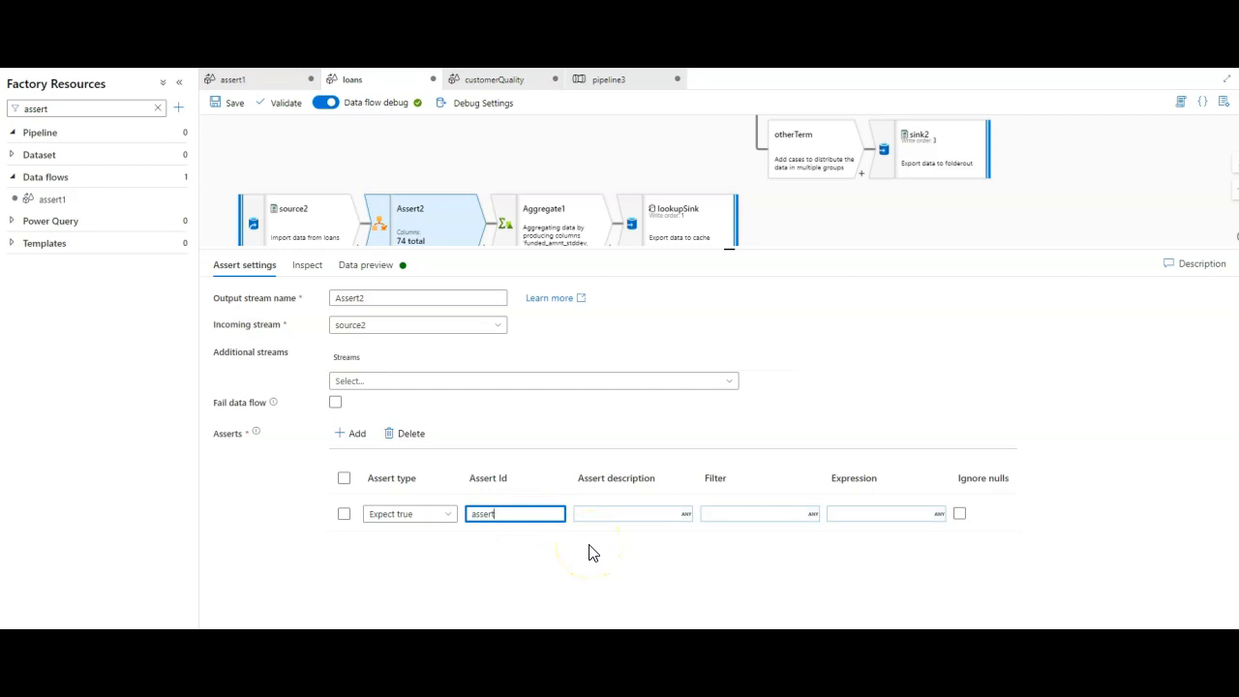
{"action": "left_click", "coordinate": [629, 513]}
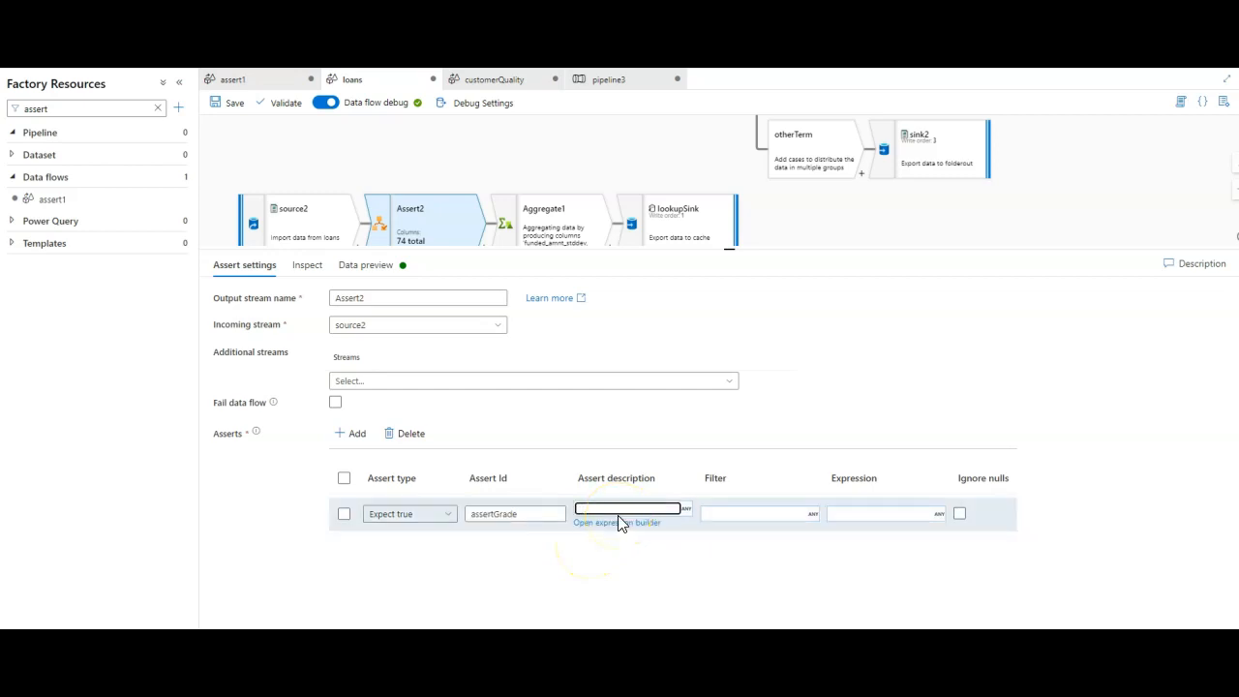
{"action": "type", "text": "grade + 'is'"}
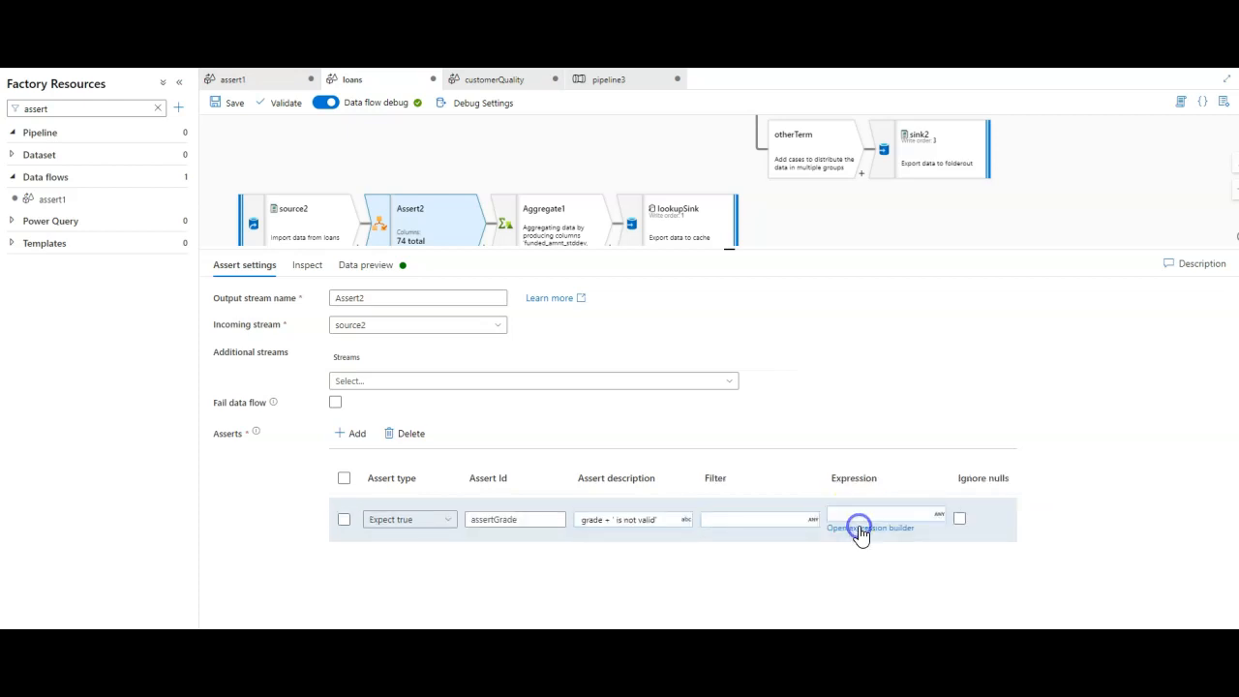
- Set the assertGrade condition to !isNull(grade) && in(['A','B','C','D'],grade)
{"action": "left_click", "coordinate": [869, 527]}
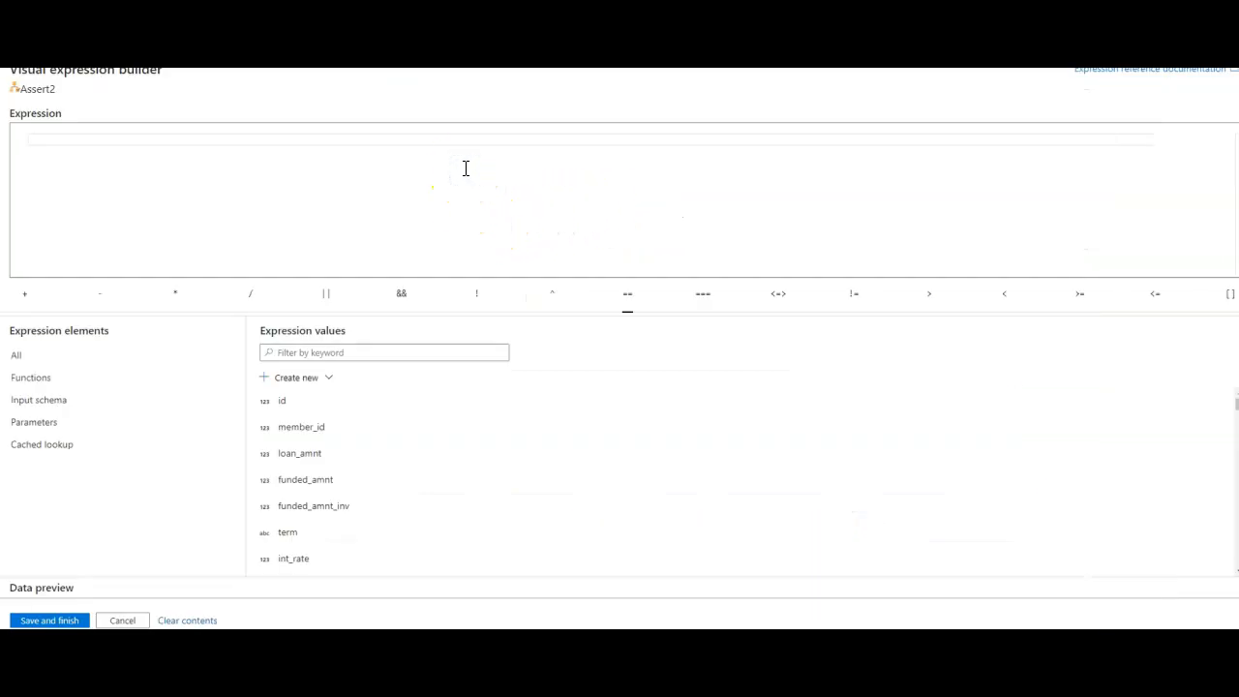
{"action": "type", "text": "i"}
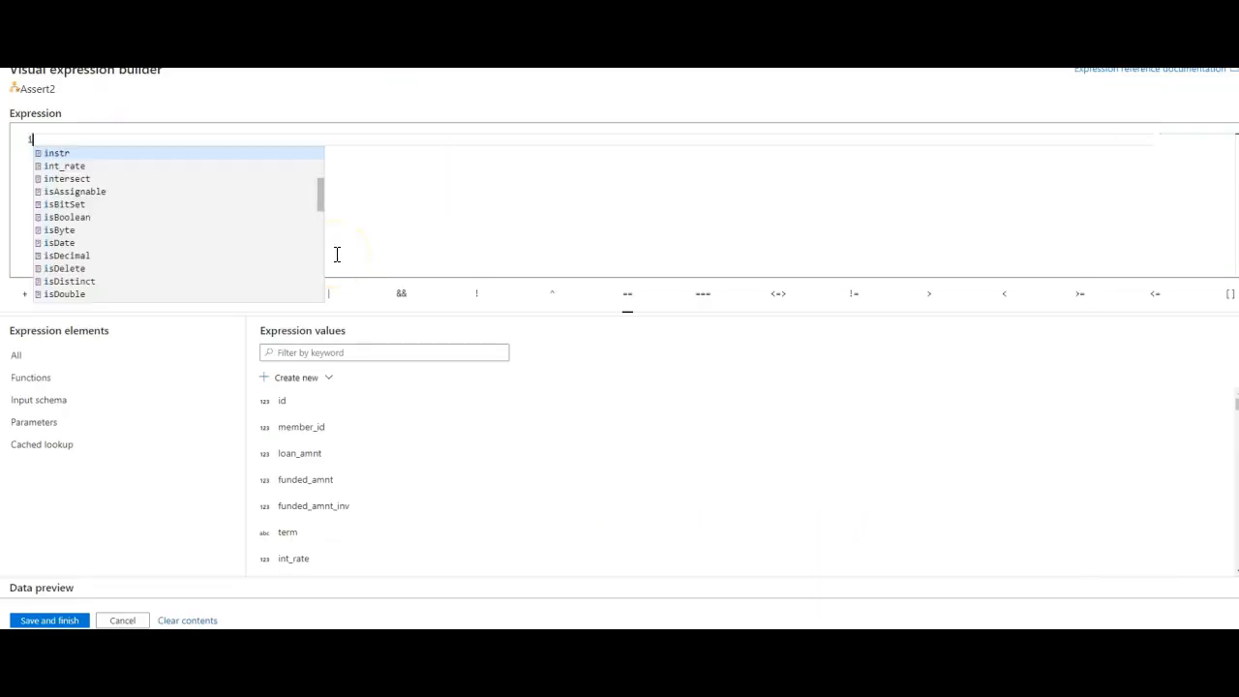
{"action": "type", "text": "!"}
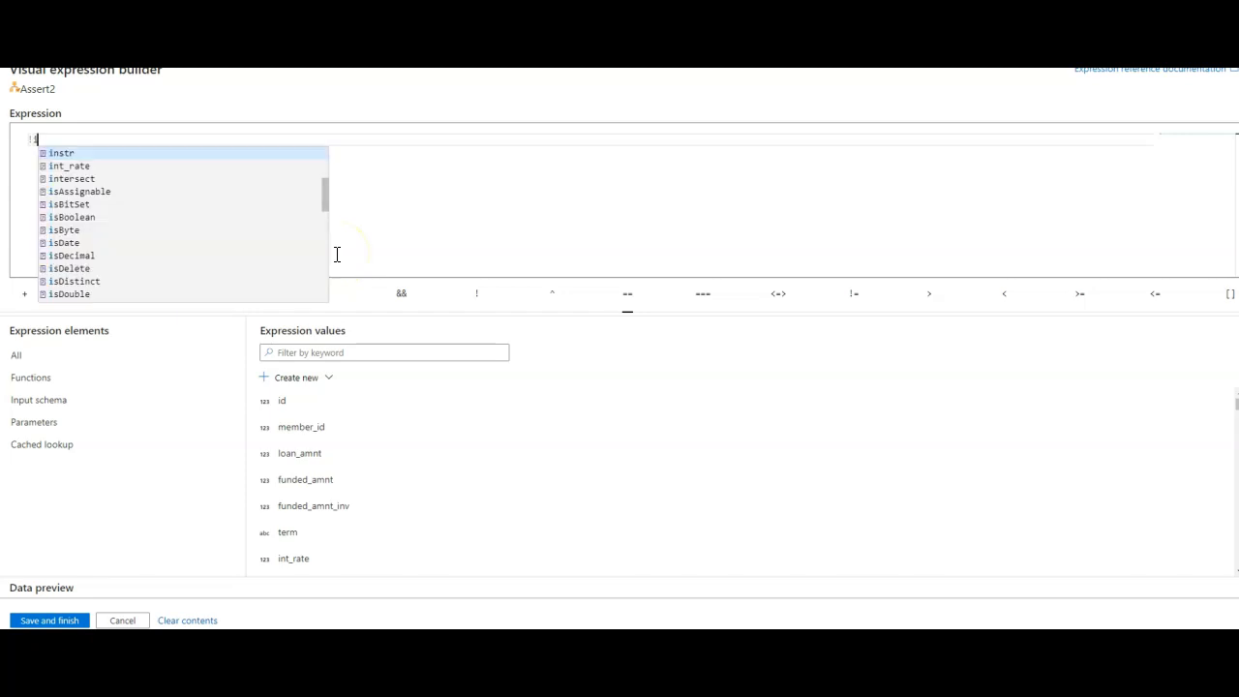
{"action": "type", "text": "isNull(grade) &&"}
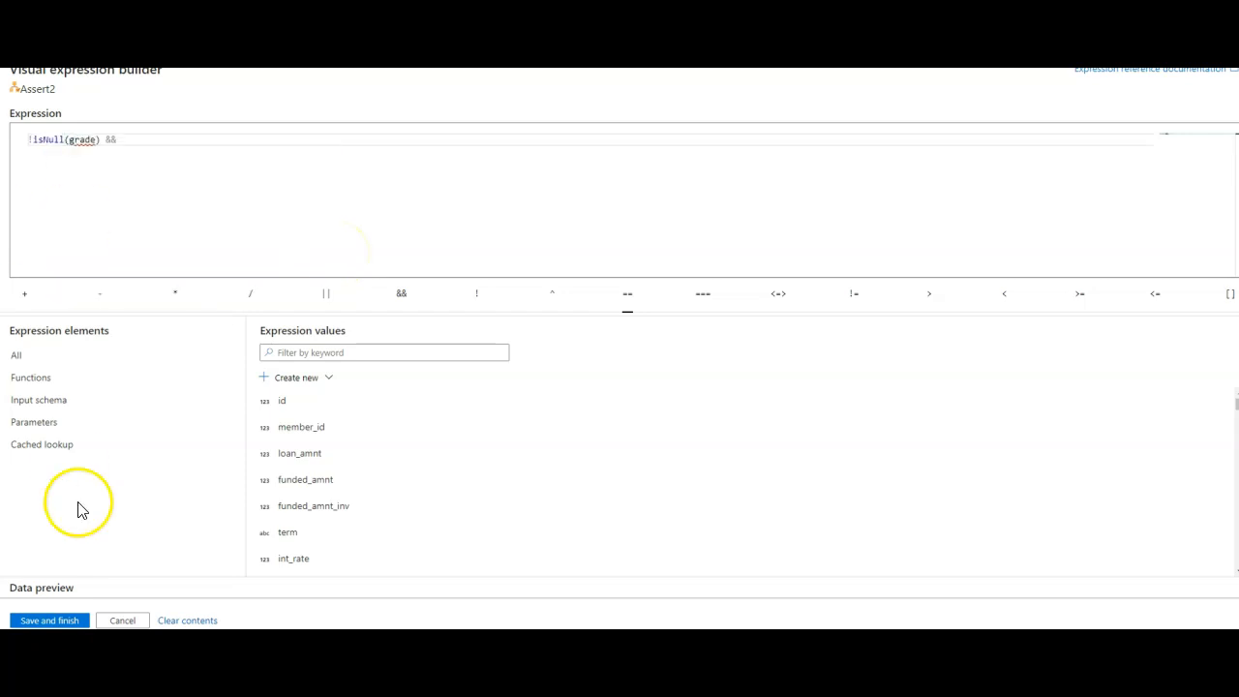
{"action": "type", "text": "in(grade"}
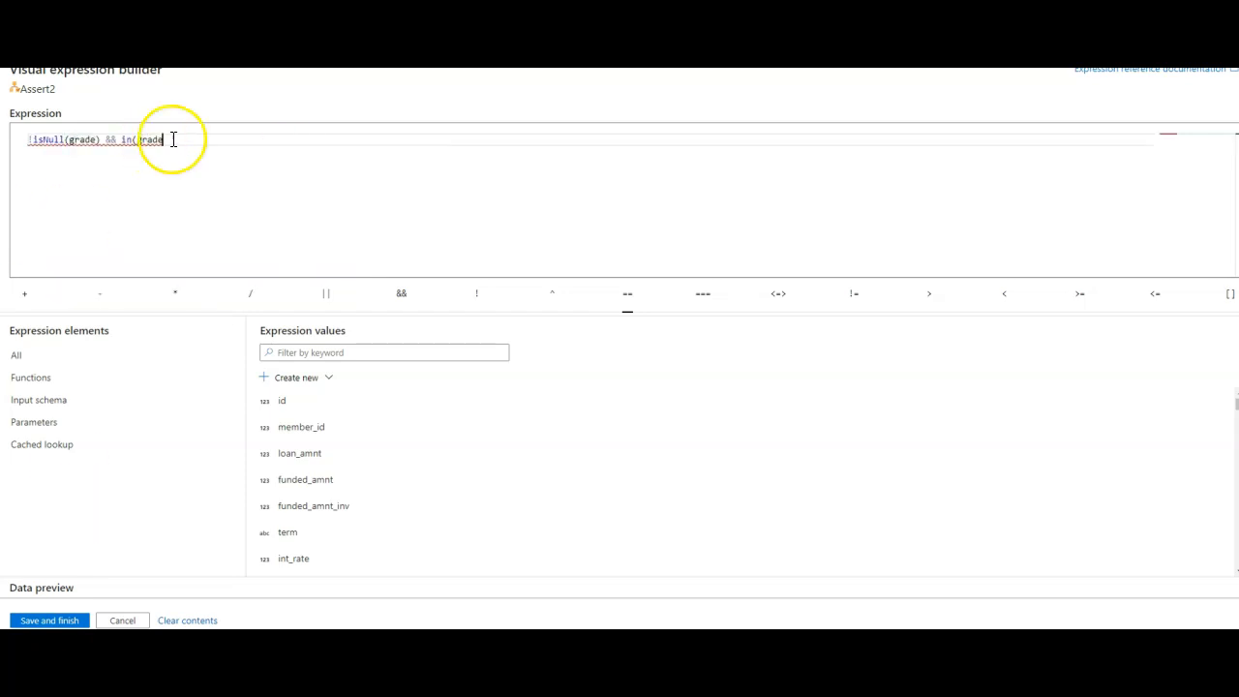
{"action": "type", "text": ")"}
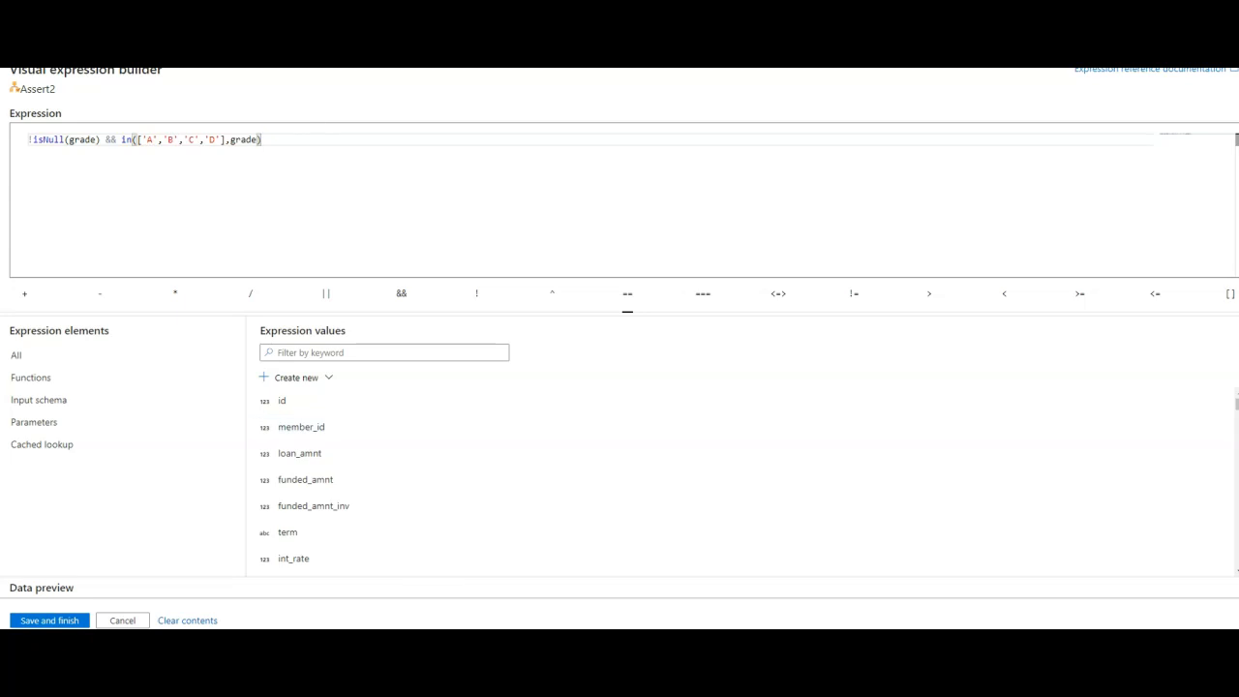
{"action": "left_click", "coordinate": [48, 620]}
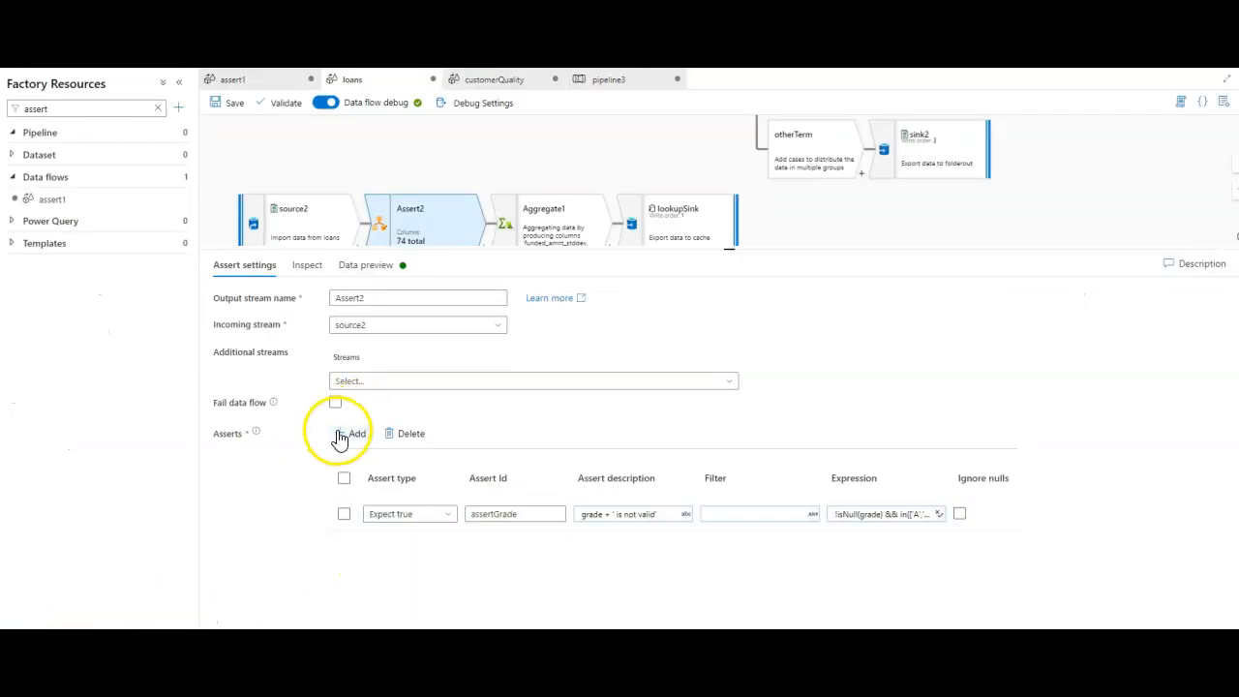
- Add an assertUniqueID rule expecting id values to be unique
{"action": "left_click", "coordinate": [351, 432]}
{"action": "type", "text": "assertUniqueID"}
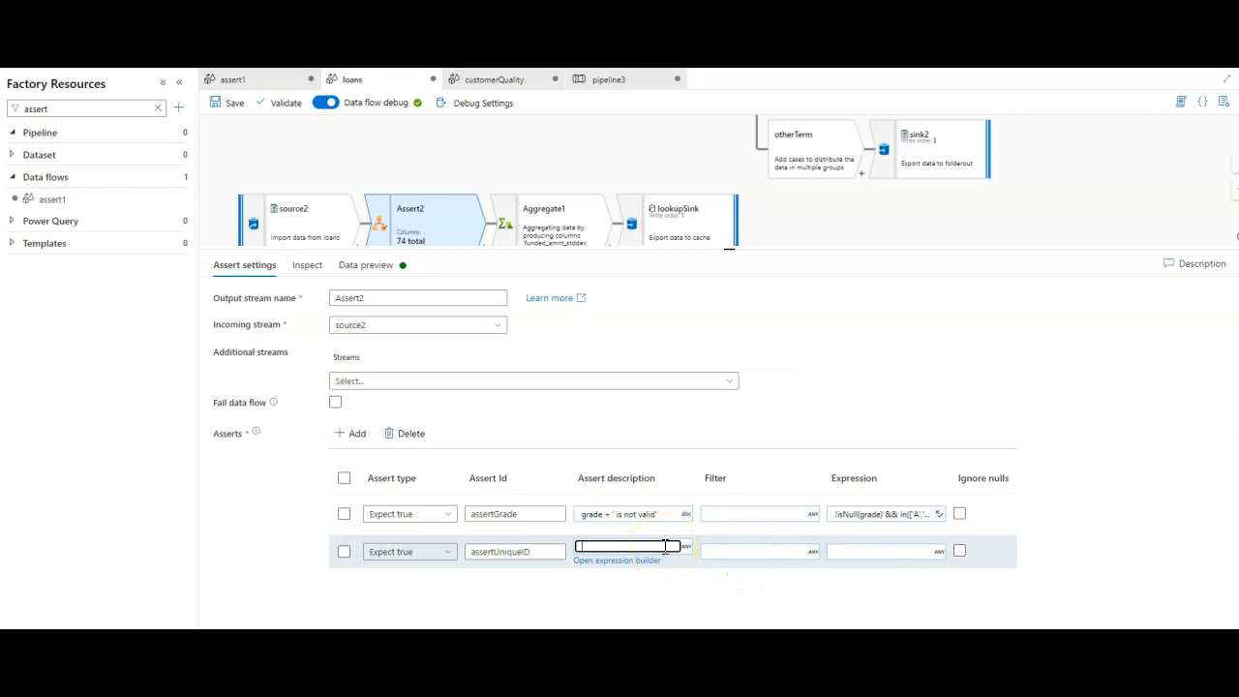
{"action": "type", "text": "toString(id) + ' is not unique"}
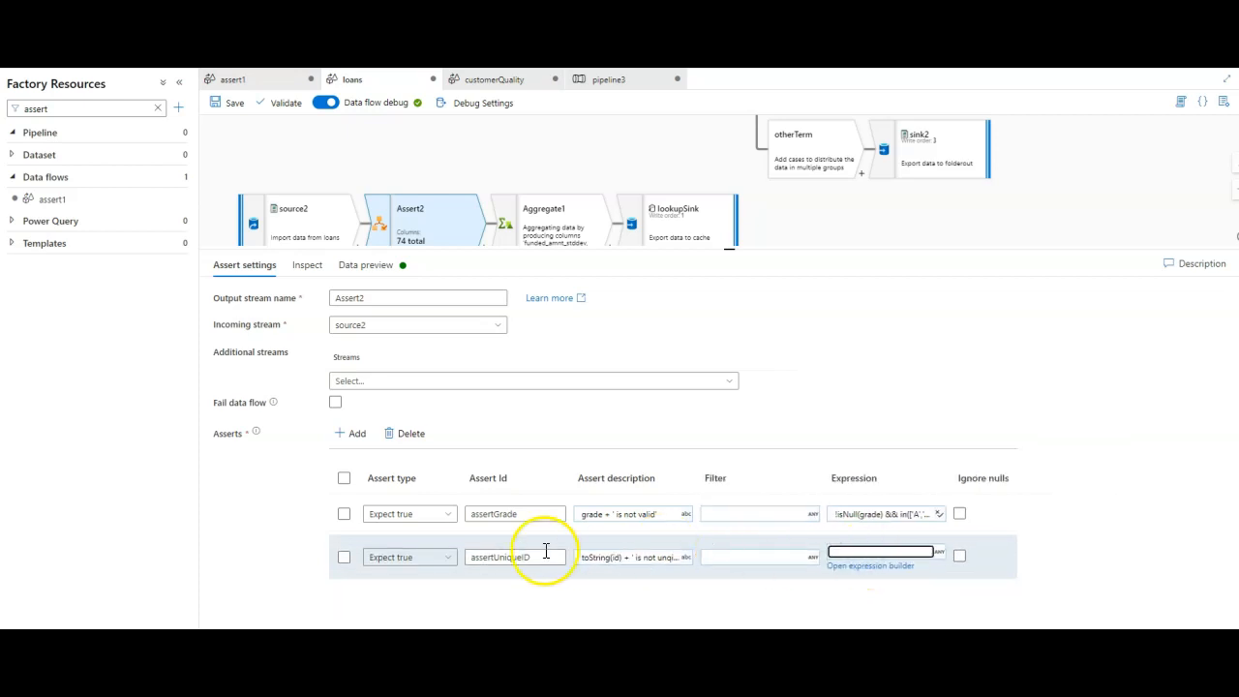
{"action": "left_click", "coordinate": [881, 555]}
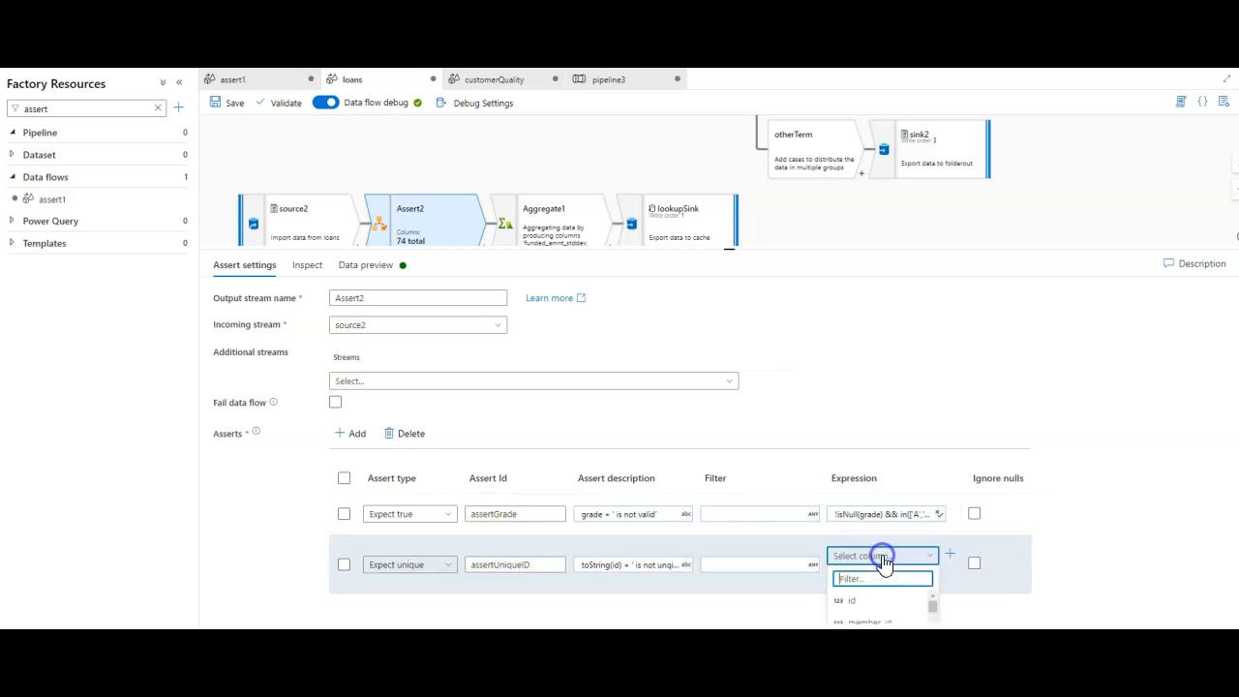
{"action": "left_click", "coordinate": [851, 600]}
{"action": "type", "text": "assertIDvalue"}
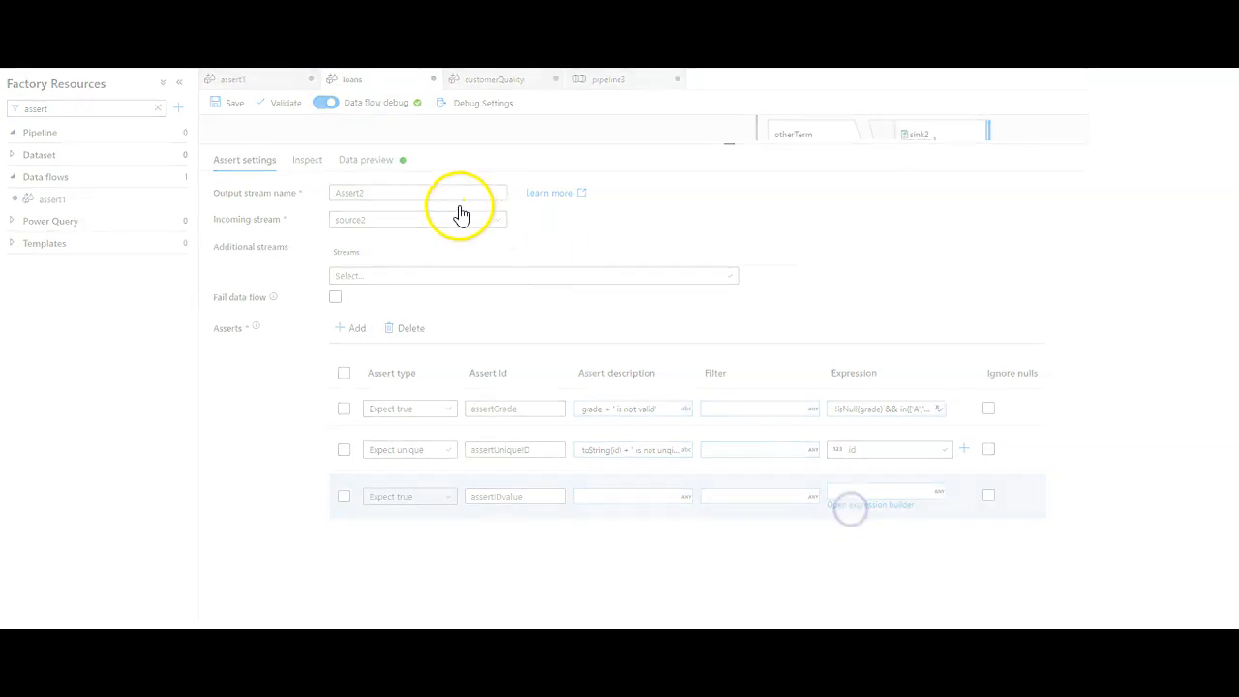
- Give the assertIDvalue rule the condition length(toString(id)) == 6
{"action": "left_click", "coordinate": [870, 504]}
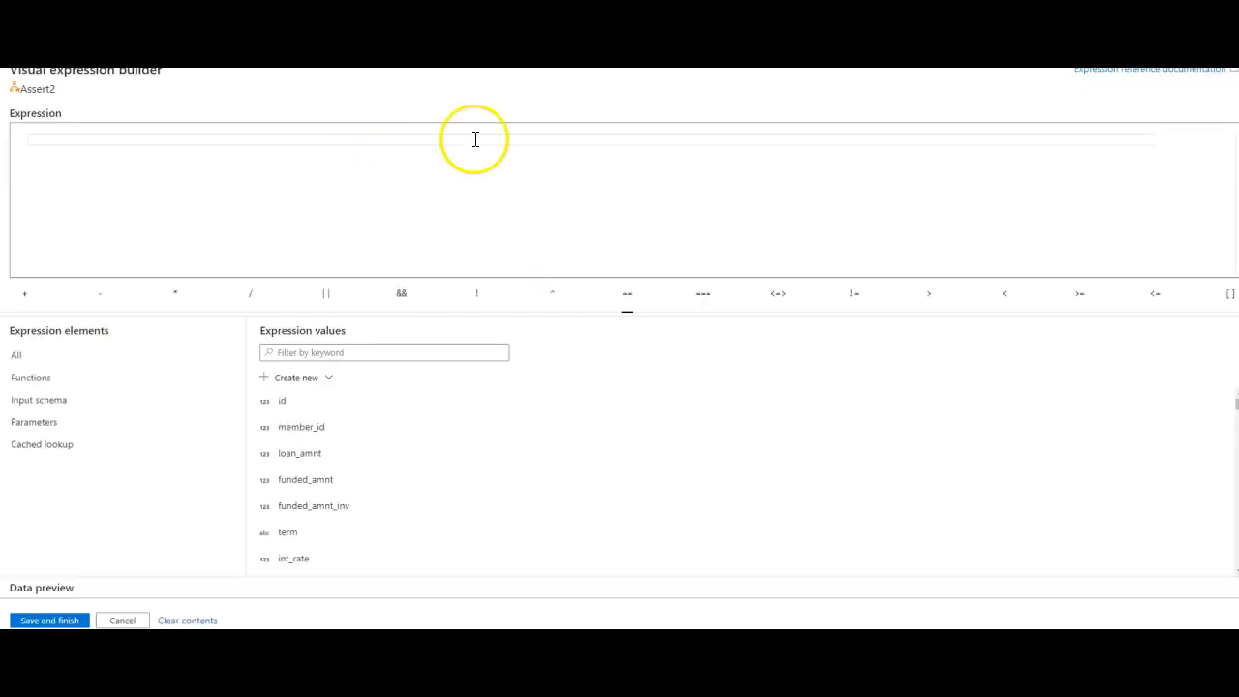
{"action": "type", "text": "length(toString(id))"}
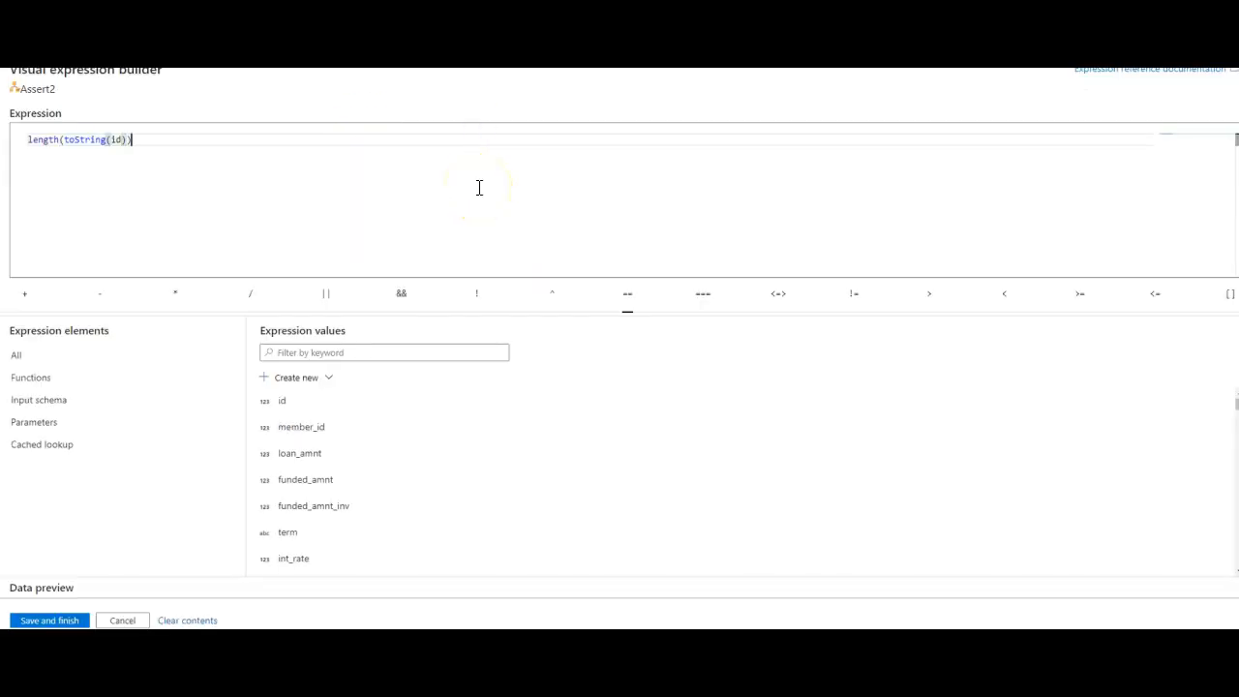
{"action": "left_click", "coordinate": [48, 621]}
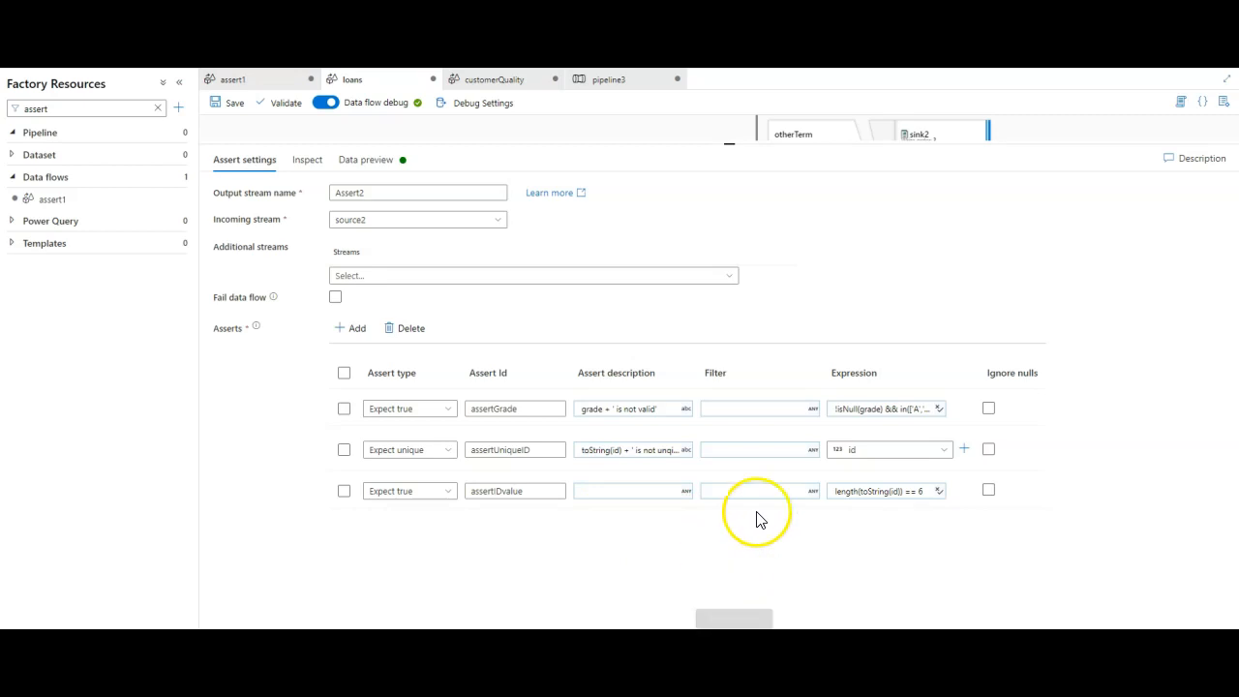
{"action": "mouse_move", "coordinate": [608, 210]}
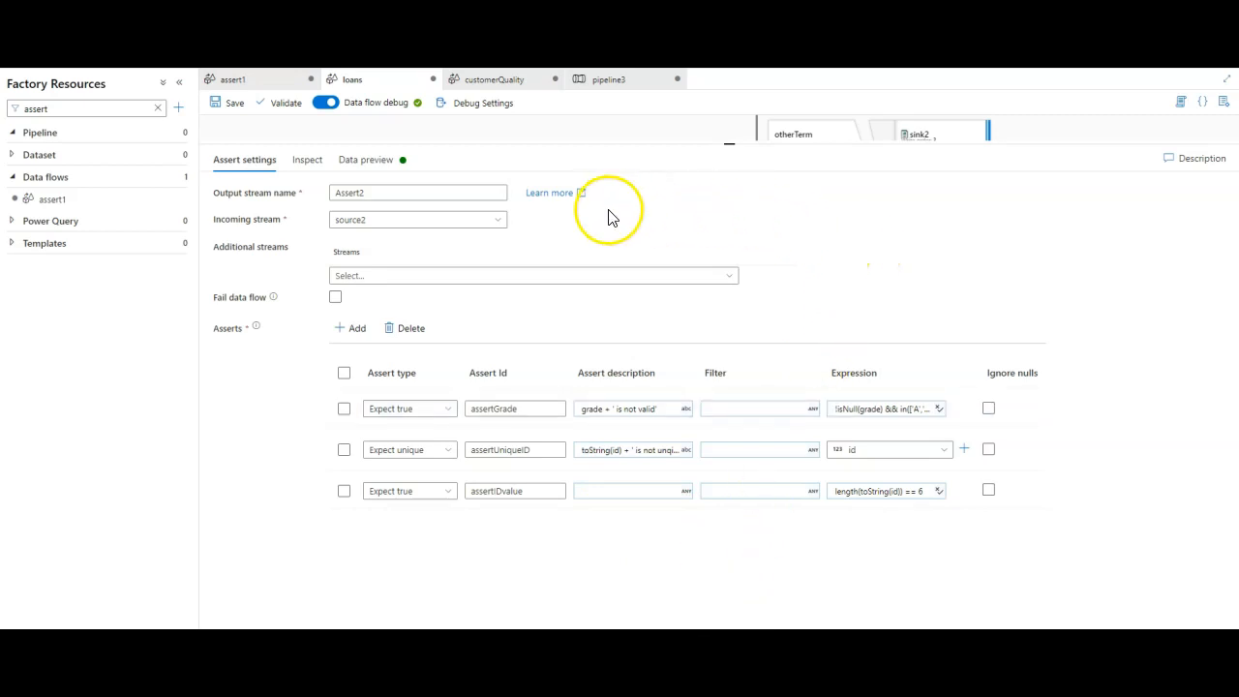